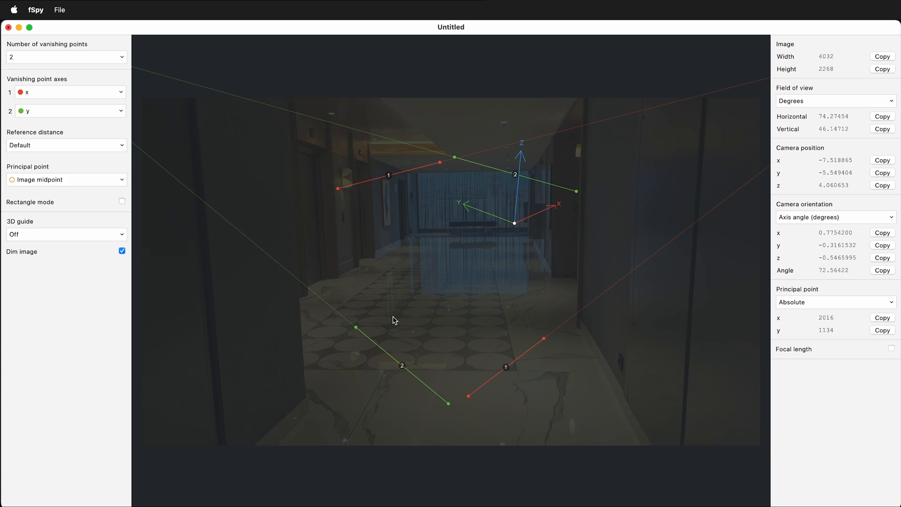
{"action": "mouse_move", "coordinate": [731, 264]}
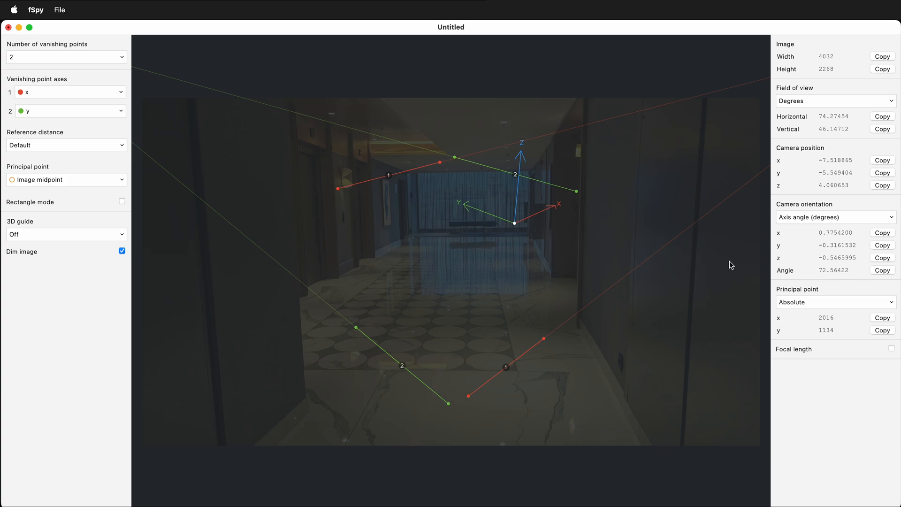
{"action": "mouse_move", "coordinate": [628, 420]}
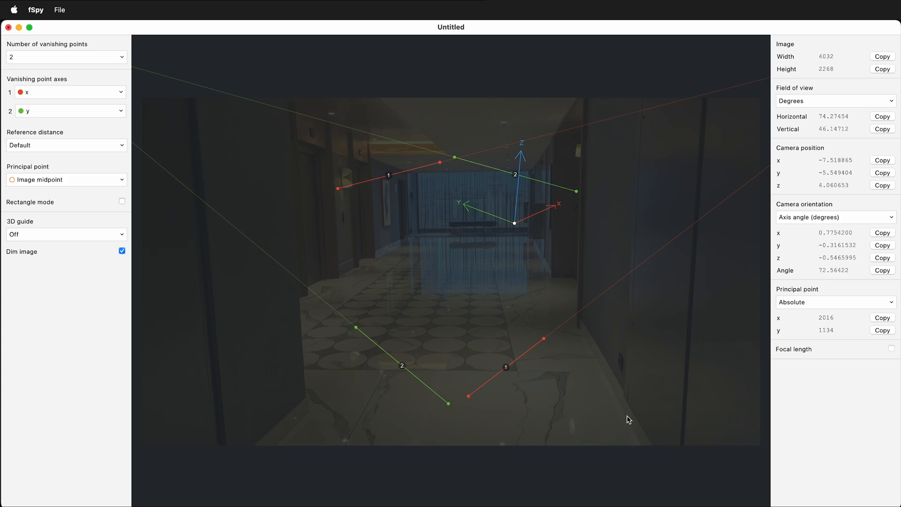
{"action": "mouse_move", "coordinate": [341, 300]}
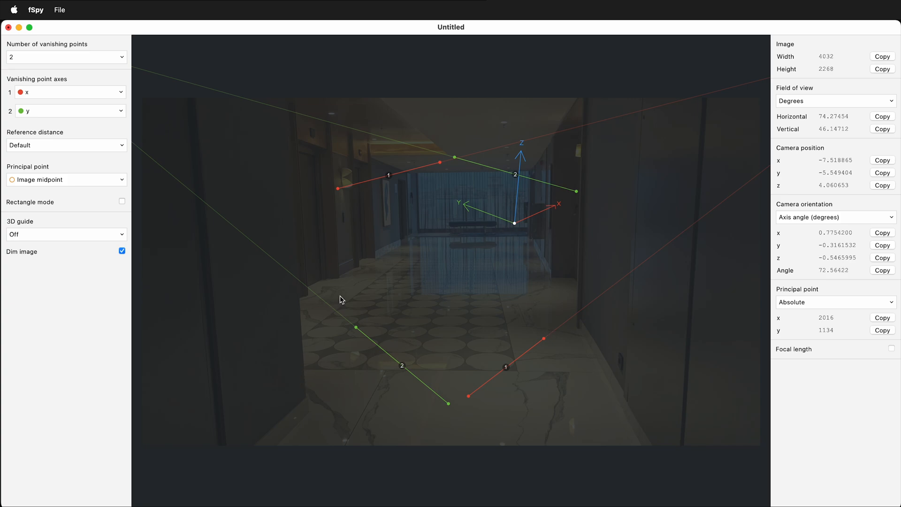
{"action": "mouse_move", "coordinate": [268, 106]}
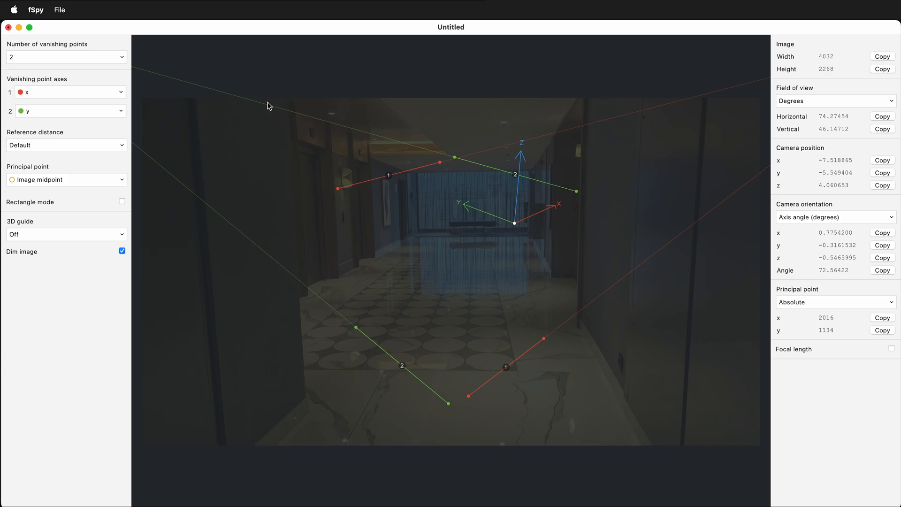
Calibrate with one vanishing point and lay the first red x line along a corridor floor line.
{"action": "left_click", "coordinate": [65, 58]}
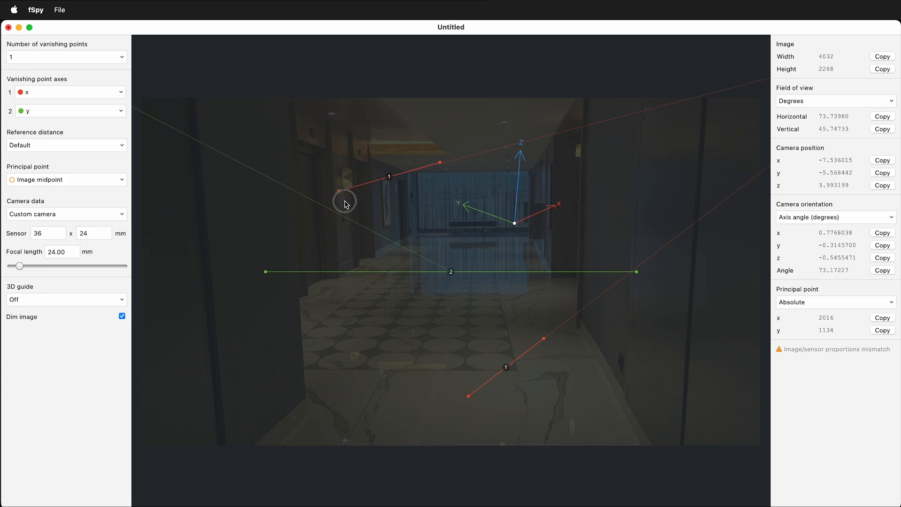
{"action": "left_click_drag", "start_coordinate": [345, 201], "coordinate": [310, 321]}
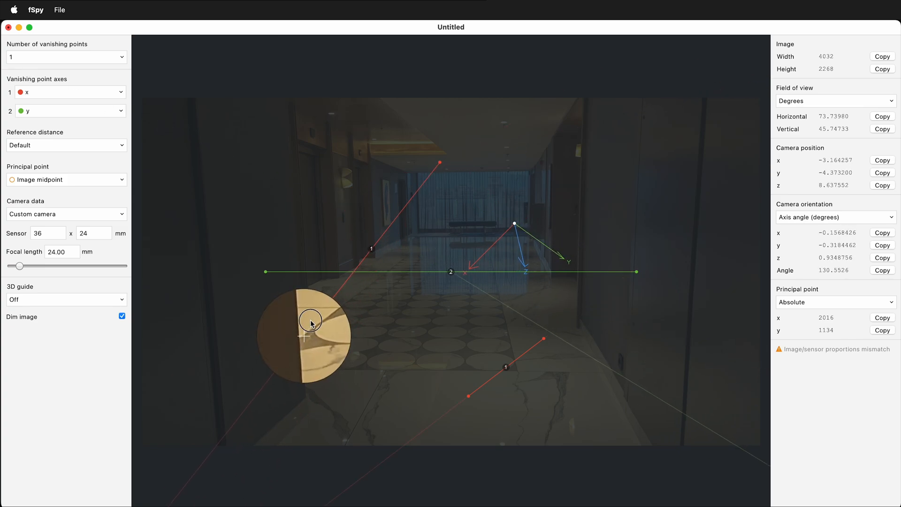
{"action": "left_click_drag", "start_coordinate": [310, 319], "coordinate": [409, 257]}
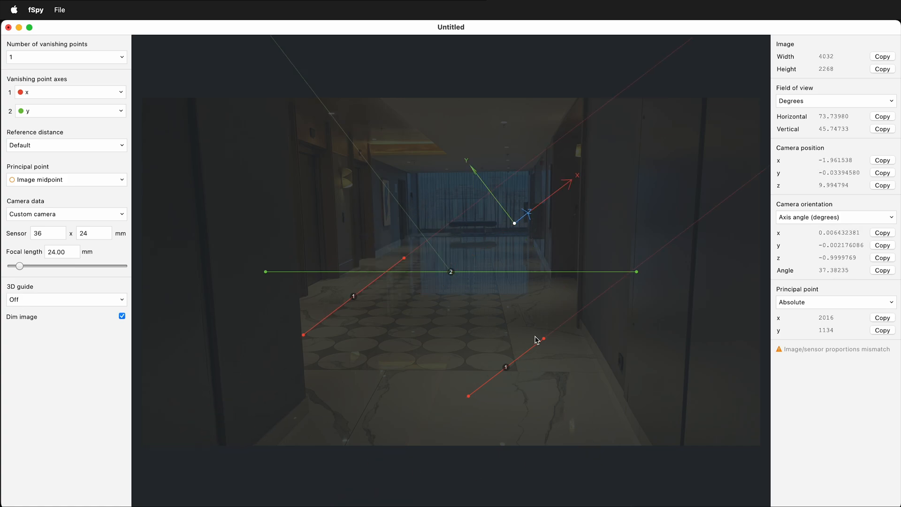
Align the second red x line with the other receding floor line of the corridor.
{"action": "left_click_drag", "start_coordinate": [541, 336], "coordinate": [490, 260]}
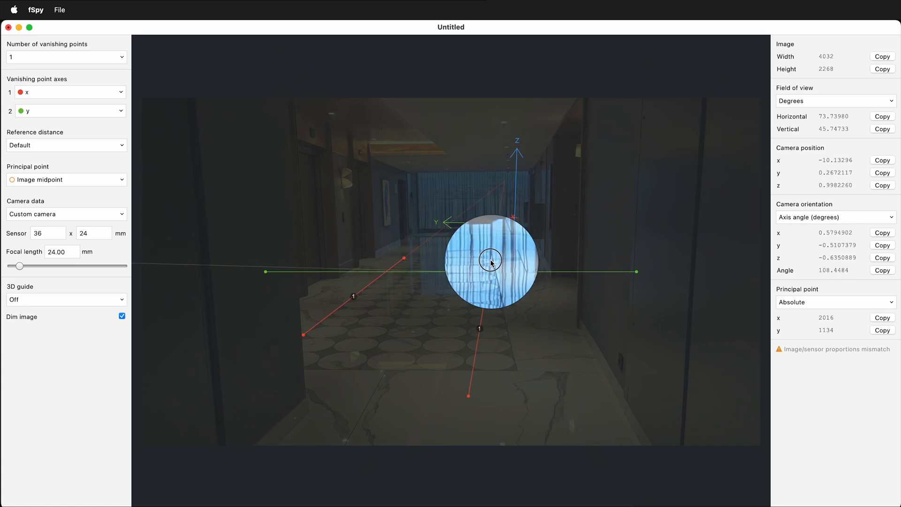
{"action": "left_click_drag", "start_coordinate": [490, 260], "coordinate": [492, 240]}
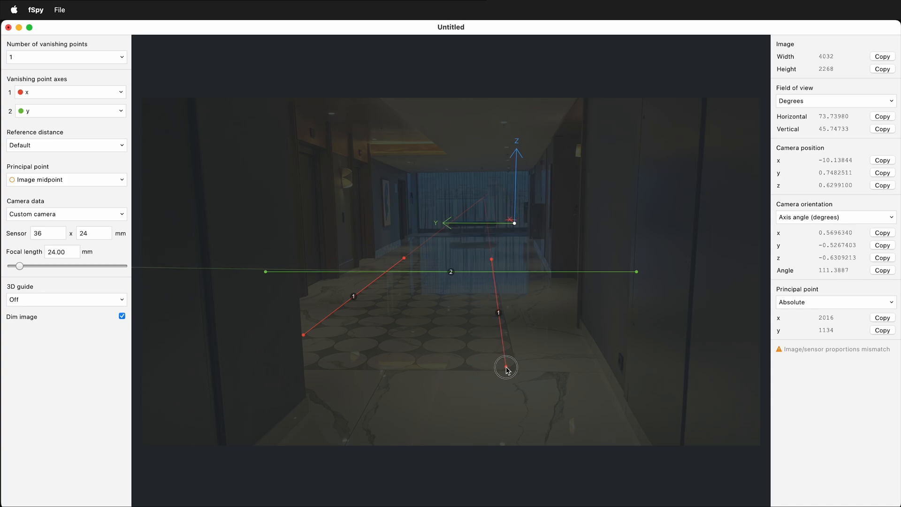
{"action": "left_click_drag", "start_coordinate": [506, 368], "coordinate": [533, 401]}
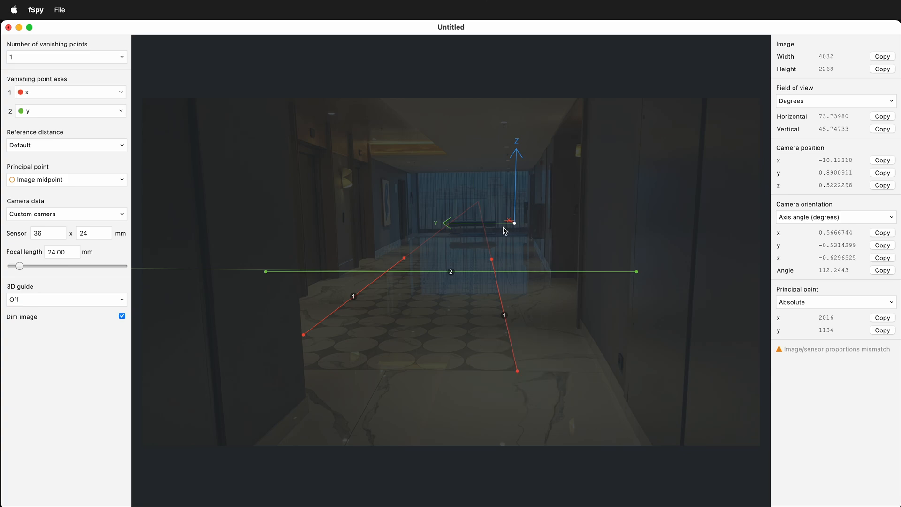
Drop the 3D origin gizmo onto the corridor floor just right of the photo's centre.
{"action": "left_click_drag", "start_coordinate": [514, 223], "coordinate": [358, 273]}
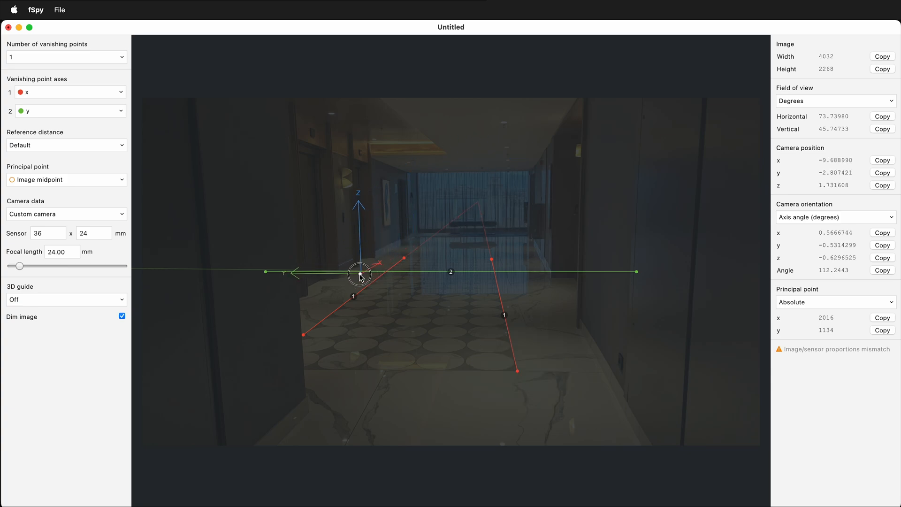
{"action": "left_click_drag", "start_coordinate": [359, 273], "coordinate": [544, 271]}
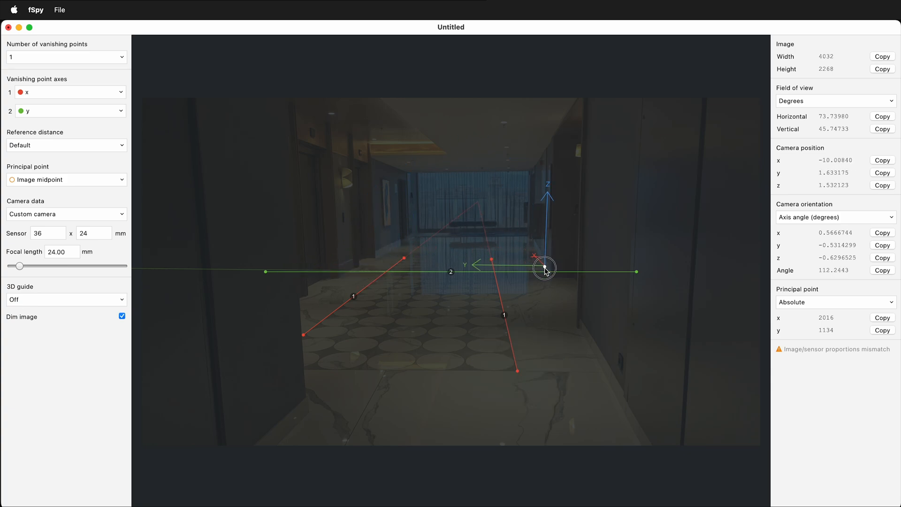
{"action": "left_click_drag", "start_coordinate": [543, 270], "coordinate": [552, 280]}
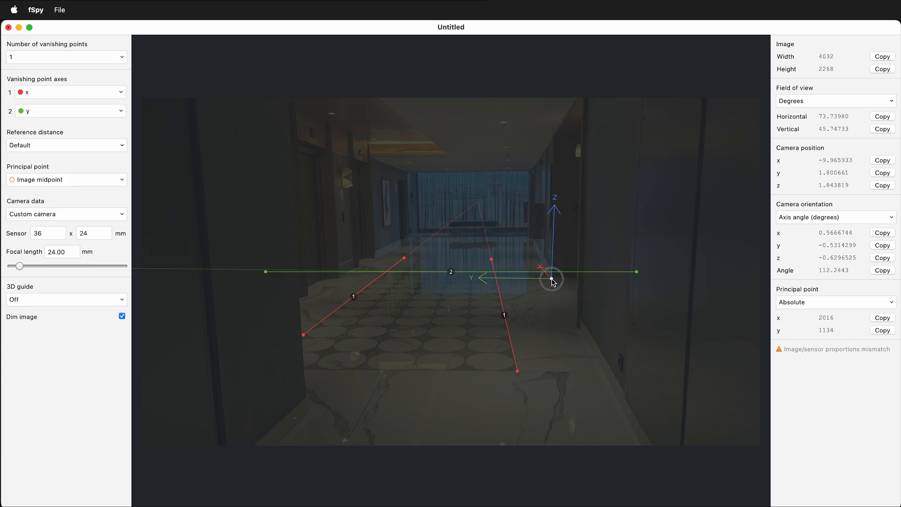
{"action": "left_click_drag", "start_coordinate": [552, 279], "coordinate": [482, 287]}
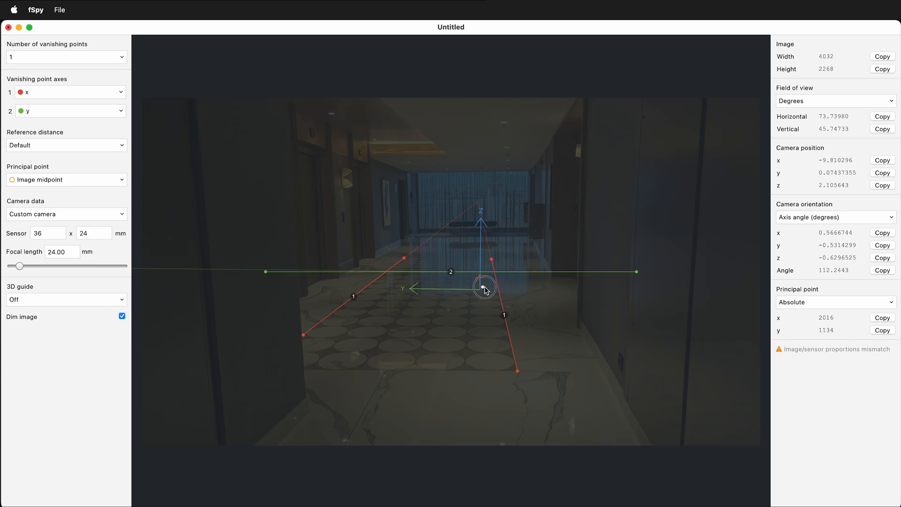
{"action": "left_click_drag", "start_coordinate": [485, 287], "coordinate": [541, 271]}
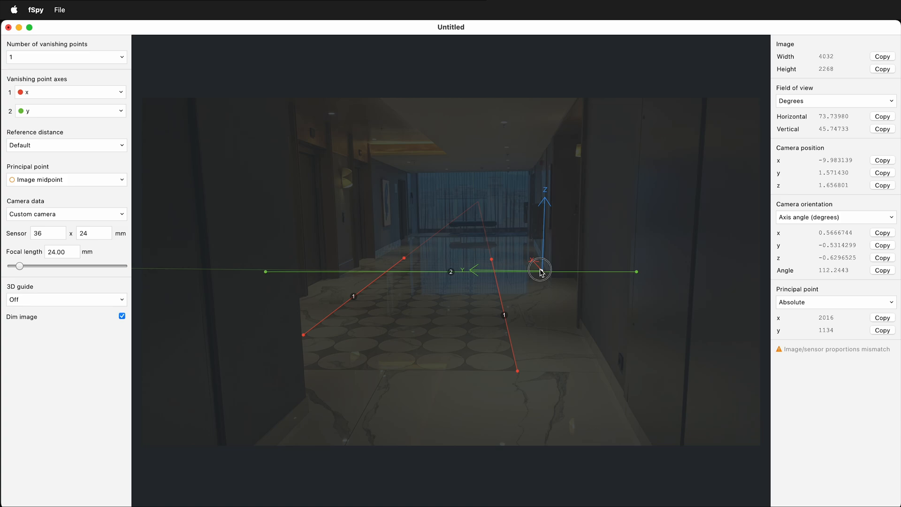
{"action": "left_click_drag", "start_coordinate": [541, 271], "coordinate": [537, 269]}
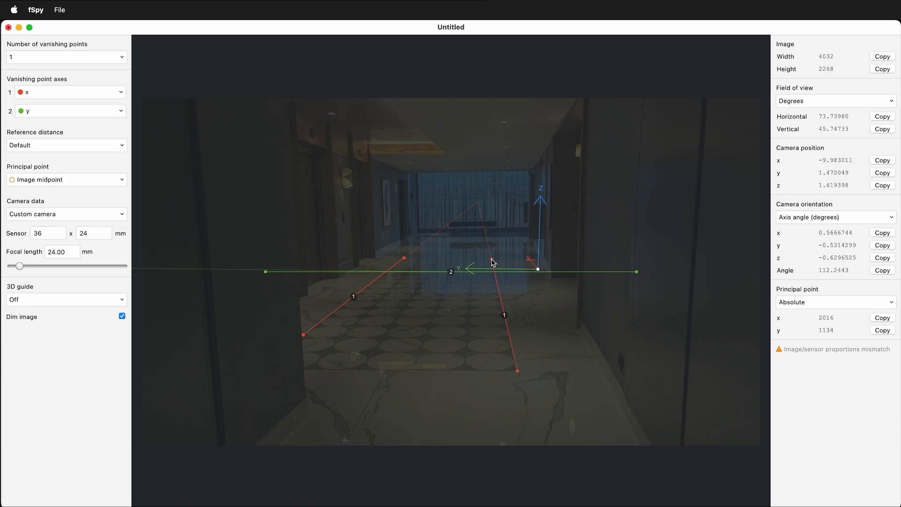
Lay the second x line along the right floor edge and nudge the origin up into the corridor.
{"action": "left_click_drag", "start_coordinate": [492, 262], "coordinate": [549, 265]}
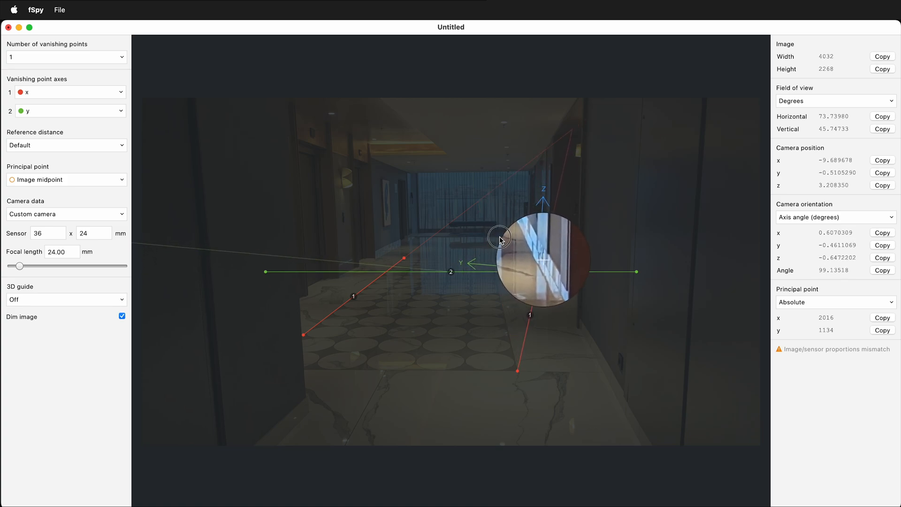
{"action": "left_click_drag", "start_coordinate": [500, 240], "coordinate": [519, 375]}
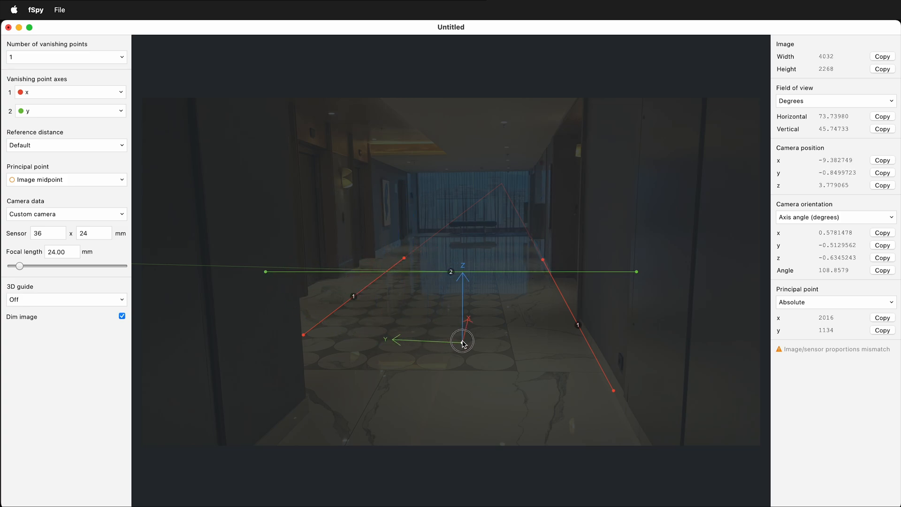
{"action": "left_click_drag", "start_coordinate": [463, 342], "coordinate": [512, 342]}
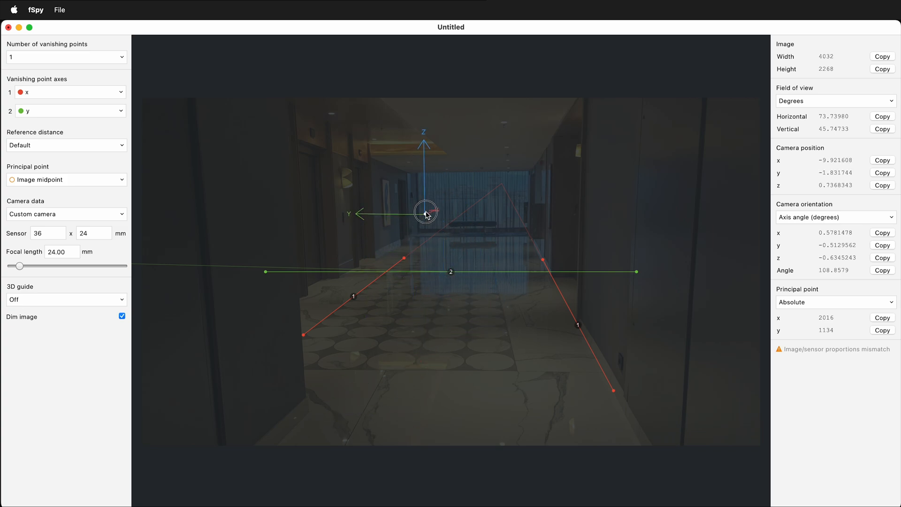
Try the origin at several floor spots before moving it toward the left corridor wall.
{"action": "left_click_drag", "start_coordinate": [426, 212], "coordinate": [506, 143]}
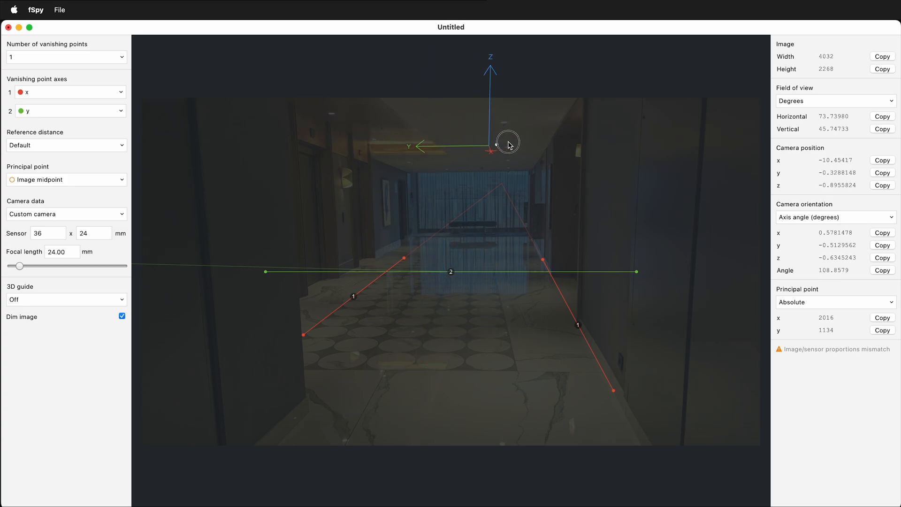
{"action": "left_click_drag", "start_coordinate": [491, 150], "coordinate": [623, 379]}
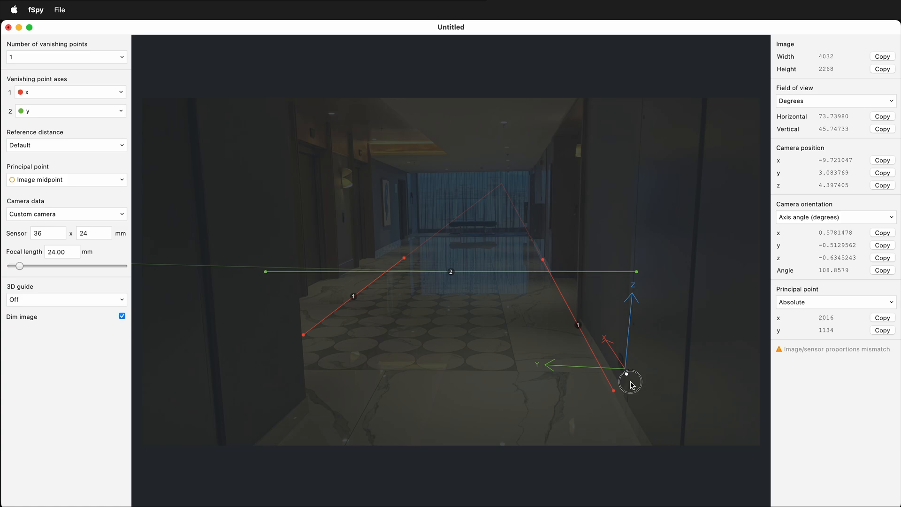
{"action": "left_click_drag", "start_coordinate": [629, 379], "coordinate": [299, 423]}
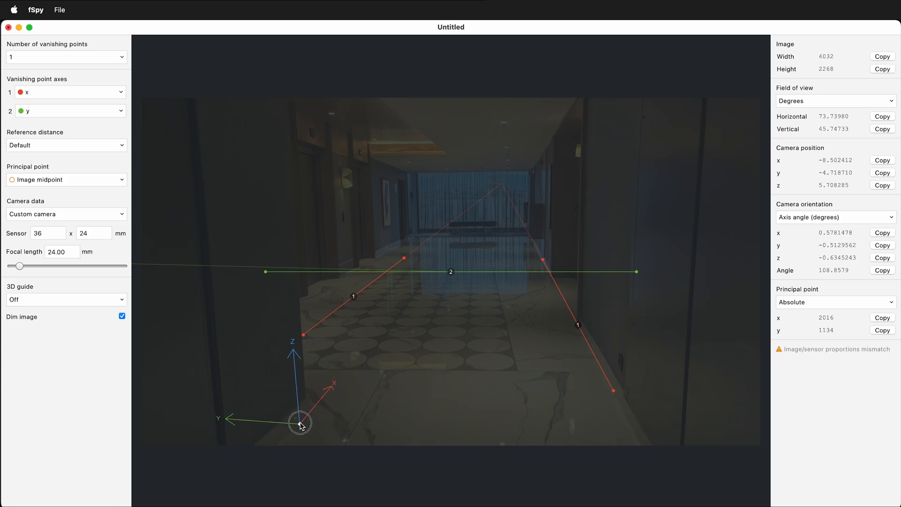
{"action": "left_click_drag", "start_coordinate": [299, 423], "coordinate": [390, 211]}
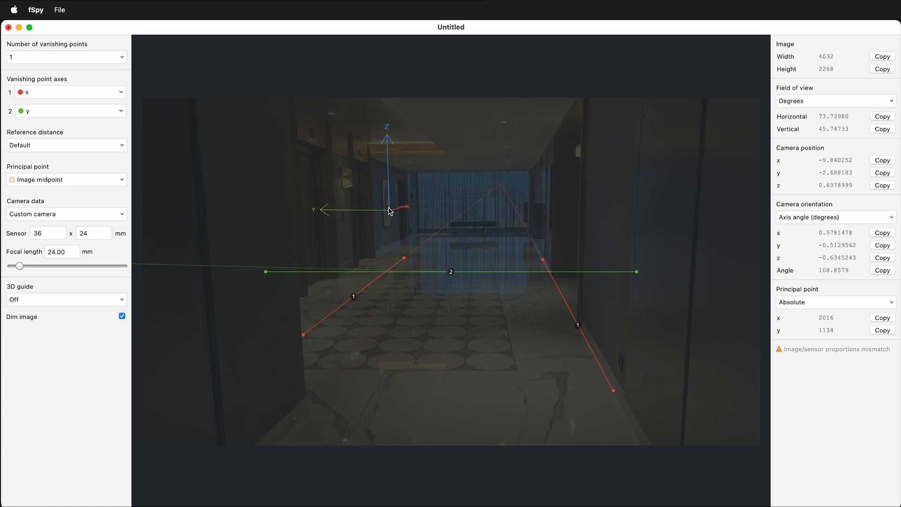
Lower and settle the origin on the floor beside the top of the first x line.
{"action": "left_click_drag", "start_coordinate": [387, 209], "coordinate": [362, 257]}
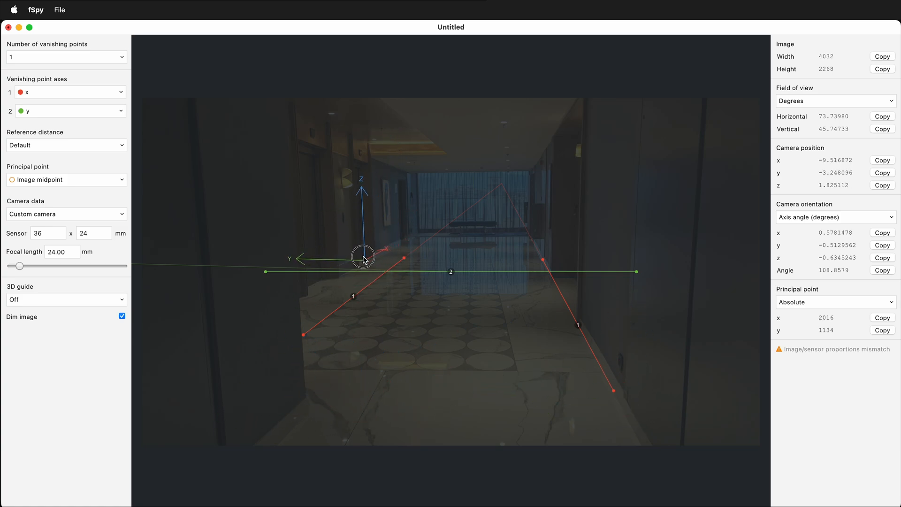
{"action": "left_click_drag", "start_coordinate": [362, 257], "coordinate": [367, 264]}
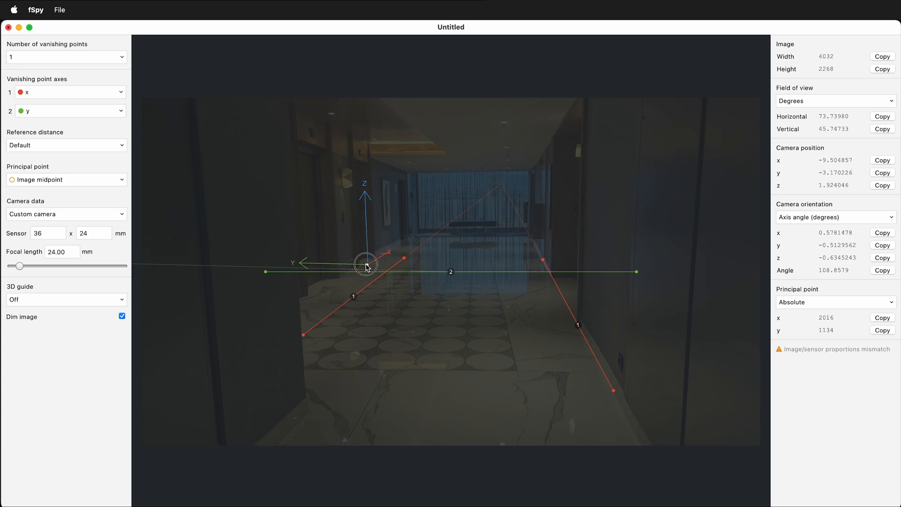
{"action": "left_click_drag", "start_coordinate": [366, 265], "coordinate": [333, 269]}
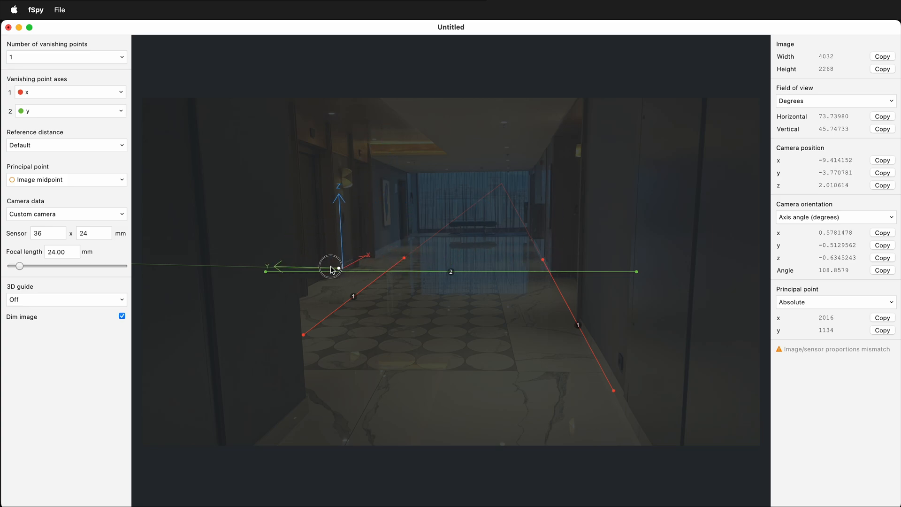
{"action": "left_click_drag", "start_coordinate": [333, 270], "coordinate": [340, 278]}
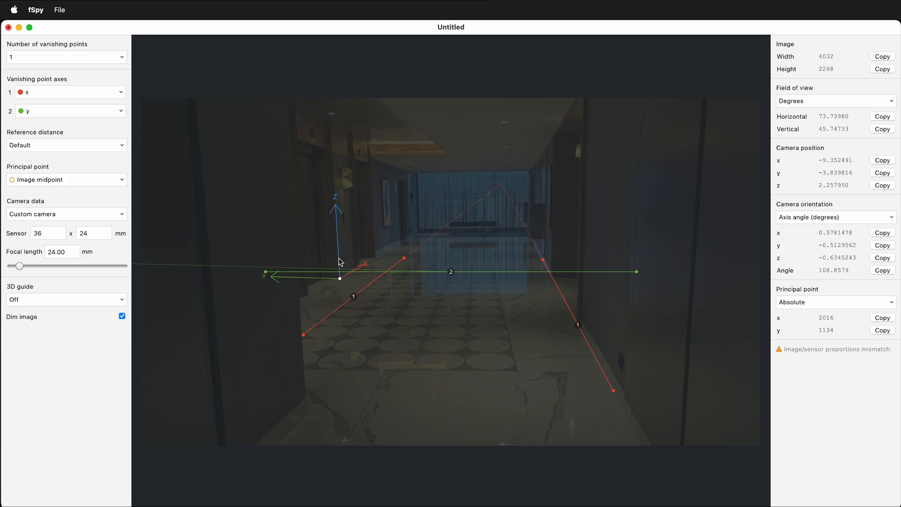
{"action": "mouse_move", "coordinate": [106, 141]}
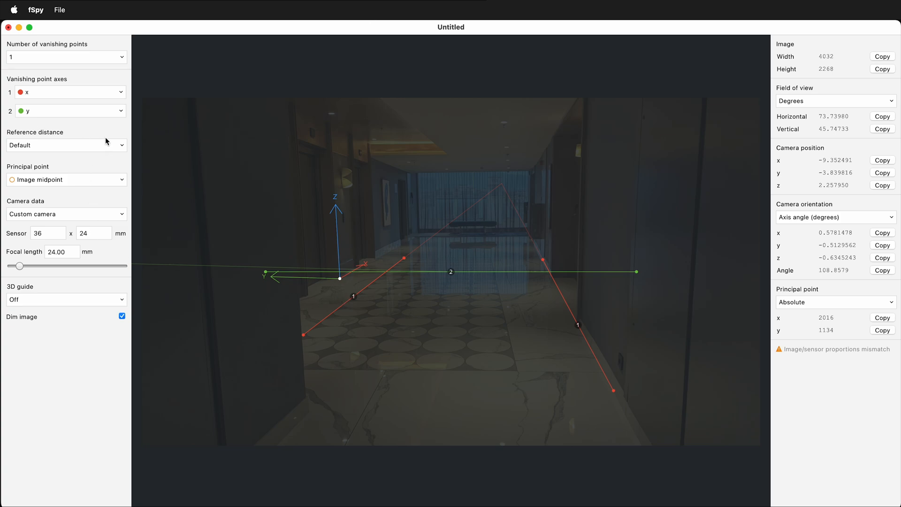
Measure the reference distance along the z axis and set it to 2 meters at a known height.
{"action": "left_click", "coordinate": [66, 145]}
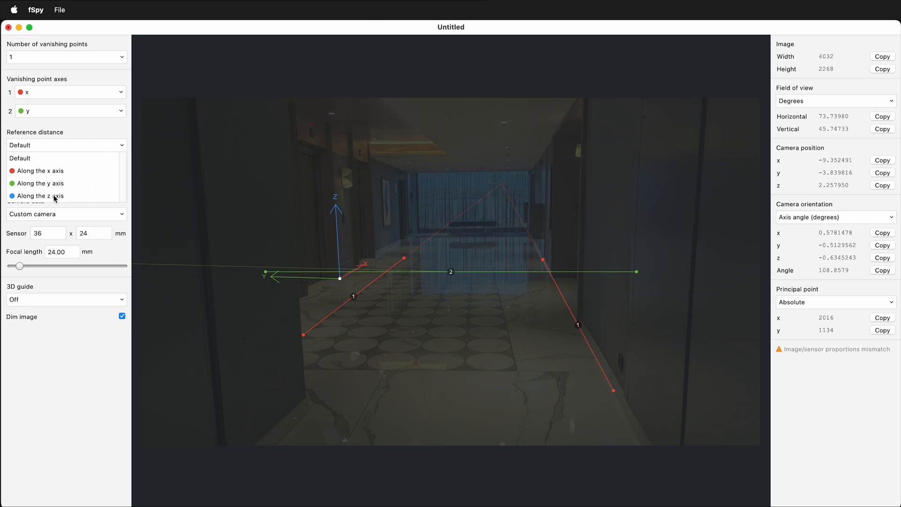
{"action": "left_click", "coordinate": [36, 195]}
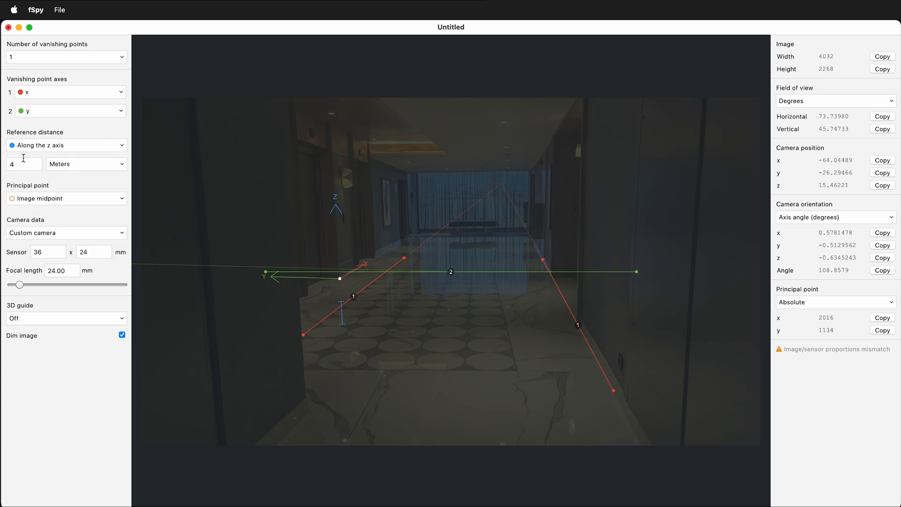
{"action": "left_click_drag", "start_coordinate": [342, 278], "coordinate": [345, 271]}
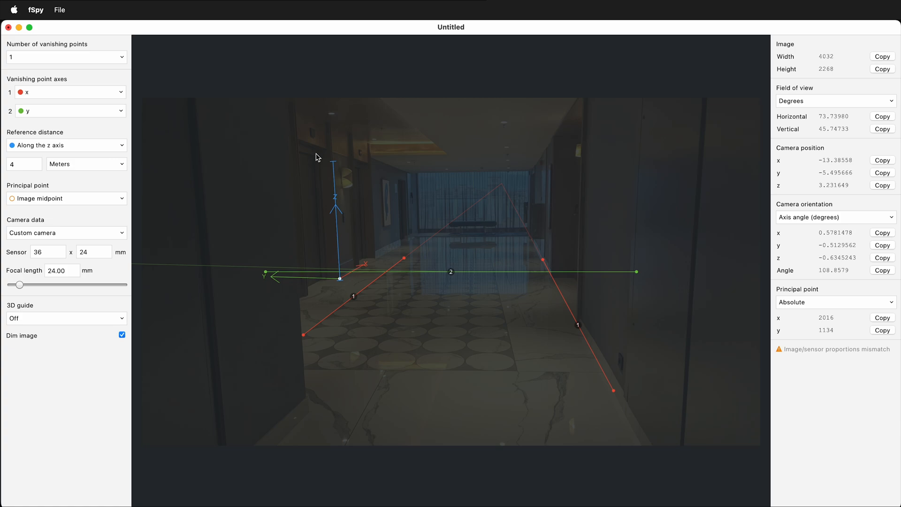
{"action": "left_click", "coordinate": [24, 163]}
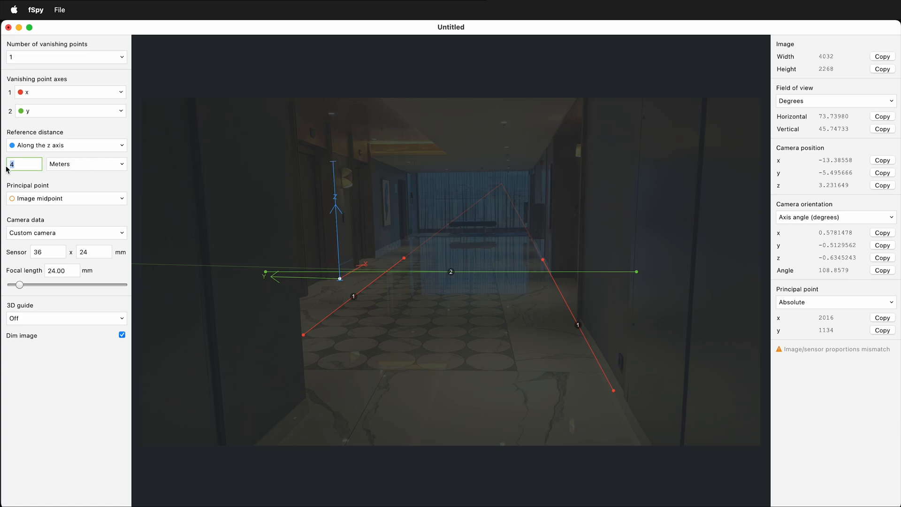
{"action": "type", "text": "2"}
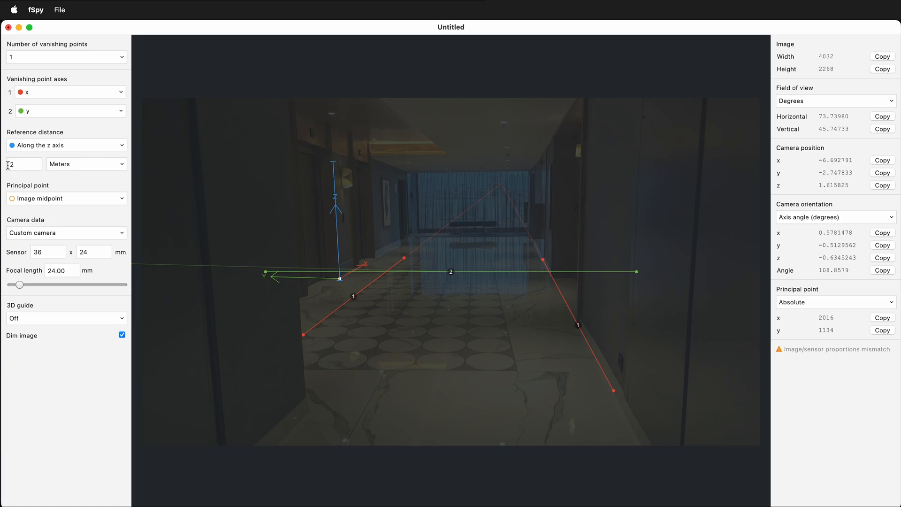
{"action": "mouse_move", "coordinate": [342, 190]}
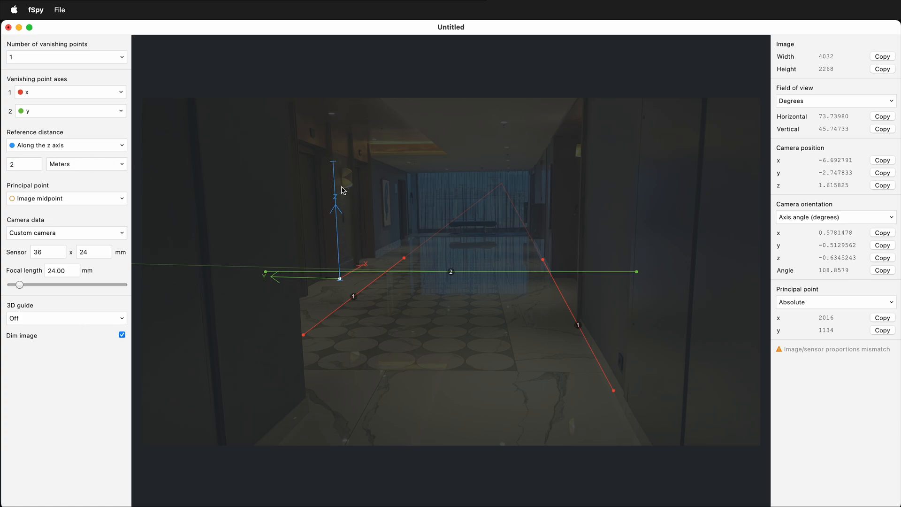
{"action": "mouse_move", "coordinate": [56, 10]}
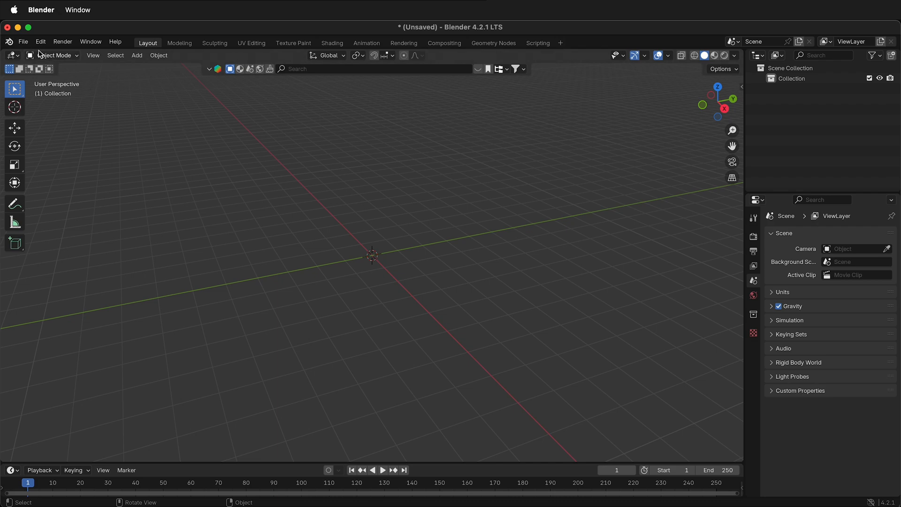
Import lobby-fspy.fspy via File > Import so the matched camera and photo load.
{"action": "left_click", "coordinate": [23, 41]}
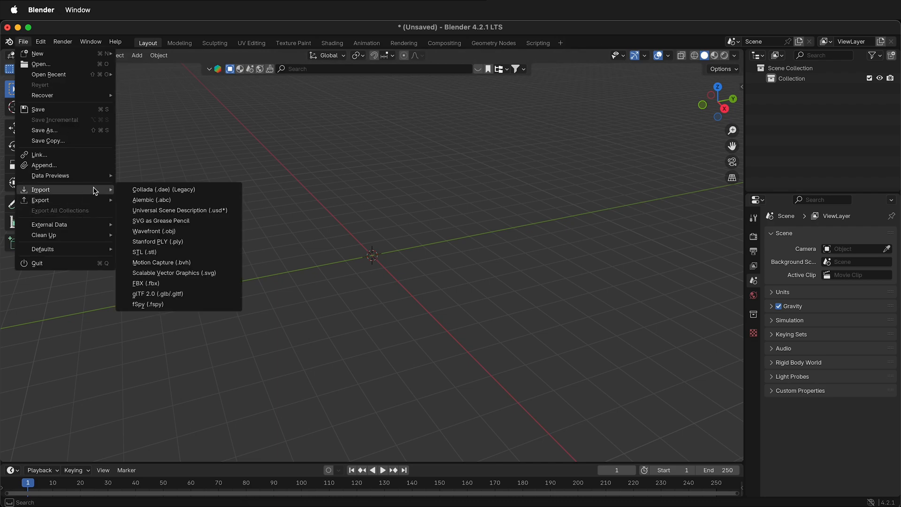
{"action": "left_click", "coordinate": [148, 304]}
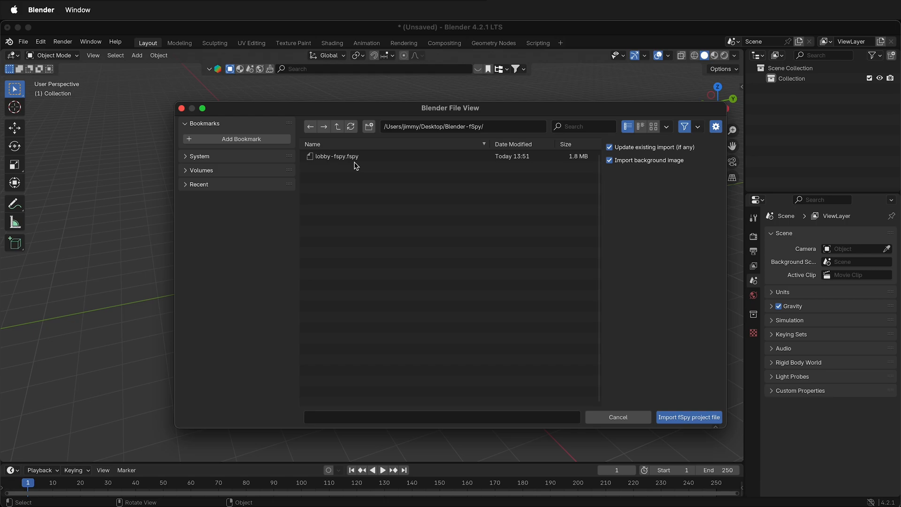
{"action": "left_click", "coordinate": [336, 156]}
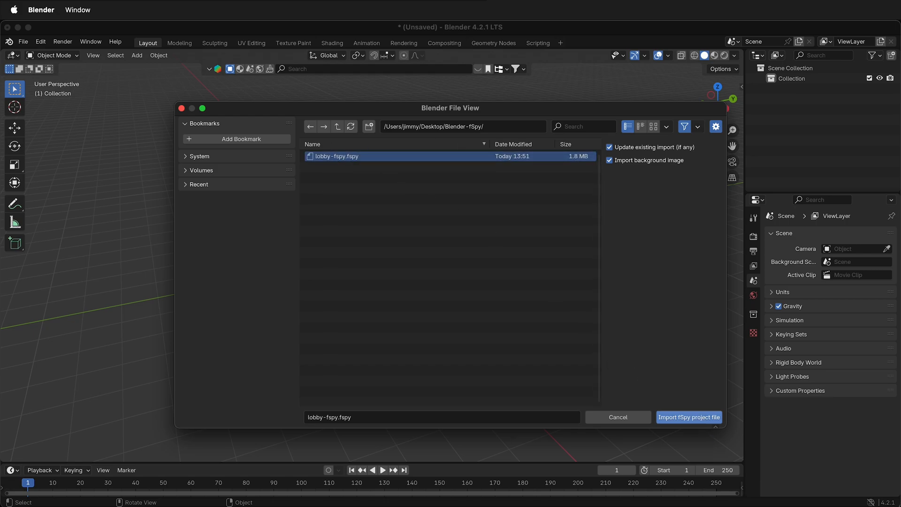
{"action": "left_click", "coordinate": [688, 417]}
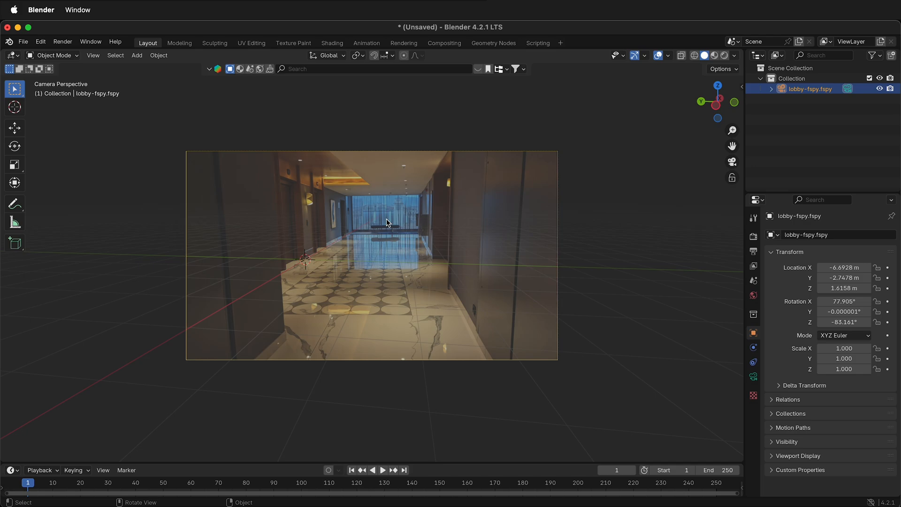
{"action": "mouse_move", "coordinate": [308, 260]}
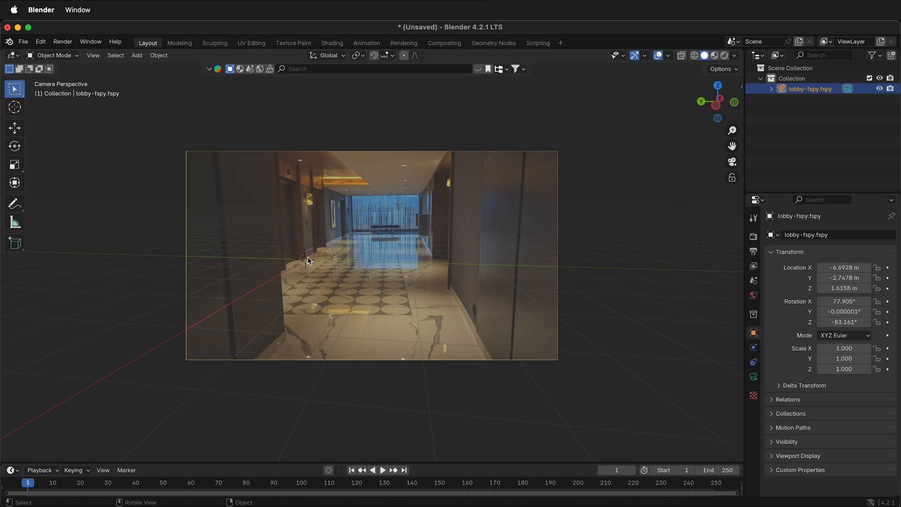
{"action": "mouse_move", "coordinate": [290, 273]}
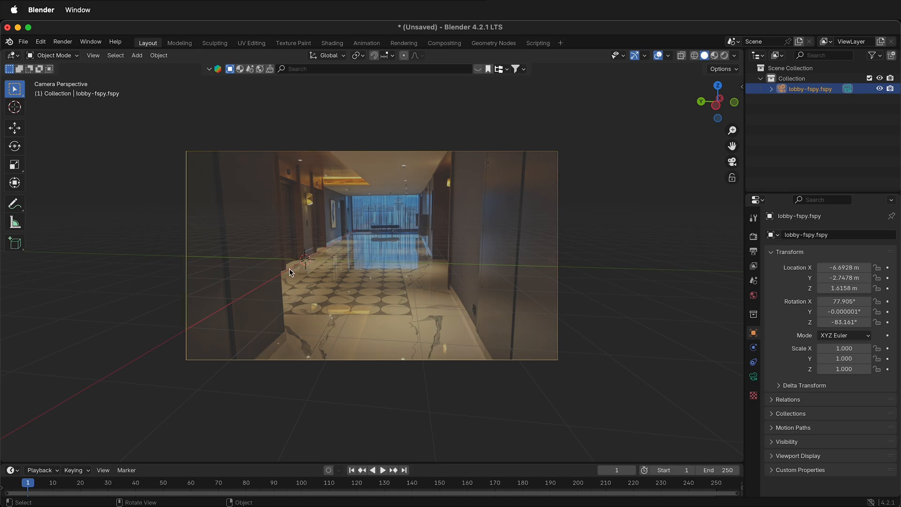
Add a mesh plane and enter Edit Mode on it.
{"action": "left_click", "coordinate": [136, 55]}
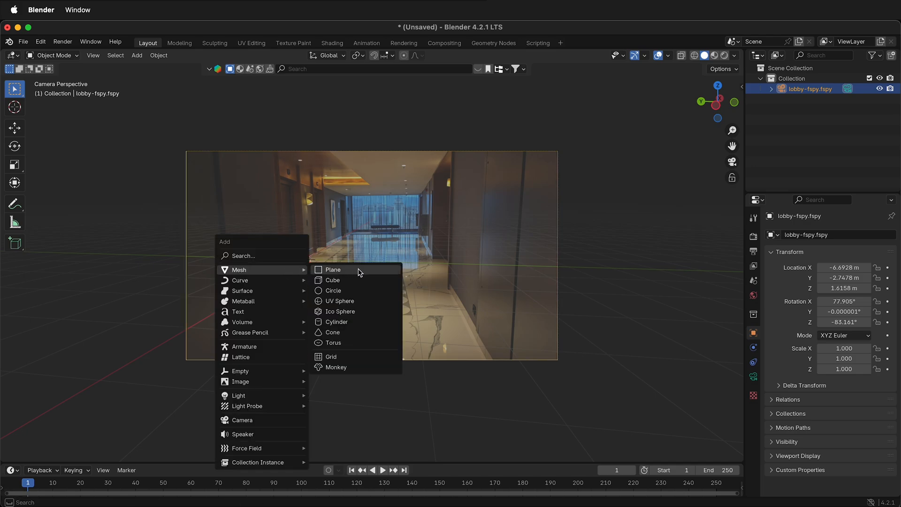
{"action": "left_click", "coordinate": [332, 270]}
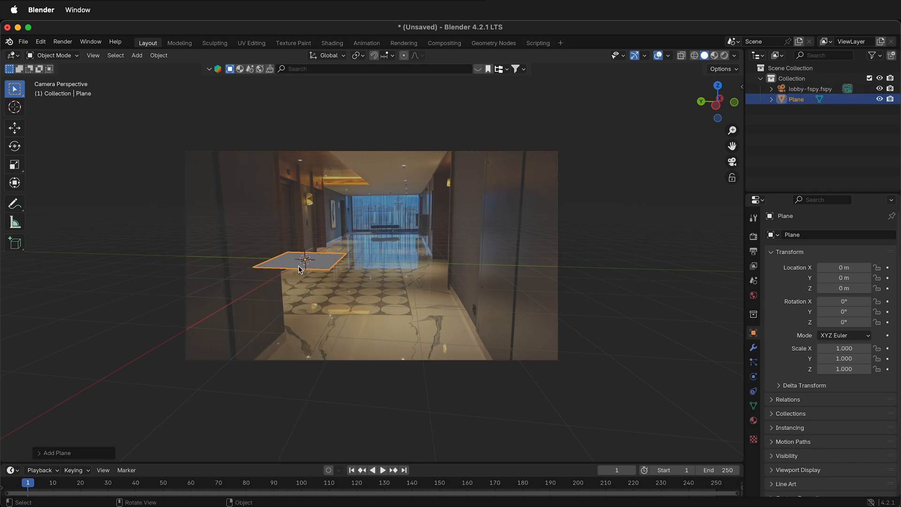
{"action": "key", "text": "Tab"}
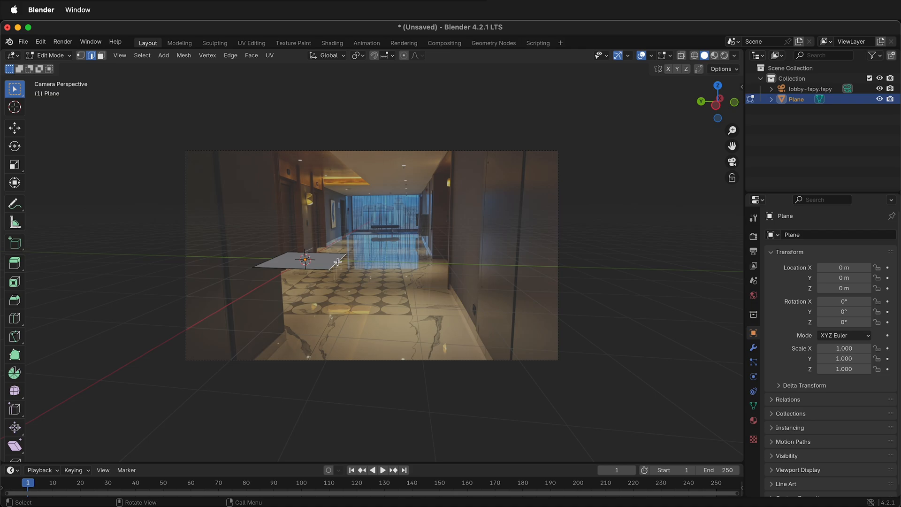
Widen the plane across the floor and push its far edge down the corridor.
{"action": "key", "text": "g"}
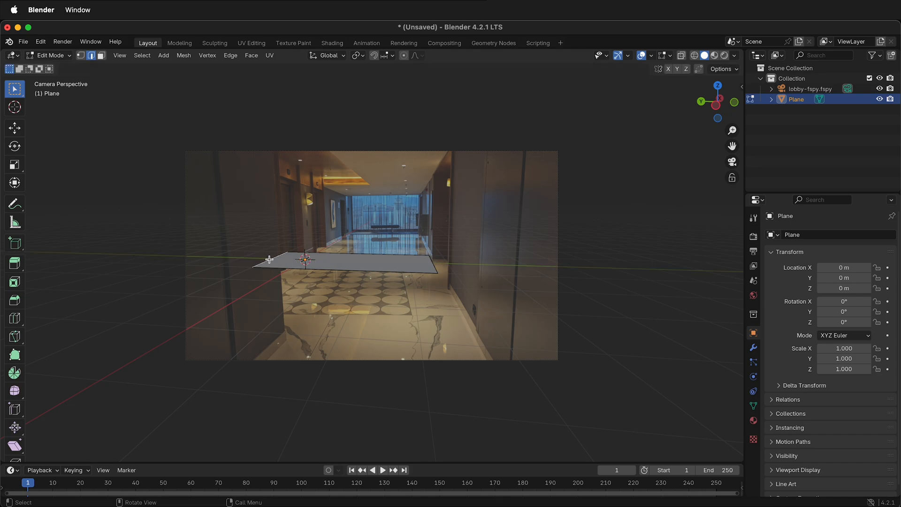
{"action": "key", "text": "g"}
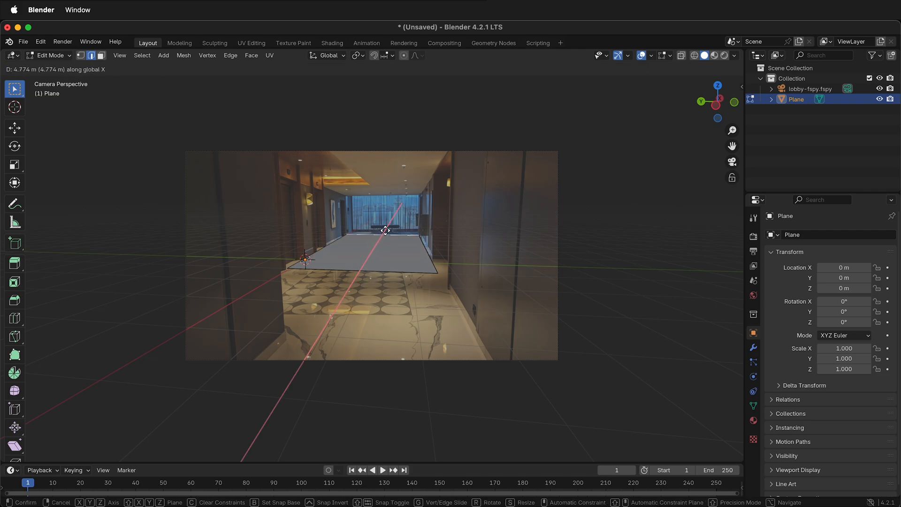
{"action": "left_click", "coordinate": [377, 272]}
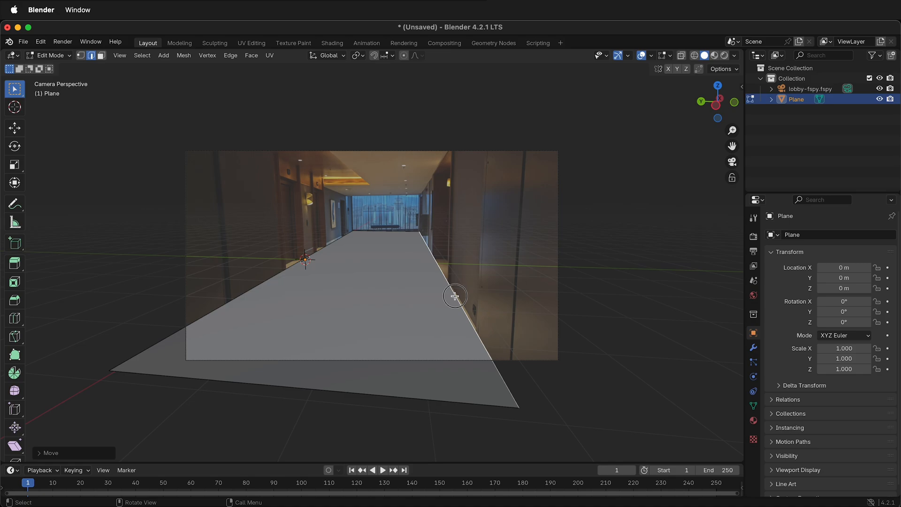
{"action": "mouse_move", "coordinate": [454, 293]}
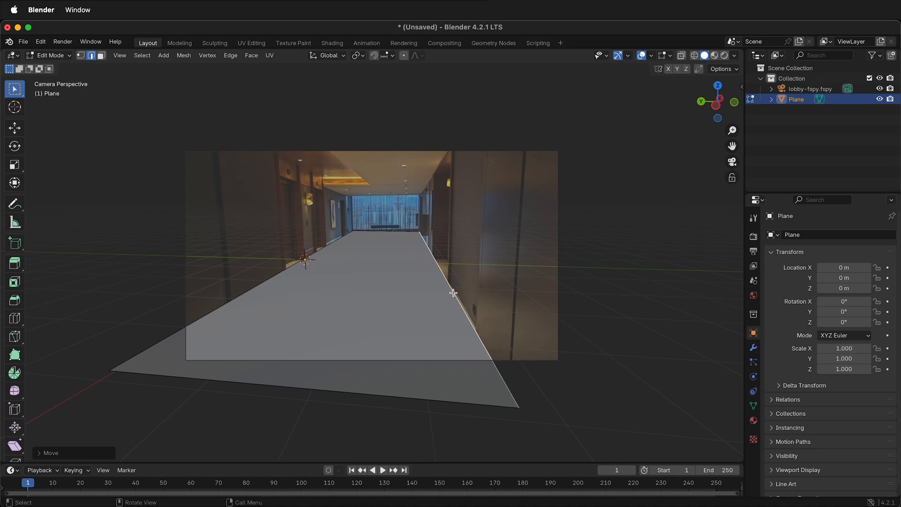
{"action": "mouse_move", "coordinate": [452, 291]}
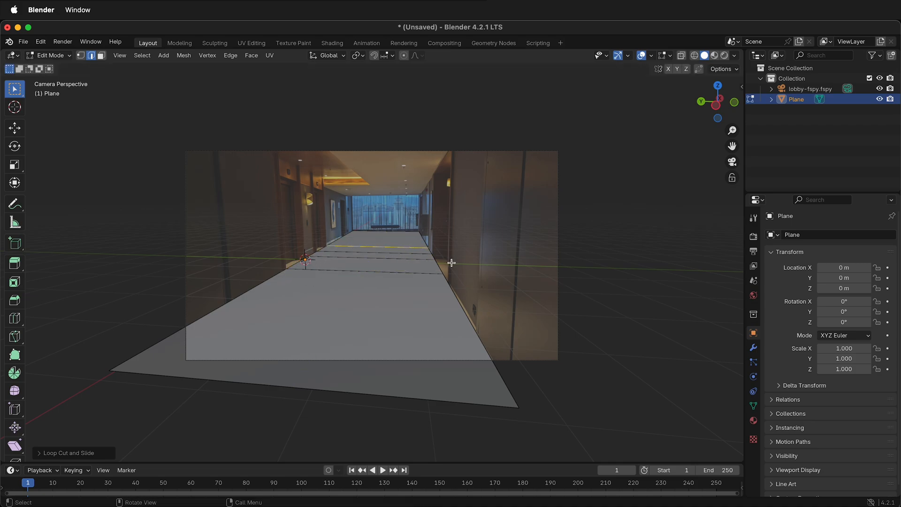
{"action": "mouse_move", "coordinate": [439, 265]}
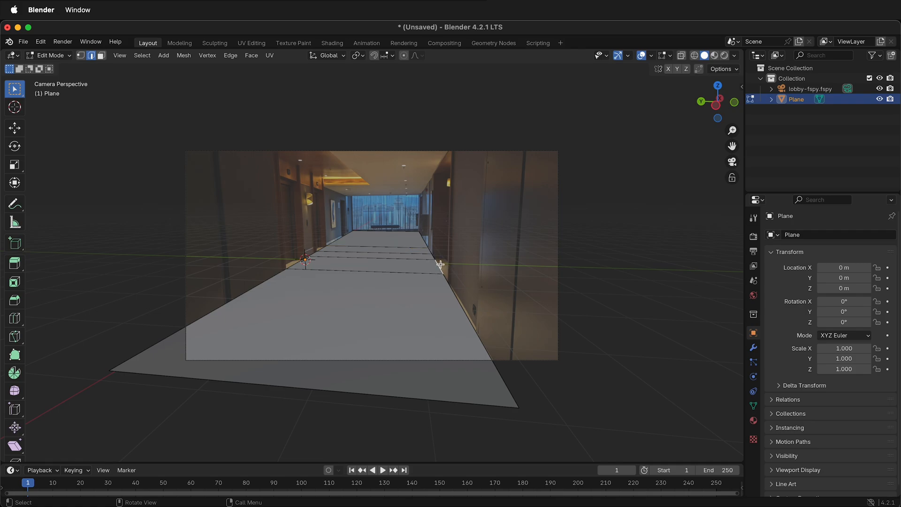
Extrude the side-opening edge out to the right to form a sideways floor strip.
{"action": "key", "text": "g"}
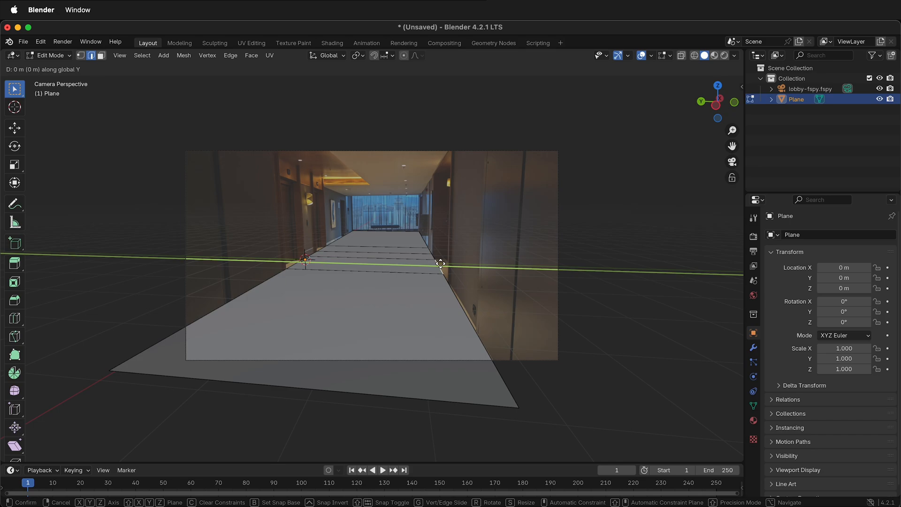
{"action": "left_click_drag", "start_coordinate": [440, 262], "coordinate": [565, 256]}
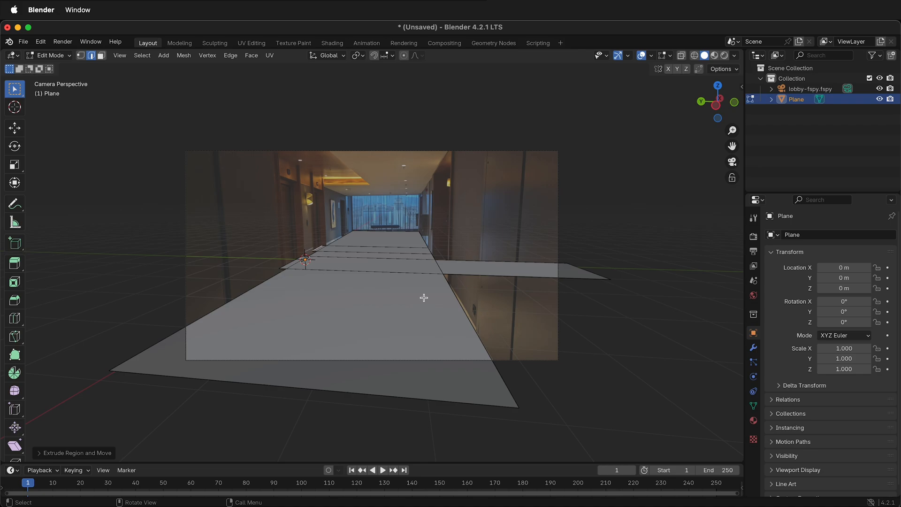
{"action": "mouse_move", "coordinate": [431, 296]}
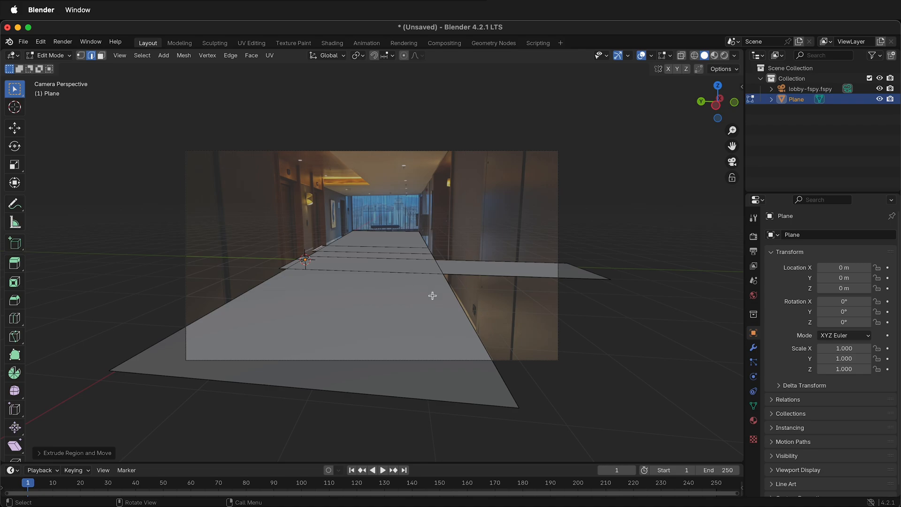
{"action": "mouse_move", "coordinate": [432, 191]}
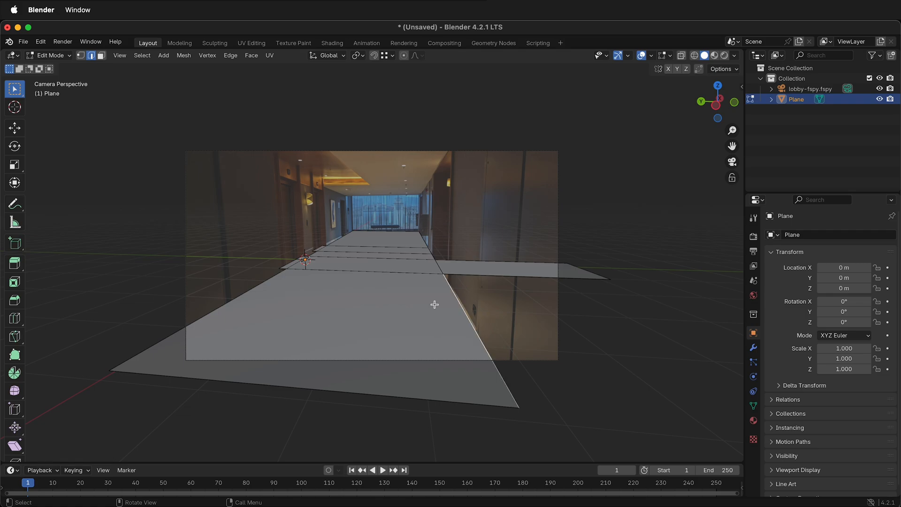
{"action": "mouse_move", "coordinate": [383, 317]}
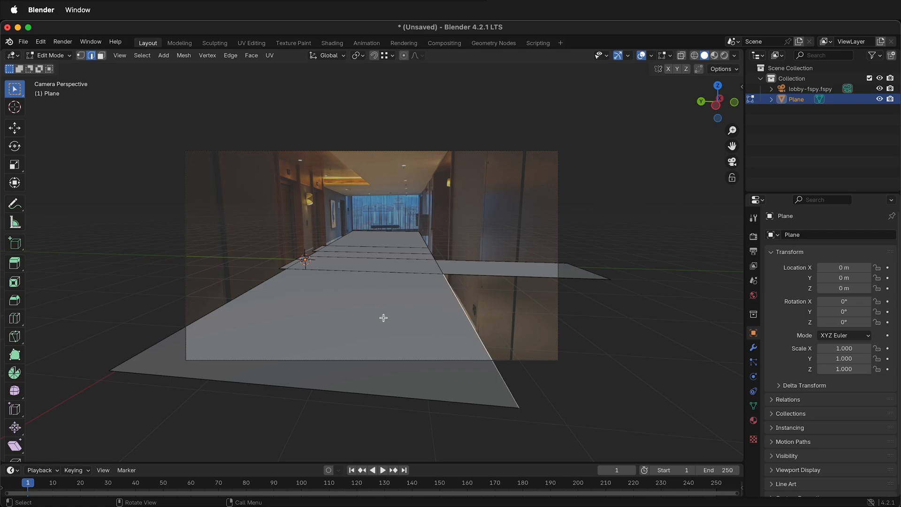
{"action": "mouse_move", "coordinate": [329, 310]}
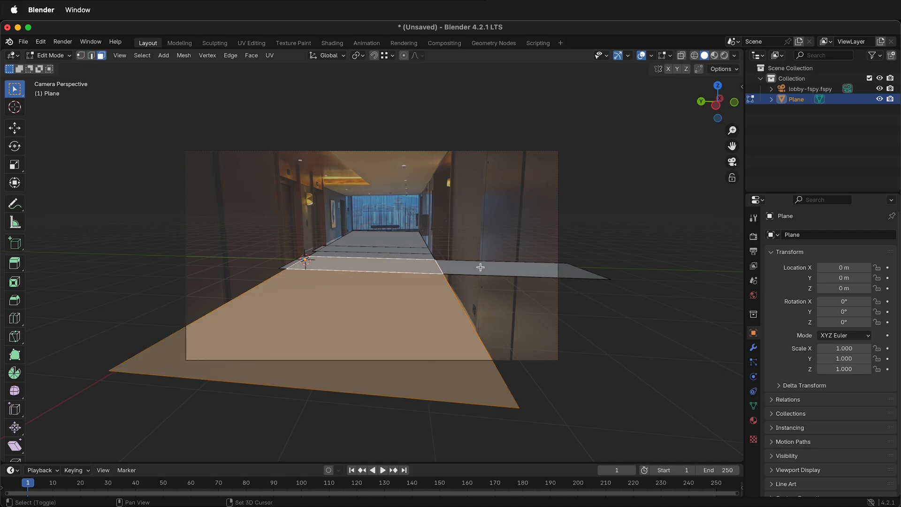
Show the lobby camera's background photo in front of the floor plane at 0.5 opacity.
{"action": "left_click", "coordinate": [479, 267]}
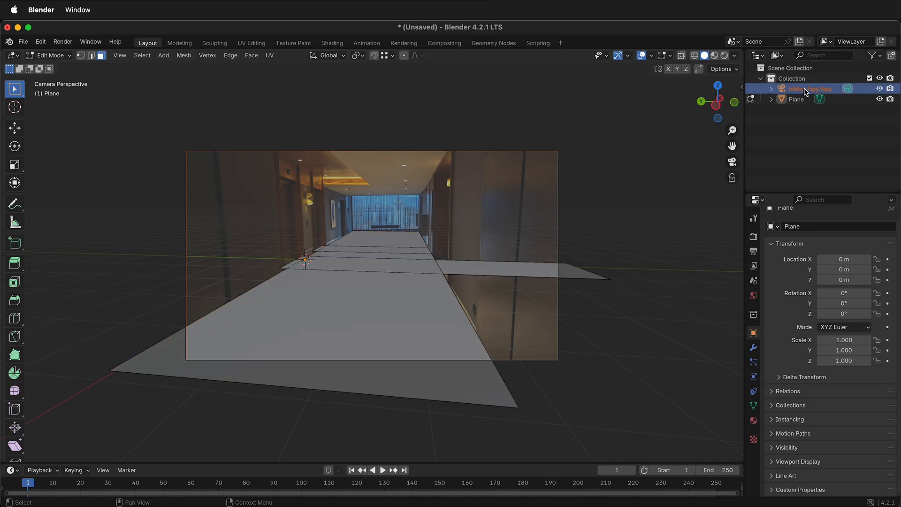
{"action": "key", "text": "Tab"}
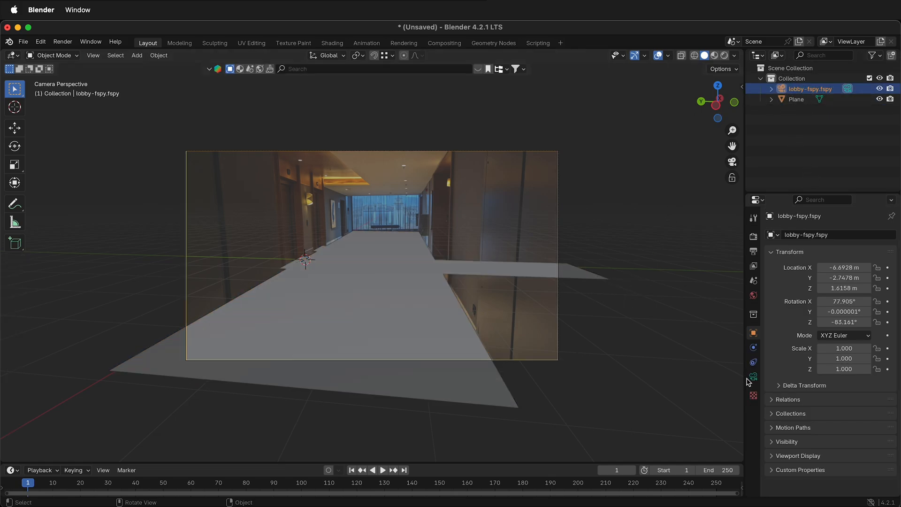
{"action": "left_click", "coordinate": [754, 376]}
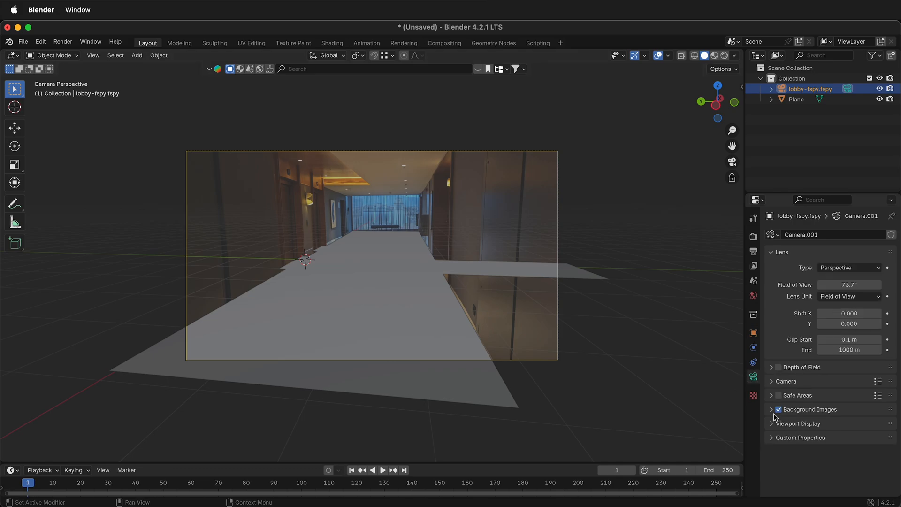
{"action": "left_click", "coordinate": [810, 408]}
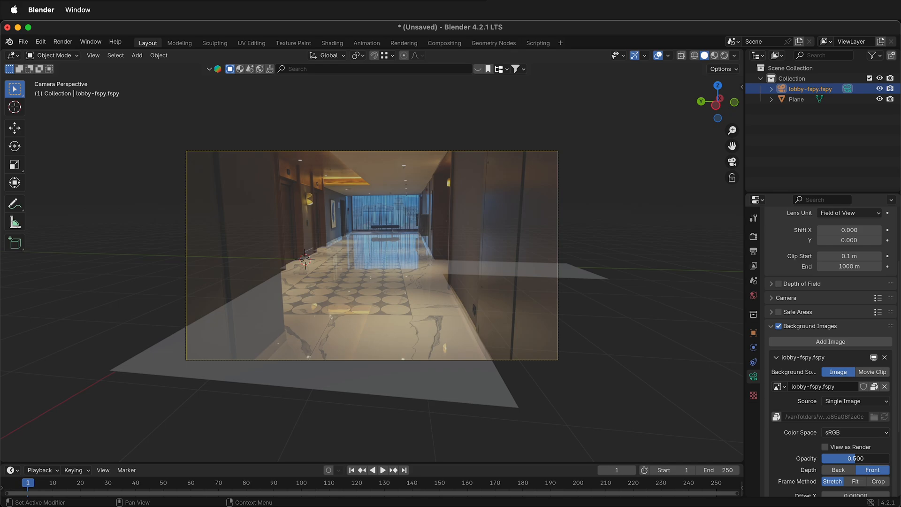
{"action": "left_click_drag", "start_coordinate": [845, 458], "coordinate": [858, 459]}
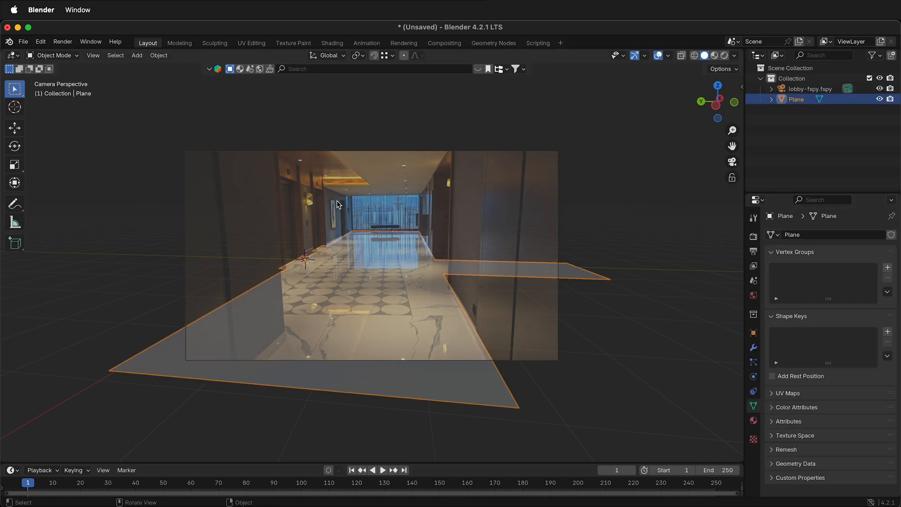
Extrude the floor edges up into corridor walls and close them with a ceiling face.
{"action": "key", "text": "Tab"}
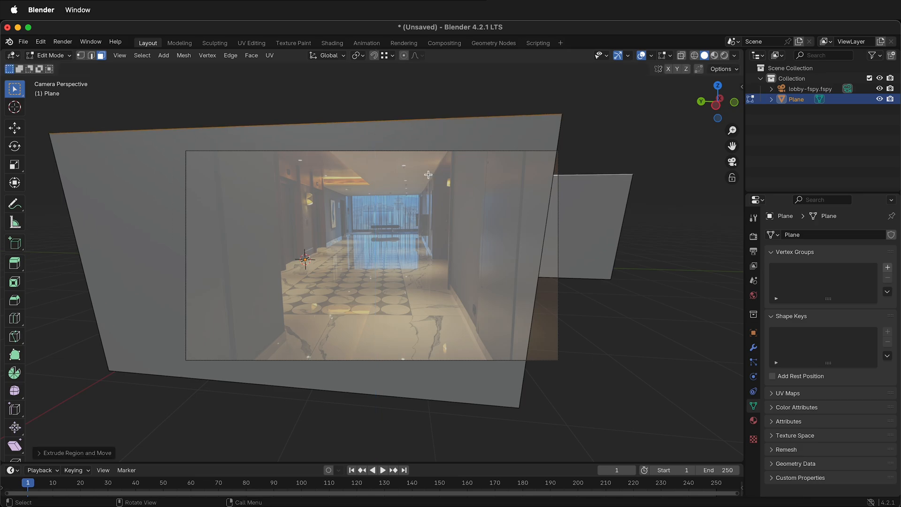
{"action": "mouse_move", "coordinate": [454, 136]}
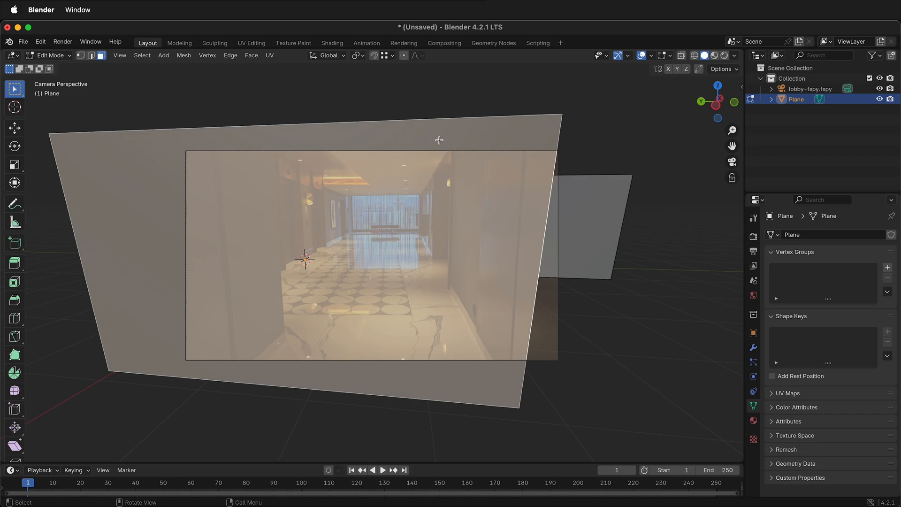
{"action": "key", "text": "x"}
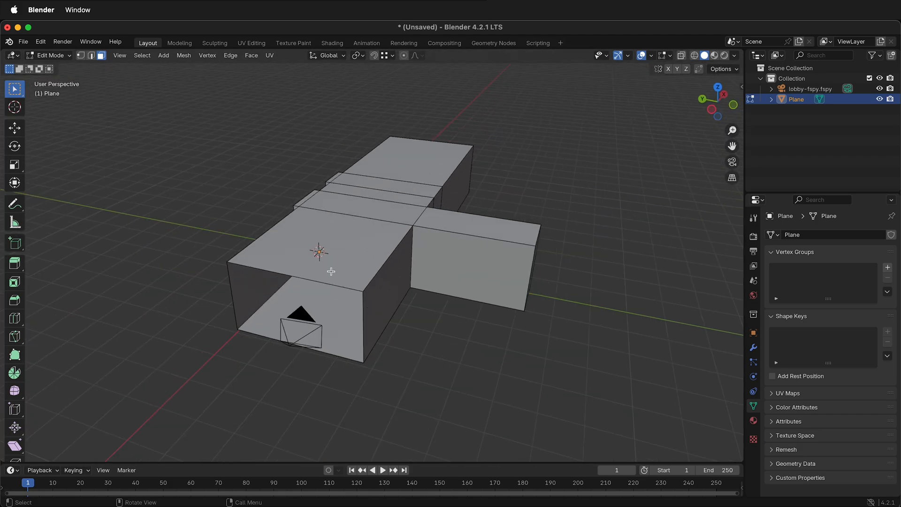
{"action": "left_click", "coordinate": [311, 194]}
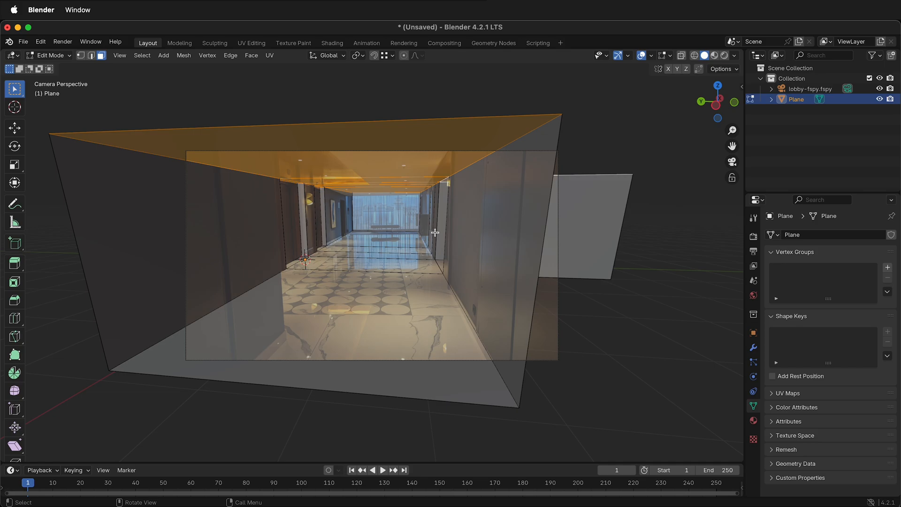
{"action": "key", "text": "g"}
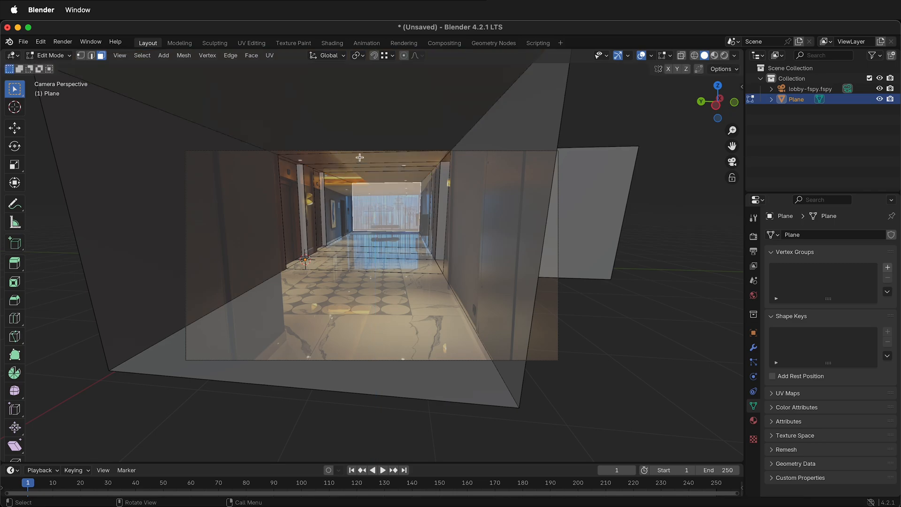
Extrude more wall geometry along the corridor and select the right-hand wall face.
{"action": "key", "text": "ctrl+r"}
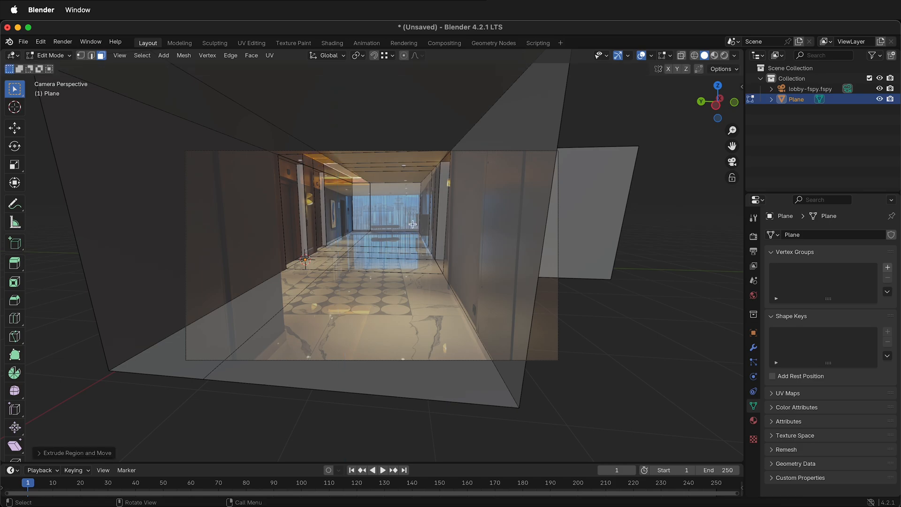
{"action": "mouse_move", "coordinate": [561, 295]}
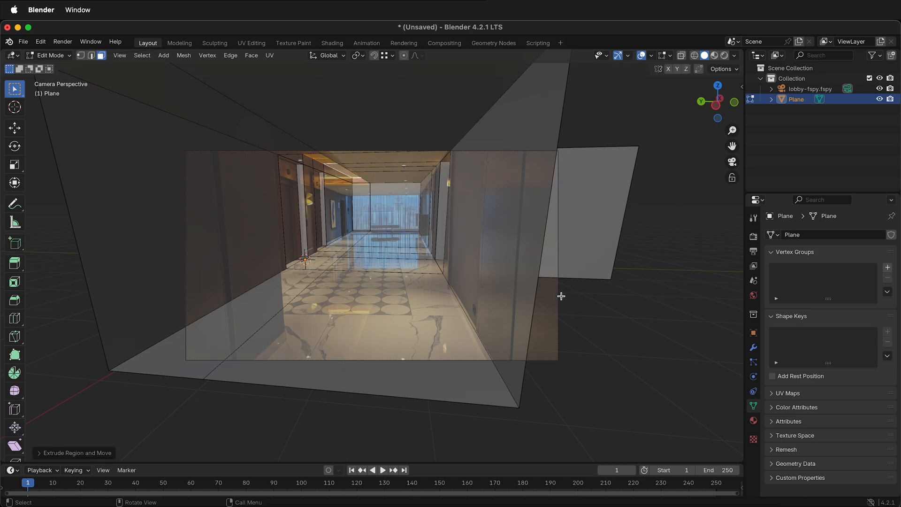
{"action": "mouse_move", "coordinate": [213, 282]}
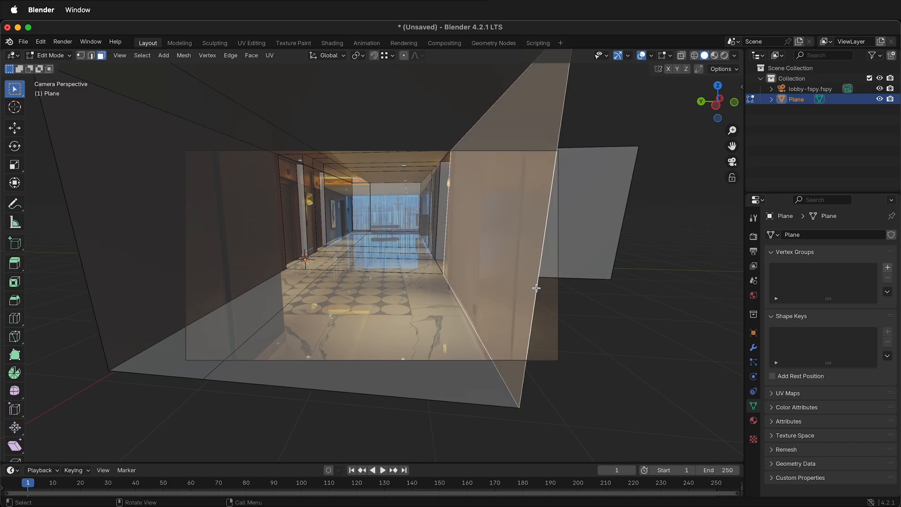
{"action": "left_click", "coordinate": [527, 273]}
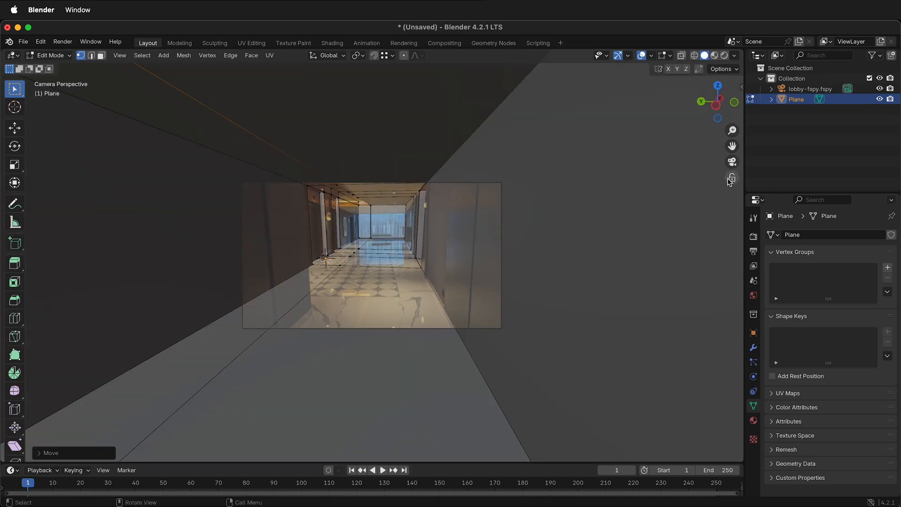
Leave Edit Mode back to Object Mode with the reshaped corridor mesh.
{"action": "key", "text": "Tab"}
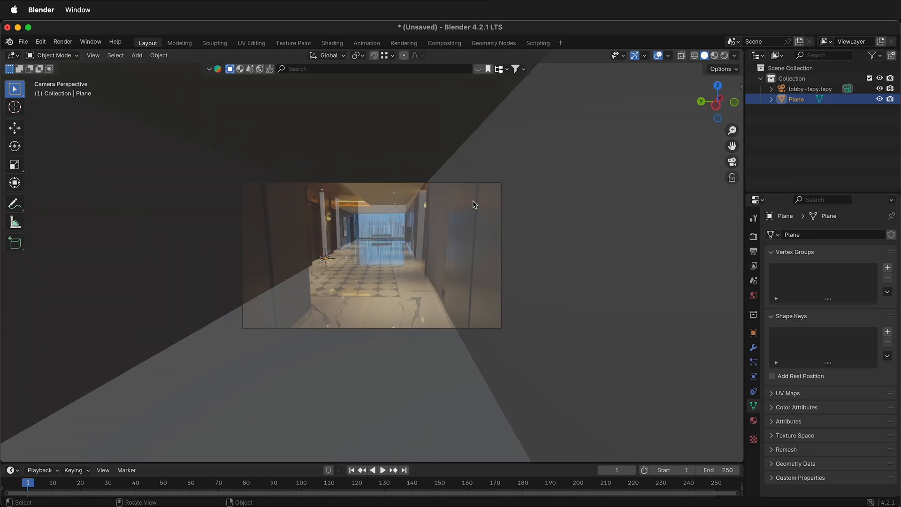
{"action": "mouse_move", "coordinate": [386, 239]}
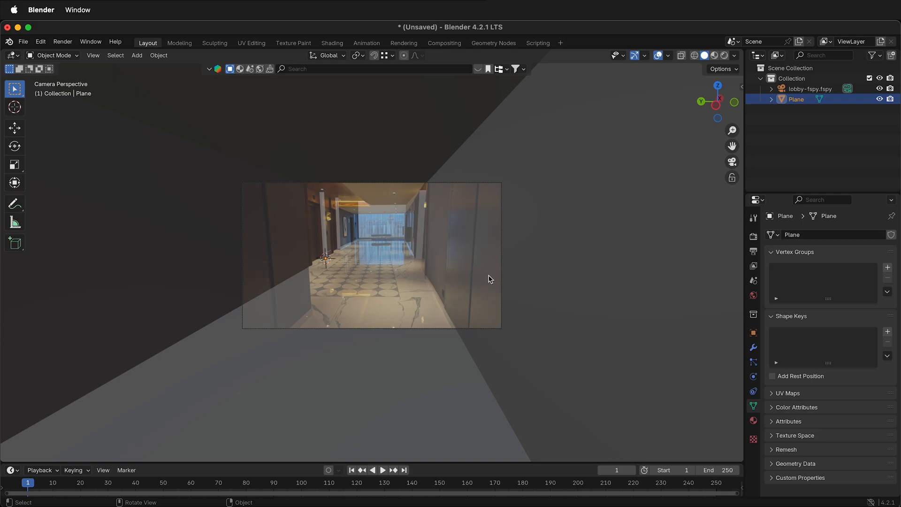
{"action": "mouse_move", "coordinate": [430, 247]}
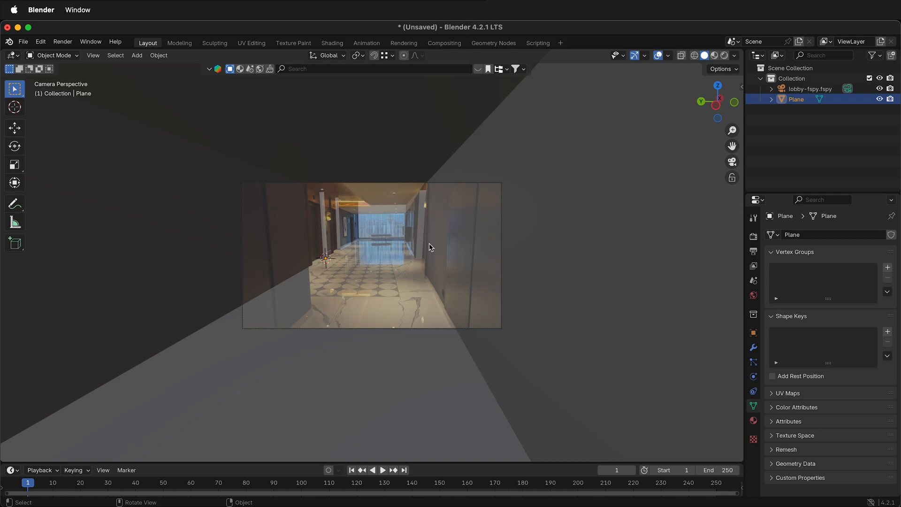
{"action": "mouse_move", "coordinate": [426, 238]}
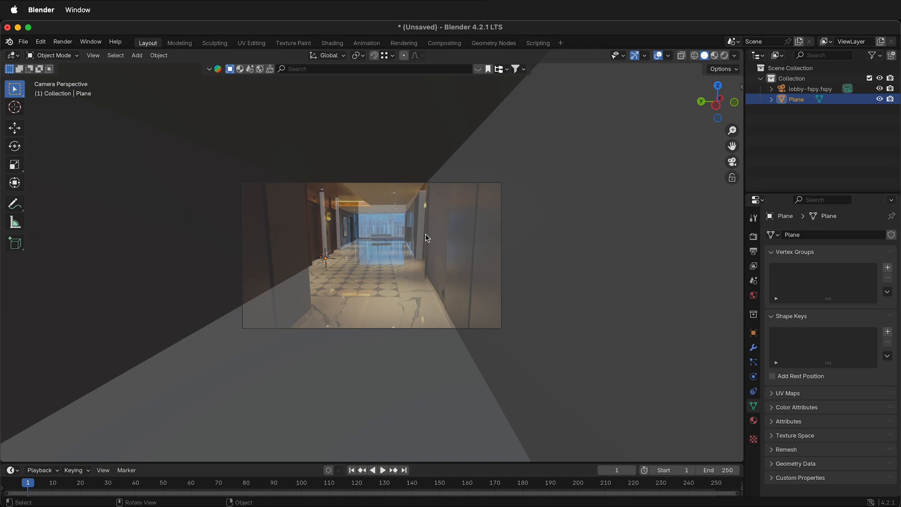
{"action": "mouse_move", "coordinate": [573, 143]}
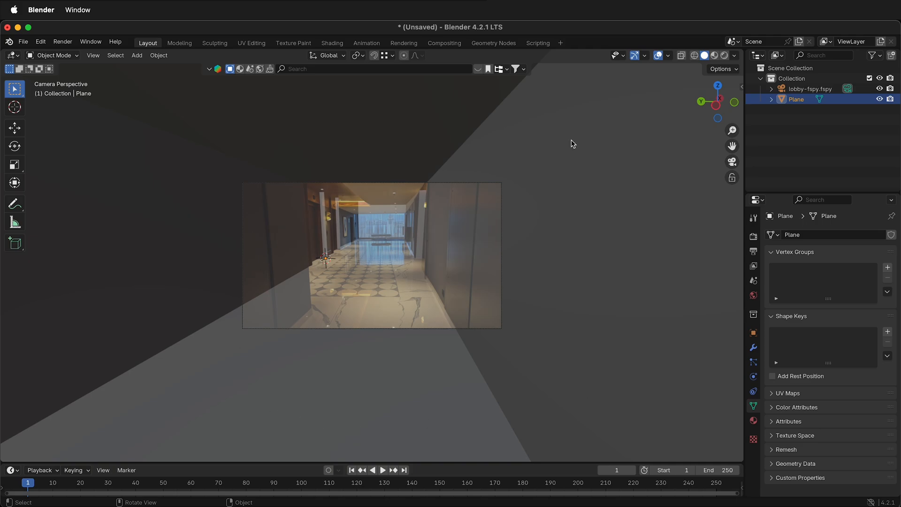
{"action": "mouse_move", "coordinate": [537, 356]}
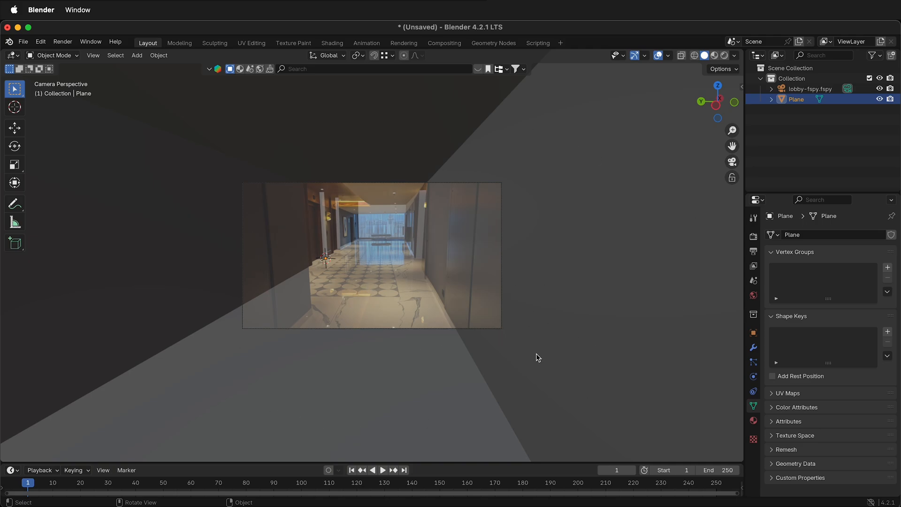
{"action": "mouse_move", "coordinate": [580, 302]}
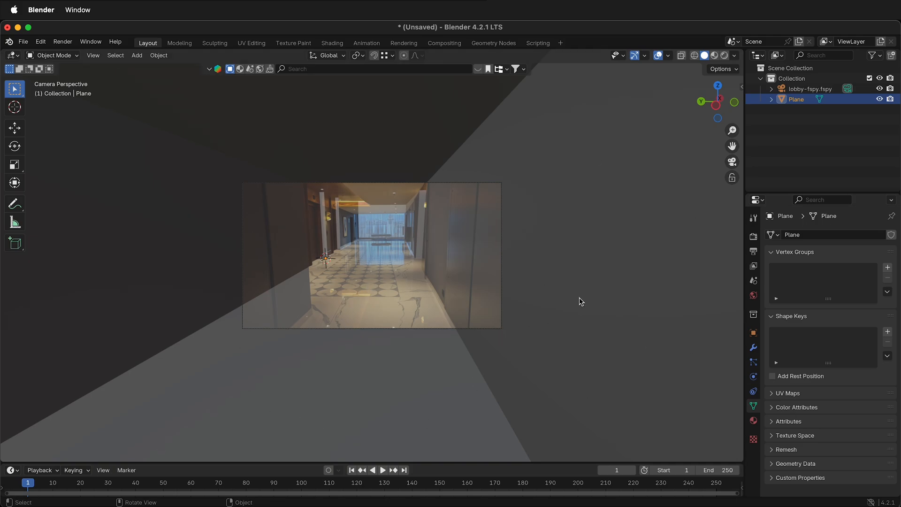
Create a new material on the room Plane with an Emission surface driven by an Image Texture.
{"action": "left_click", "coordinate": [754, 420]}
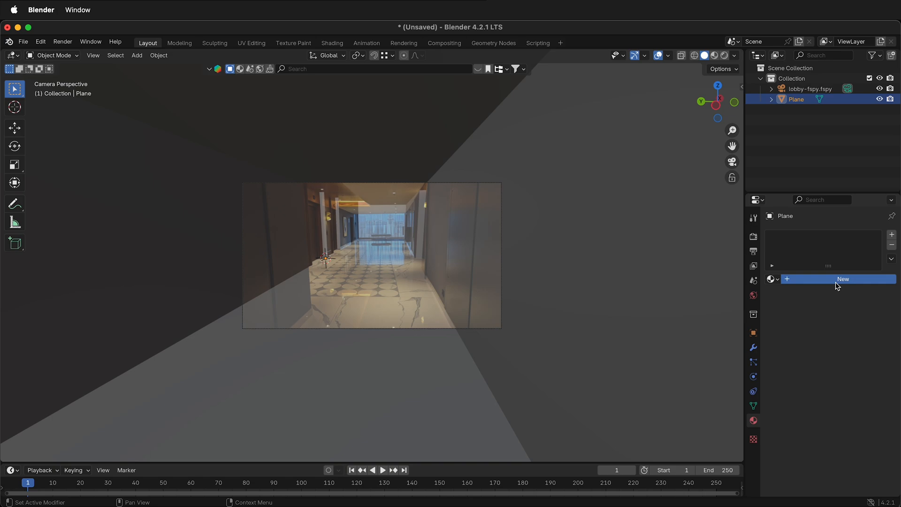
{"action": "left_click", "coordinate": [843, 279]}
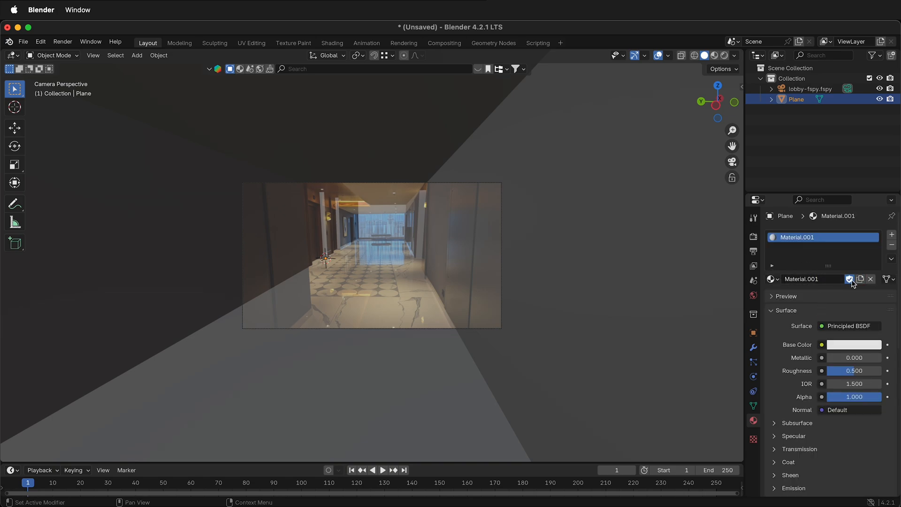
{"action": "left_click", "coordinate": [851, 326]}
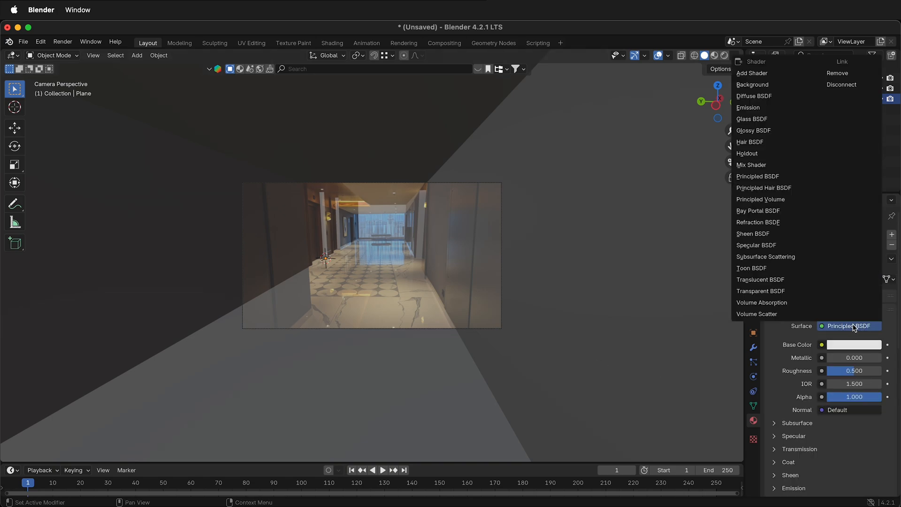
{"action": "left_click", "coordinate": [749, 107]}
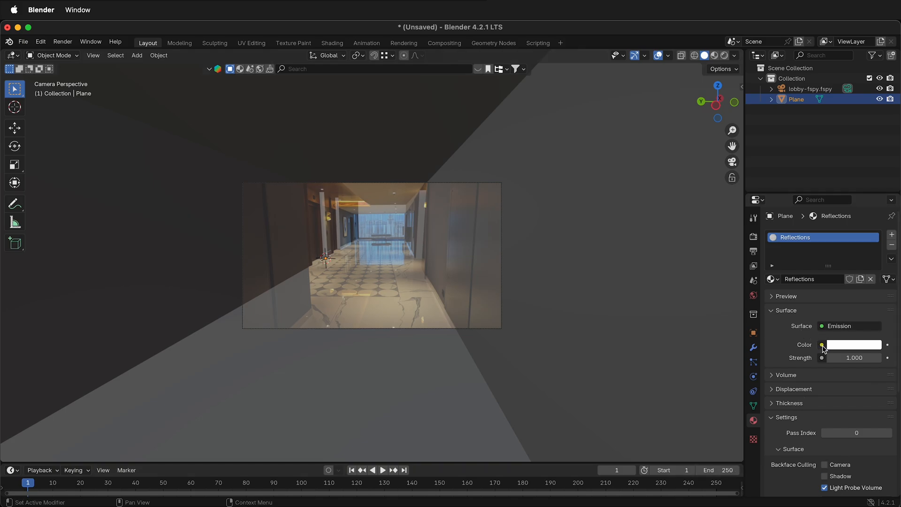
{"action": "left_click", "coordinate": [822, 344]}
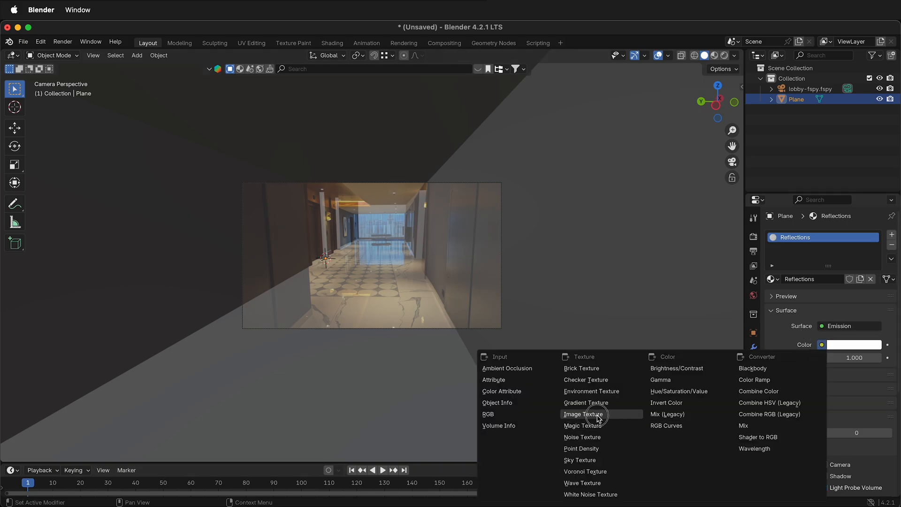
{"action": "left_click", "coordinate": [585, 414]}
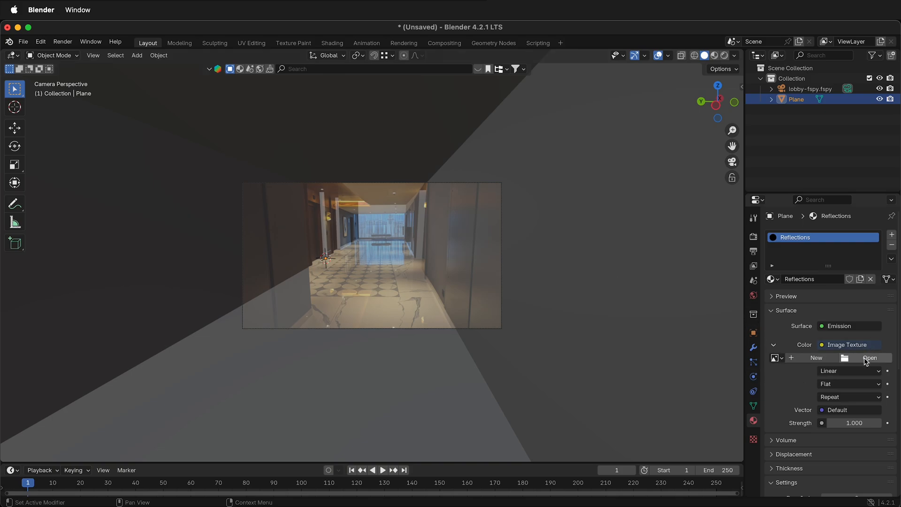
Load lobby.jpg into the emission image texture and orbit to inspect the textured room.
{"action": "left_click", "coordinate": [871, 358]}
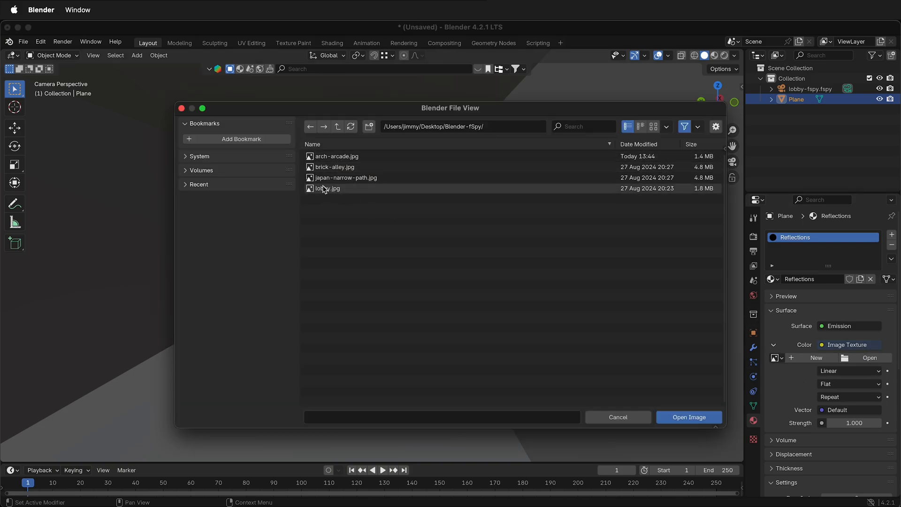
{"action": "left_click", "coordinate": [328, 187]}
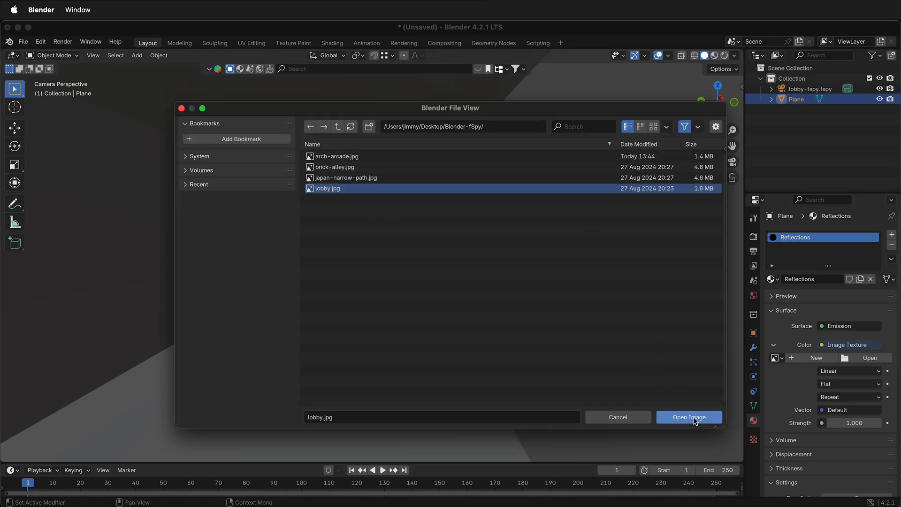
{"action": "left_click", "coordinate": [688, 417]}
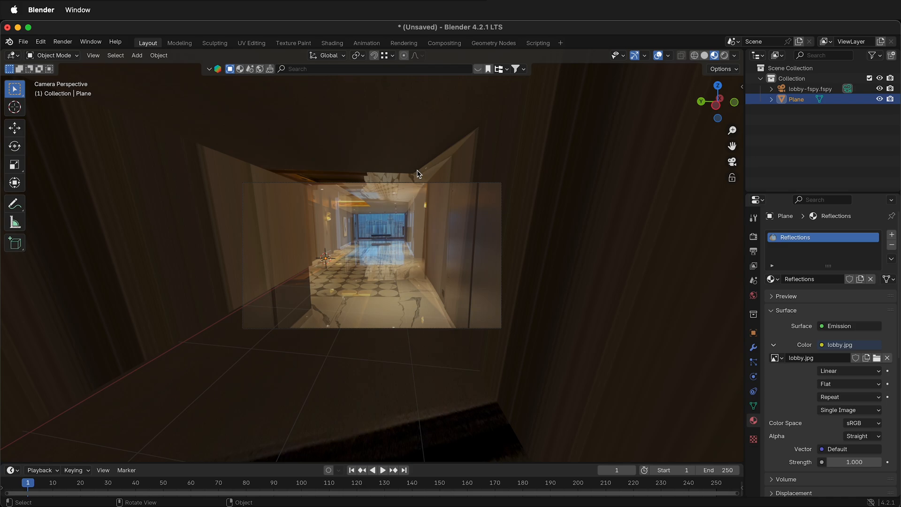
{"action": "left_click_drag", "start_coordinate": [419, 175], "coordinate": [465, 308]}
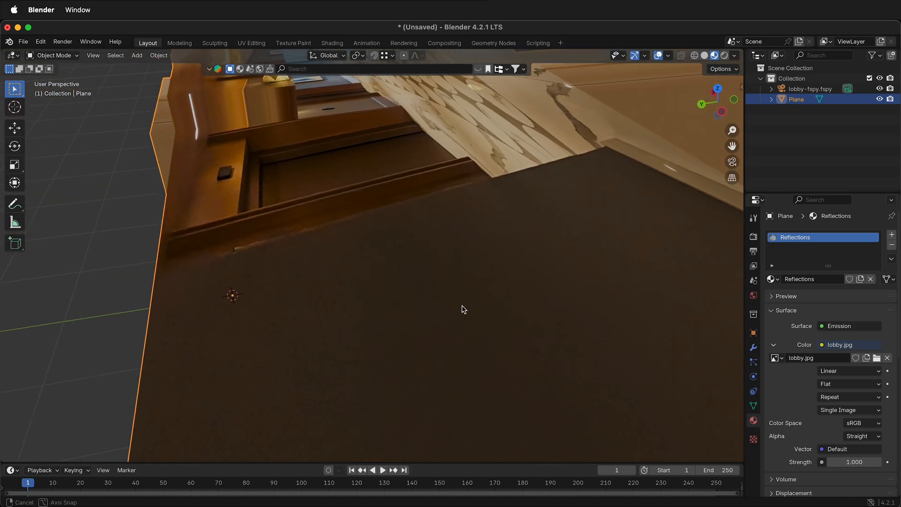
{"action": "left_click_drag", "start_coordinate": [464, 309], "coordinate": [684, 276]}
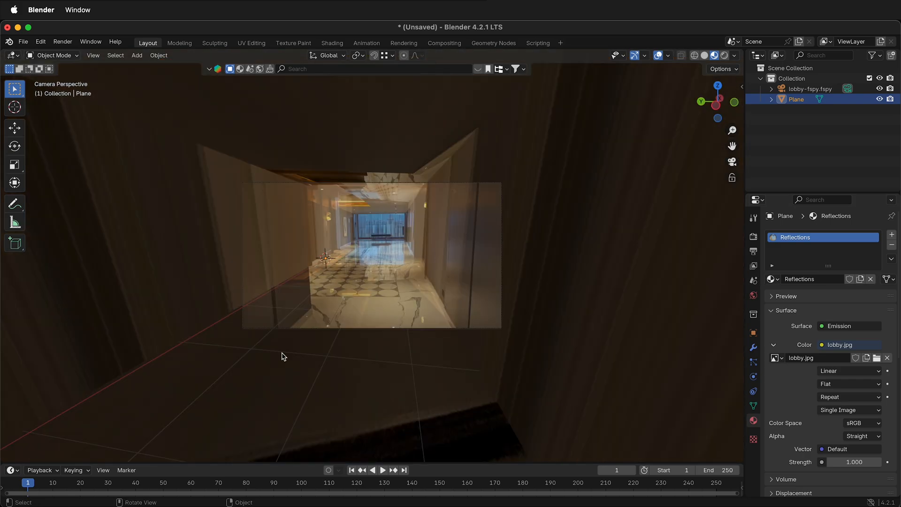
{"action": "mouse_move", "coordinate": [748, 352]}
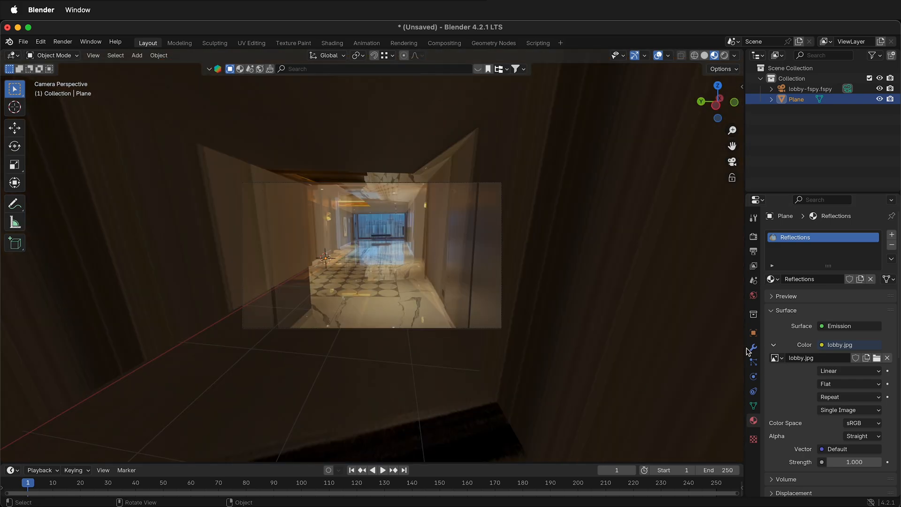
Add a Simple Subdivision Surface modifier to the room mesh, then a UV Project modifier.
{"action": "left_click", "coordinate": [754, 347]}
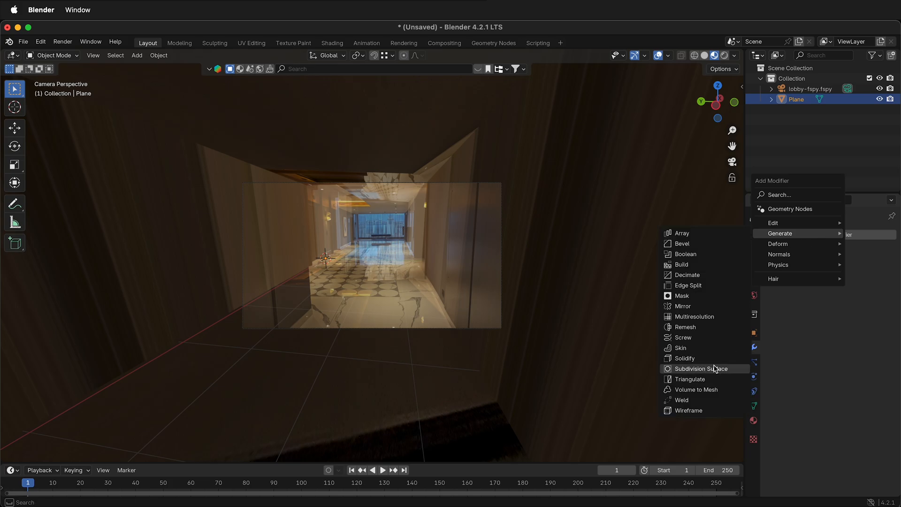
{"action": "left_click", "coordinate": [702, 368]}
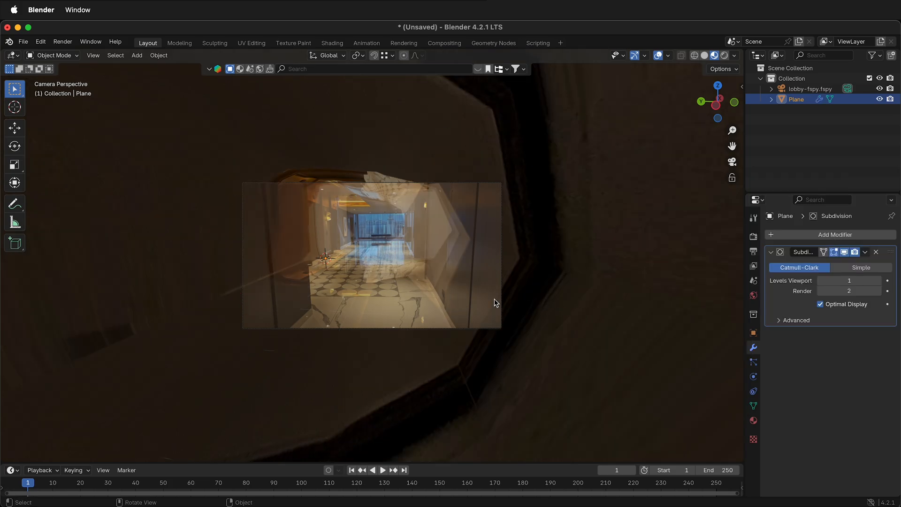
{"action": "mouse_move", "coordinate": [209, 230]}
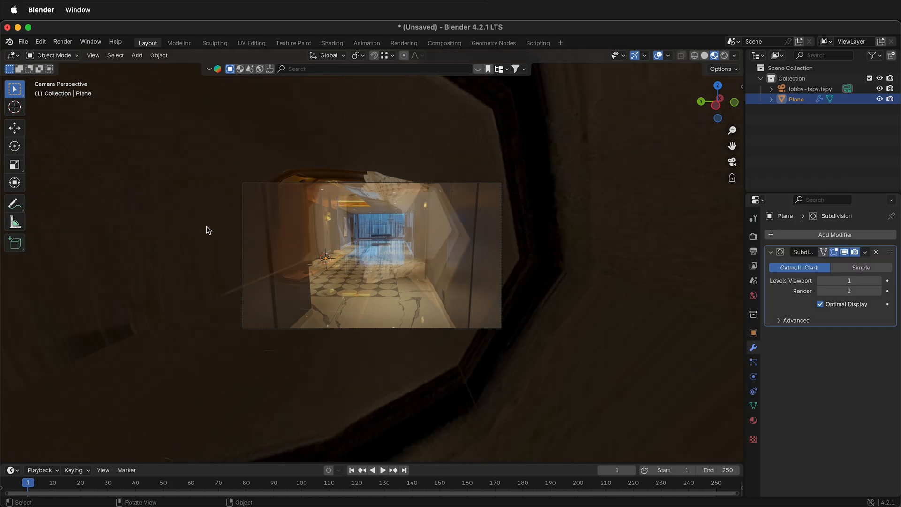
{"action": "left_click", "coordinate": [861, 268]}
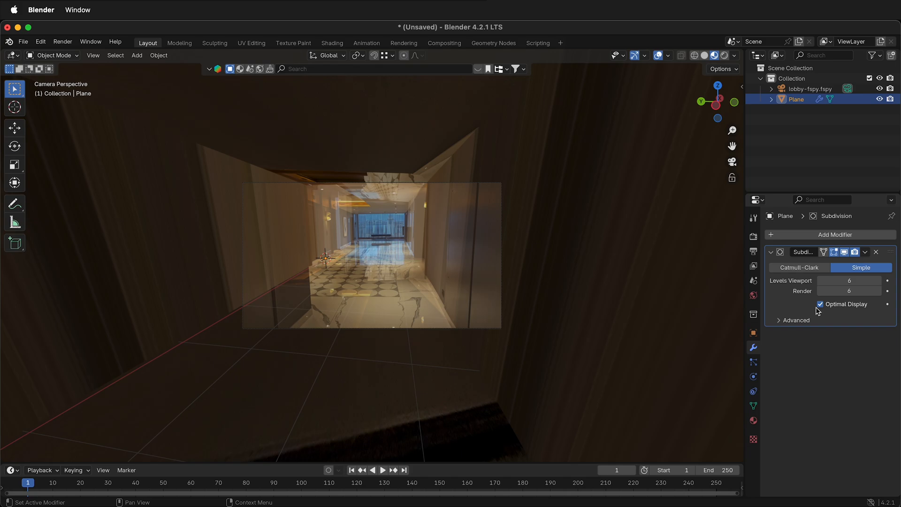
{"action": "left_click", "coordinate": [836, 234]}
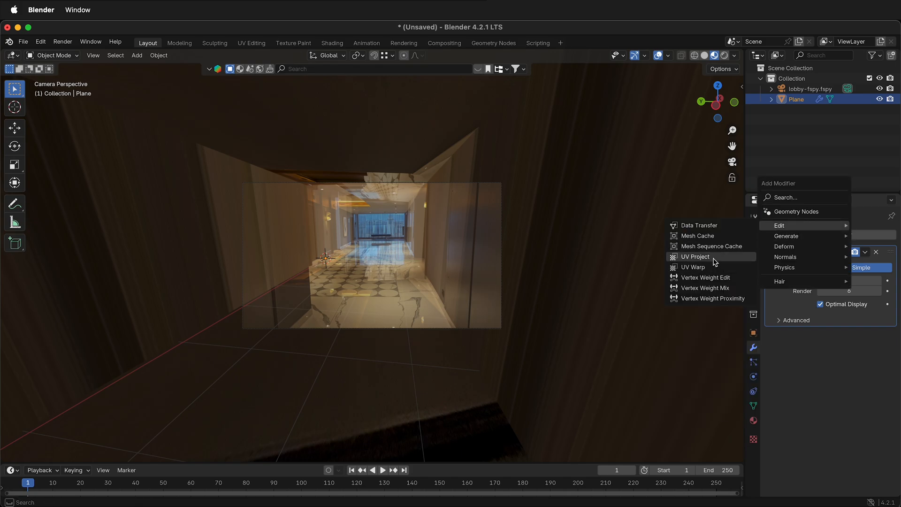
{"action": "left_click", "coordinate": [696, 256]}
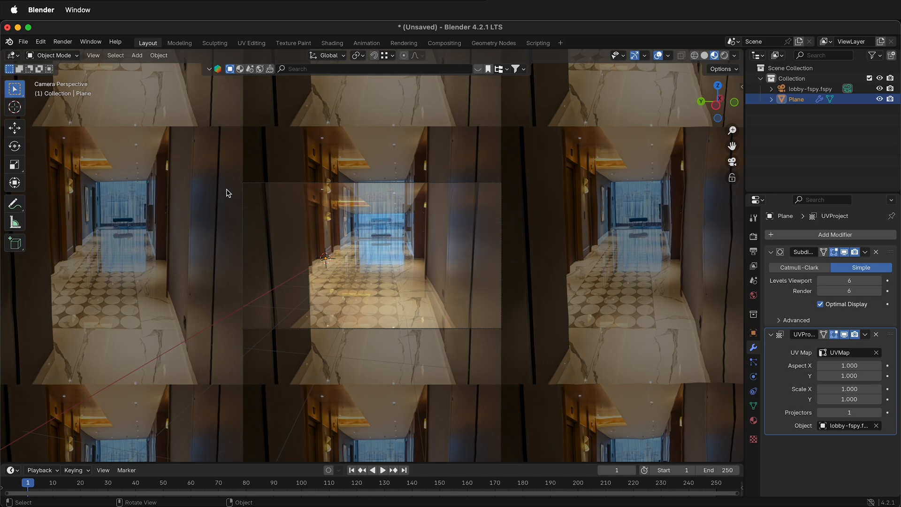
{"action": "mouse_move", "coordinate": [389, 199]}
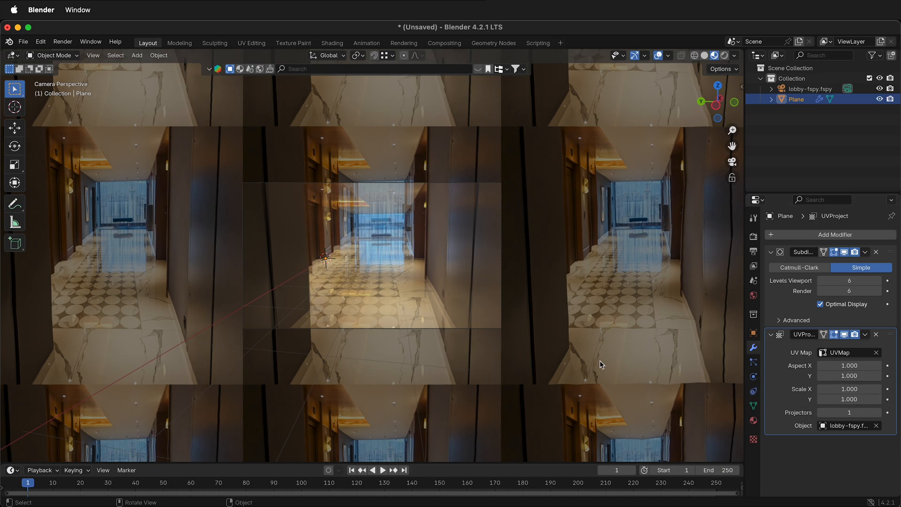
{"action": "mouse_move", "coordinate": [606, 357]}
{"action": "type", "text": "4032.000"}
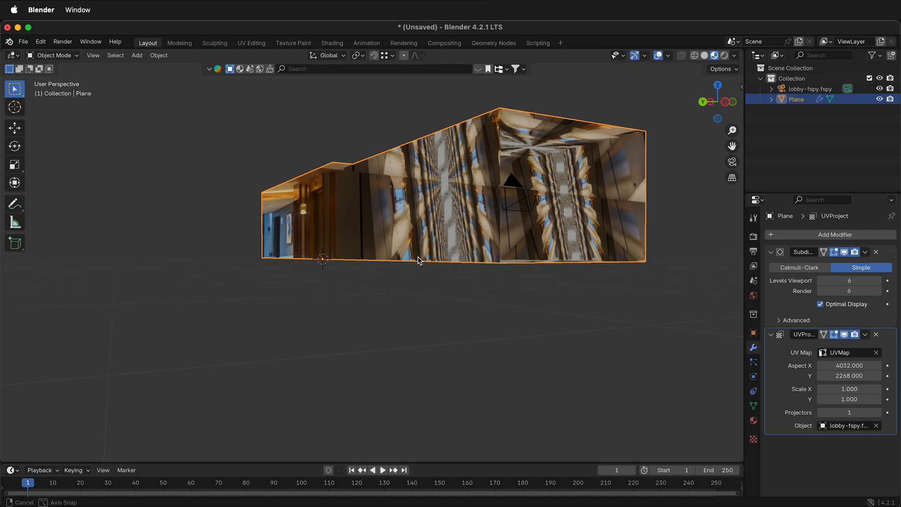
Orbit the view around the room mesh with the projected lobby photo.
{"action": "left_click_drag", "start_coordinate": [420, 260], "coordinate": [428, 287]}
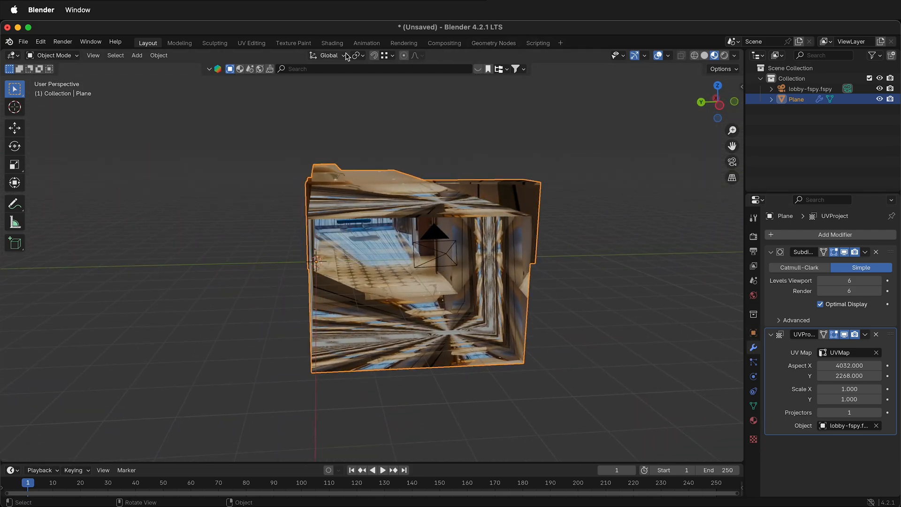
Set the lobby.jpg texture extension to Clip so the photo appears once, and inspect it.
{"action": "left_click", "coordinate": [754, 420]}
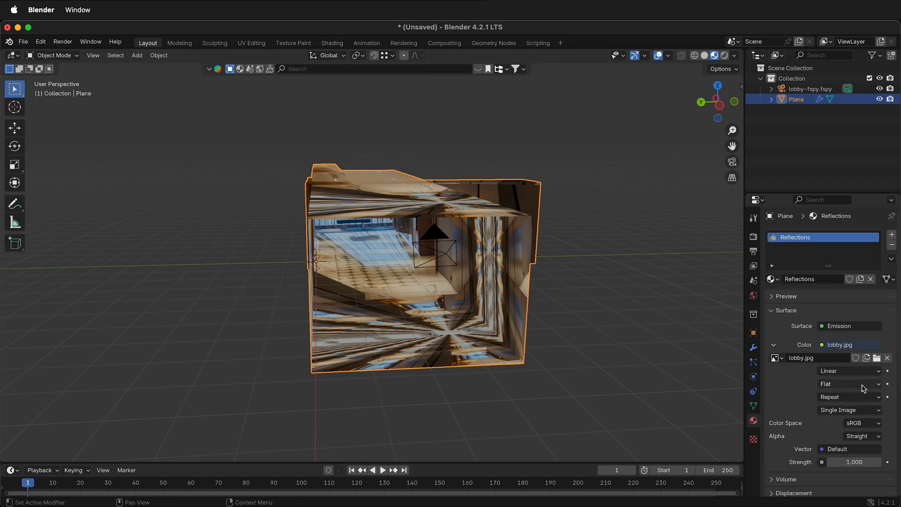
{"action": "left_click", "coordinate": [848, 397]}
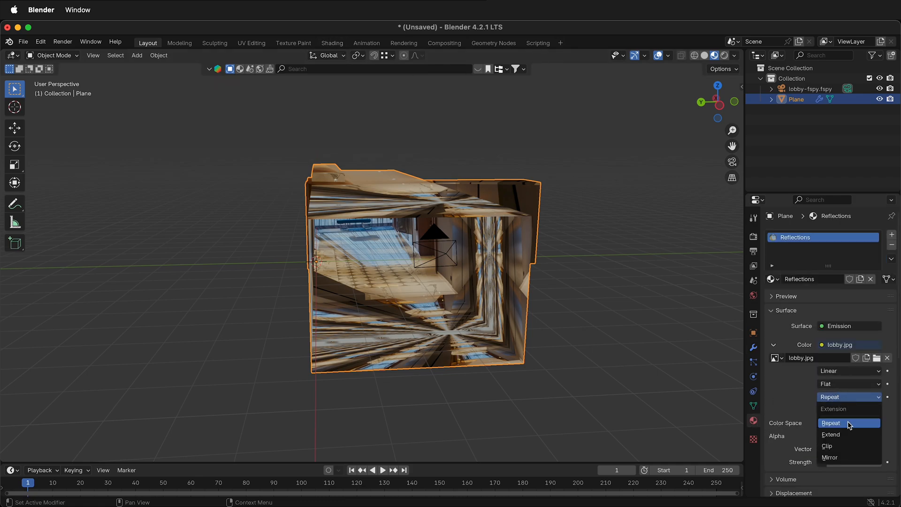
{"action": "left_click", "coordinate": [828, 446]}
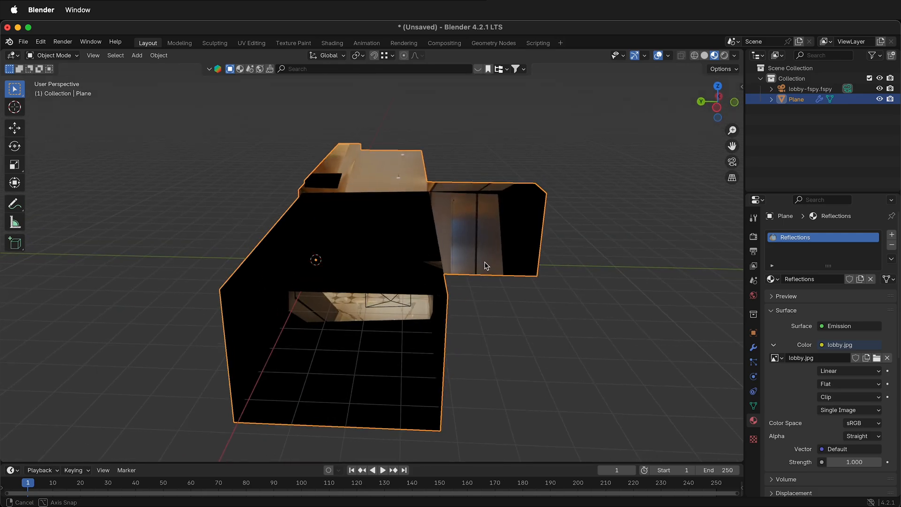
{"action": "left_click_drag", "start_coordinate": [485, 266], "coordinate": [547, 263]}
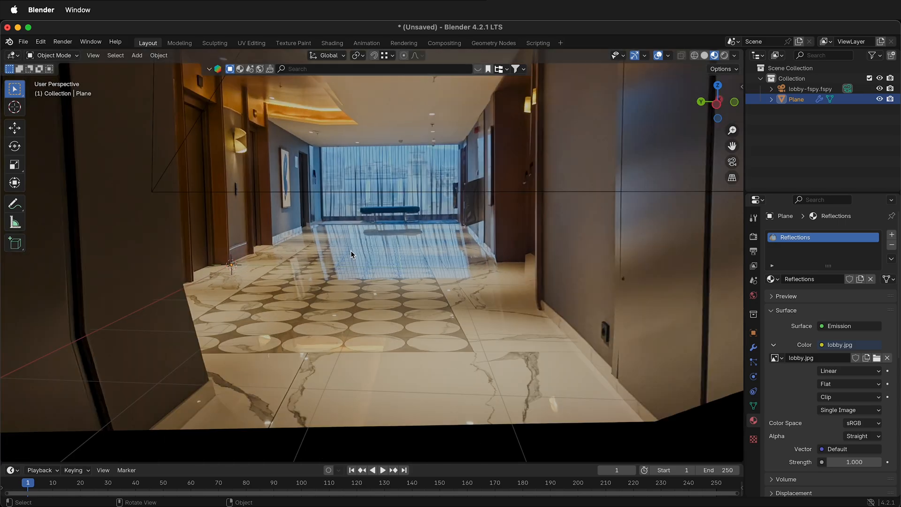
{"action": "left_click_drag", "start_coordinate": [351, 254], "coordinate": [391, 198]}
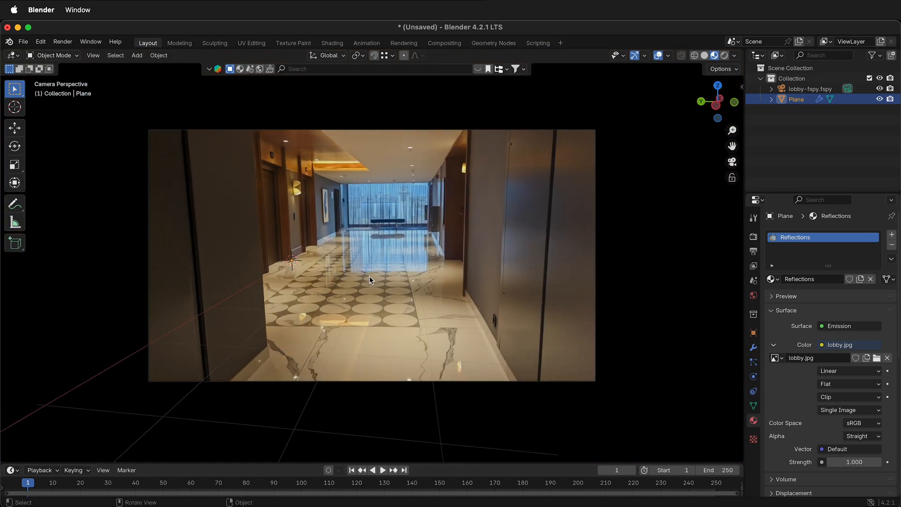
{"action": "mouse_move", "coordinate": [490, 291]}
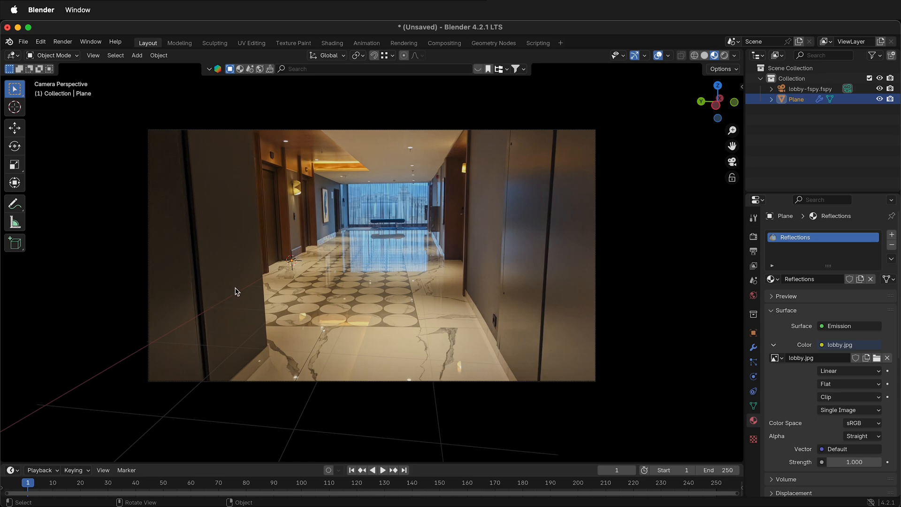
{"action": "mouse_move", "coordinate": [366, 335]}
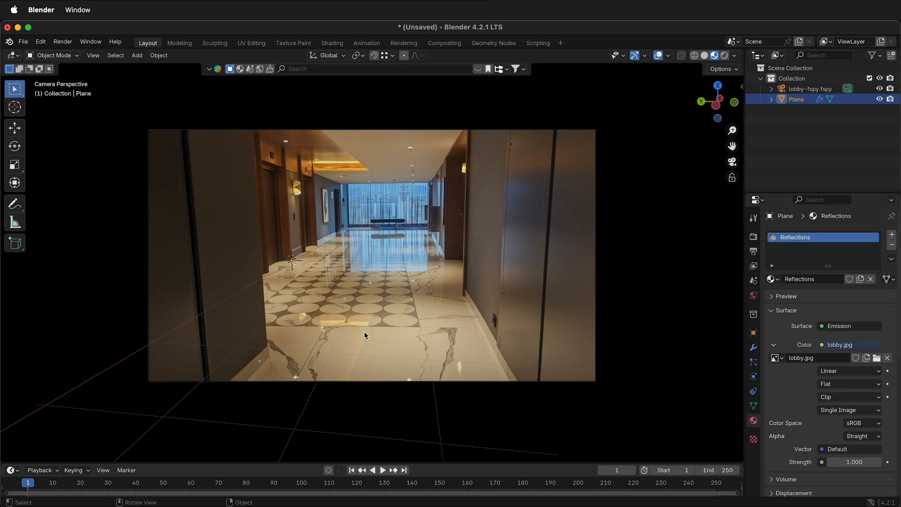
{"action": "mouse_move", "coordinate": [363, 326]}
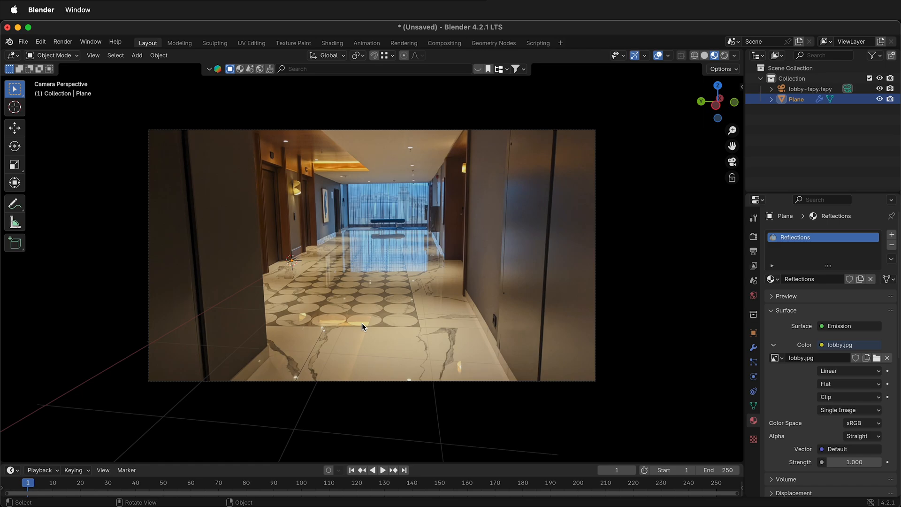
{"action": "left_click", "coordinate": [136, 56]}
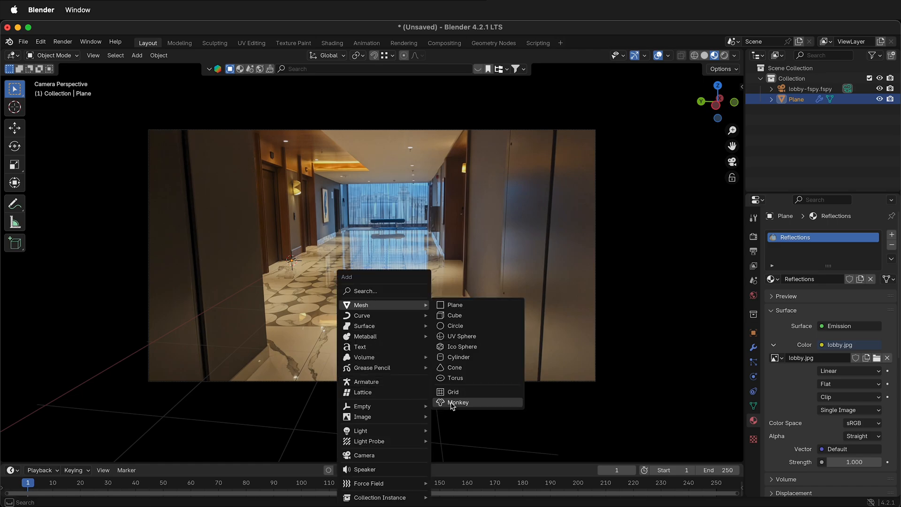
Add a Suzanne monkey head, rotate it and move it into the lobby.
{"action": "left_click", "coordinate": [458, 403]}
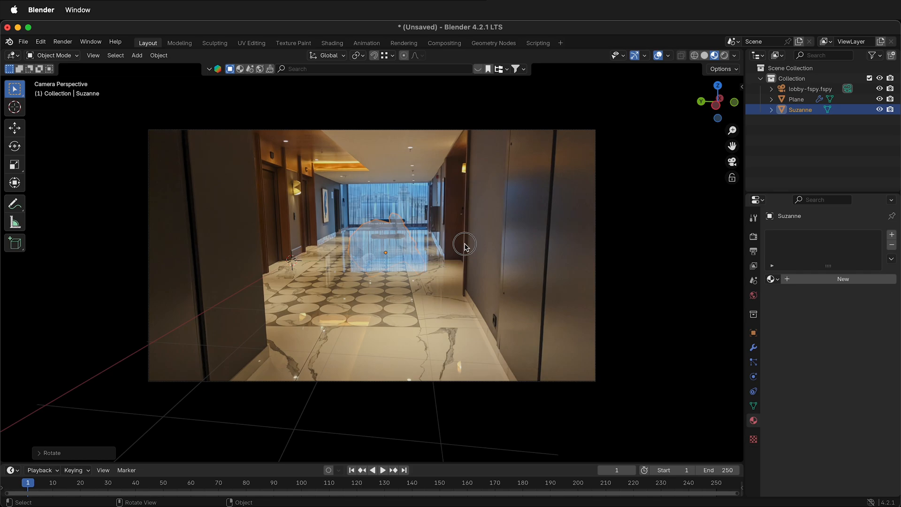
{"action": "key", "text": "r"}
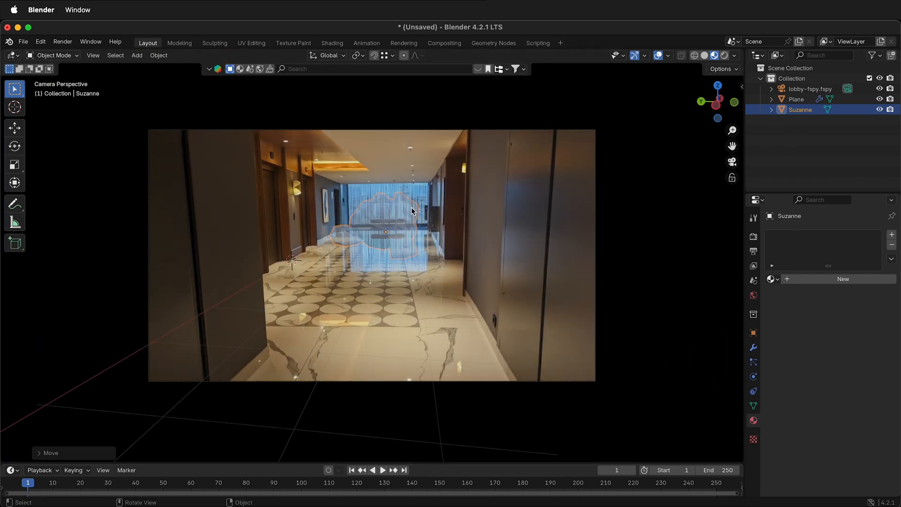
{"action": "key", "text": "g"}
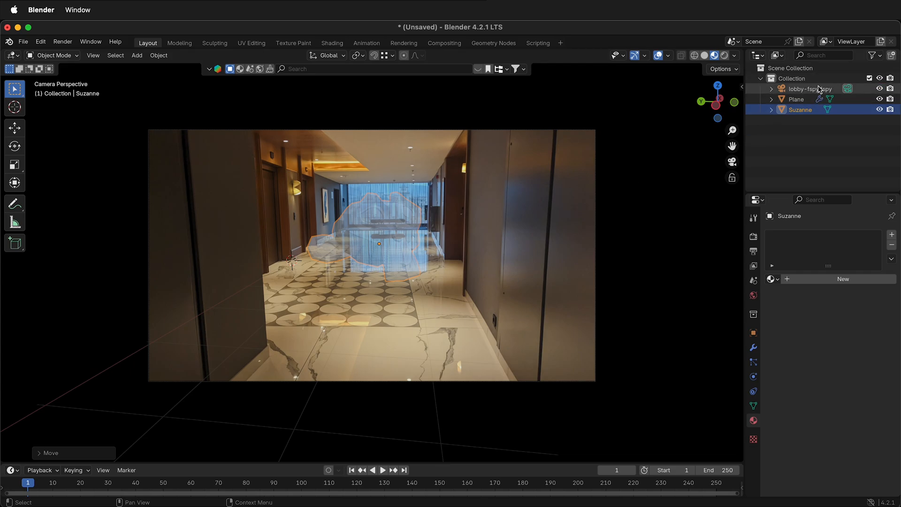
Select the fSpy camera to draw its background photo behind Suzanne.
{"action": "left_click", "coordinate": [809, 88]}
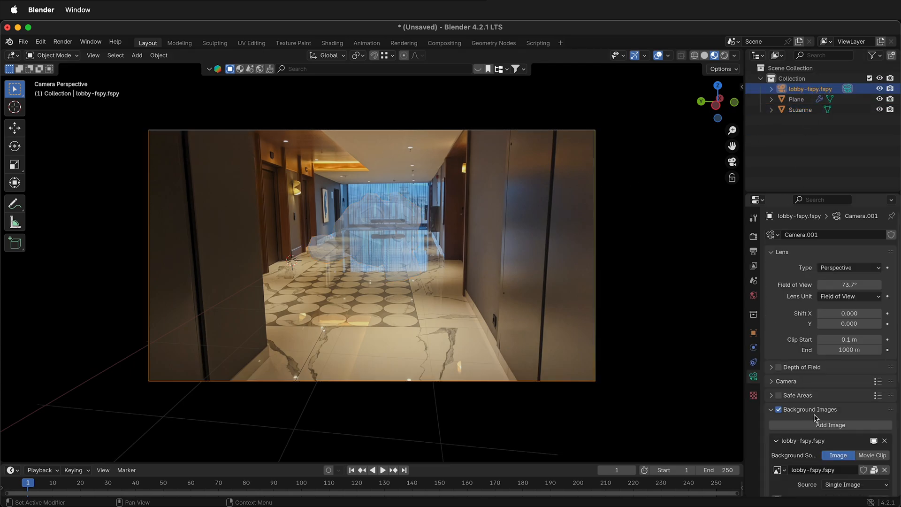
{"action": "scroll", "scroll_direction": "down", "scroll_amount": 3}
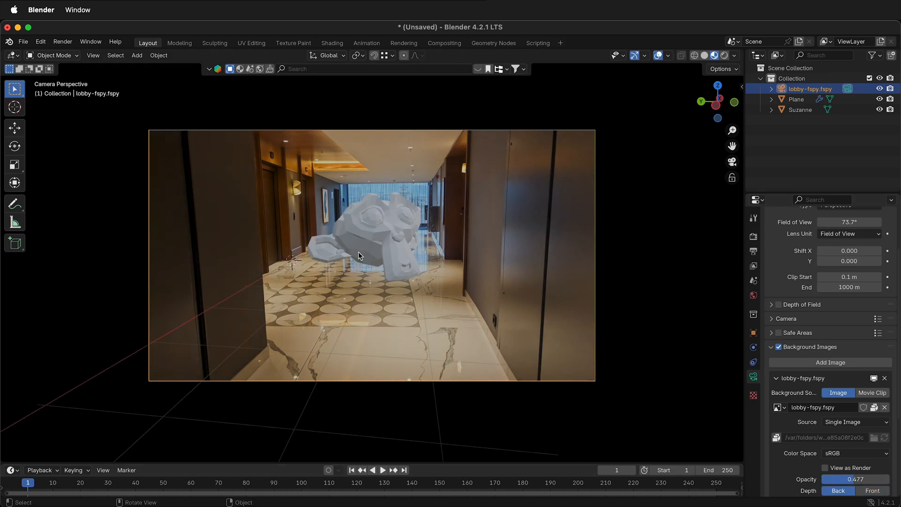
{"action": "mouse_move", "coordinate": [447, 146]}
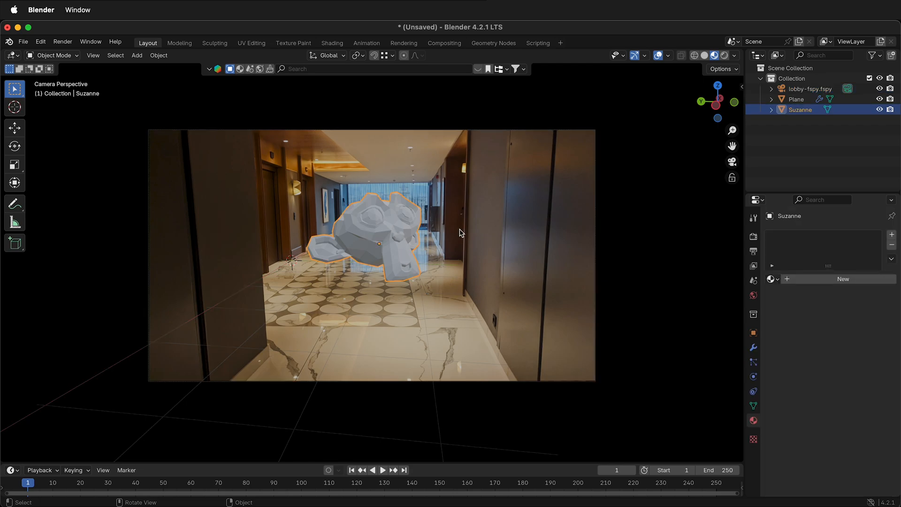
{"action": "left_click", "coordinate": [753, 348]}
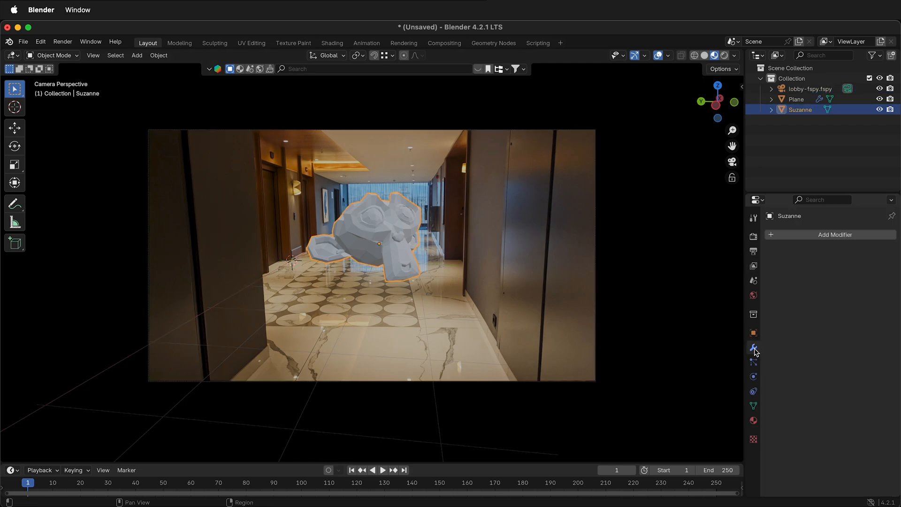
Add a Subdivision modifier to Suzanne and raise its level to smooth her.
{"action": "left_click", "coordinate": [836, 235]}
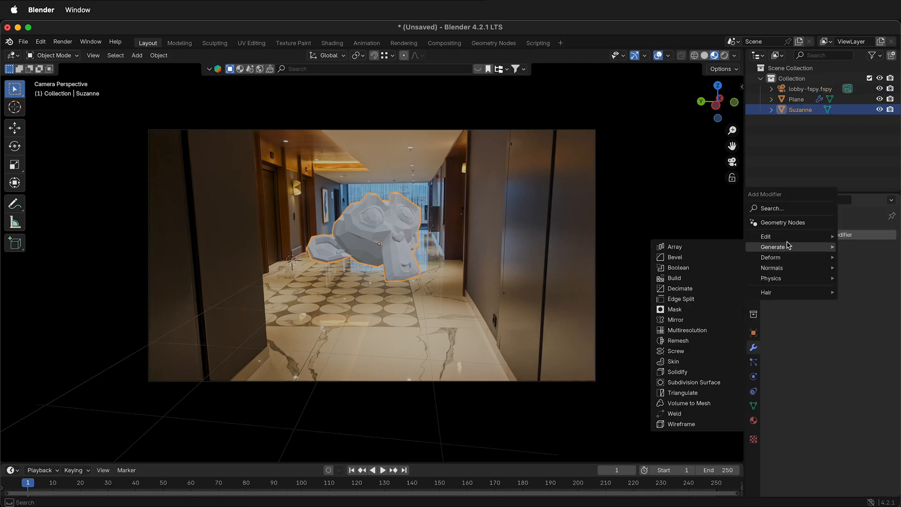
{"action": "left_click", "coordinate": [691, 382]}
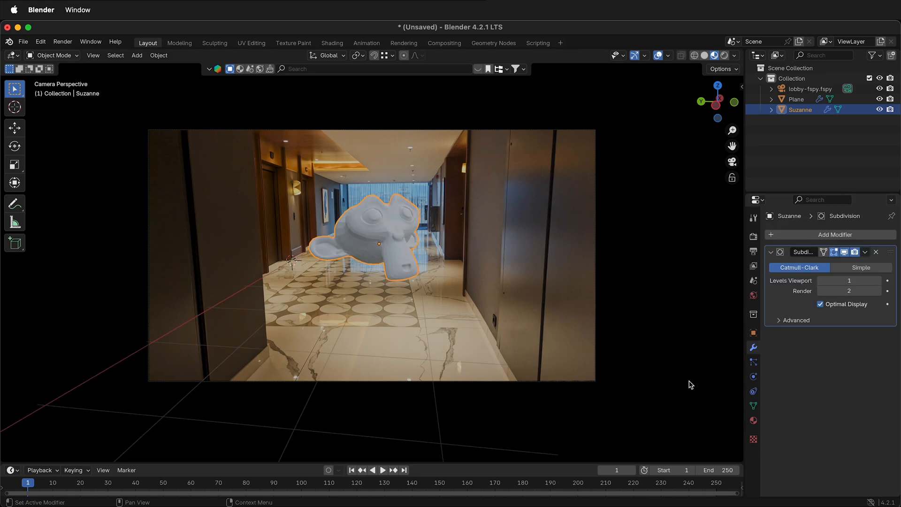
{"action": "left_click", "coordinate": [888, 281]}
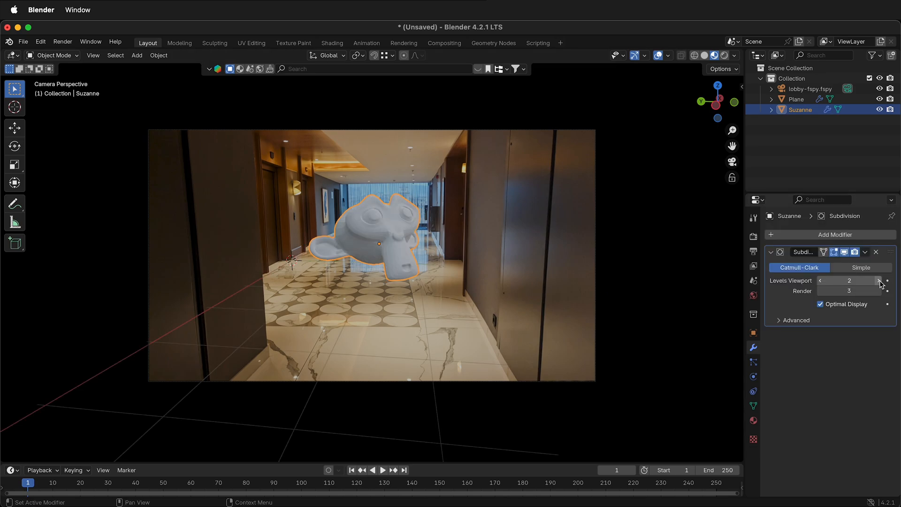
Create a new metallic material named 'shiny monkey' for Suzanne and preview with Rendered shading.
{"action": "left_click", "coordinate": [753, 420]}
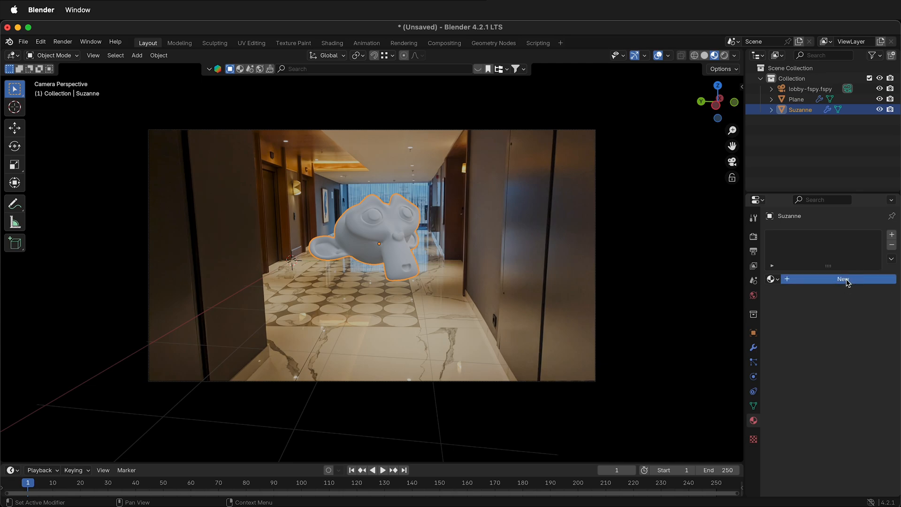
{"action": "left_click", "coordinate": [843, 279]}
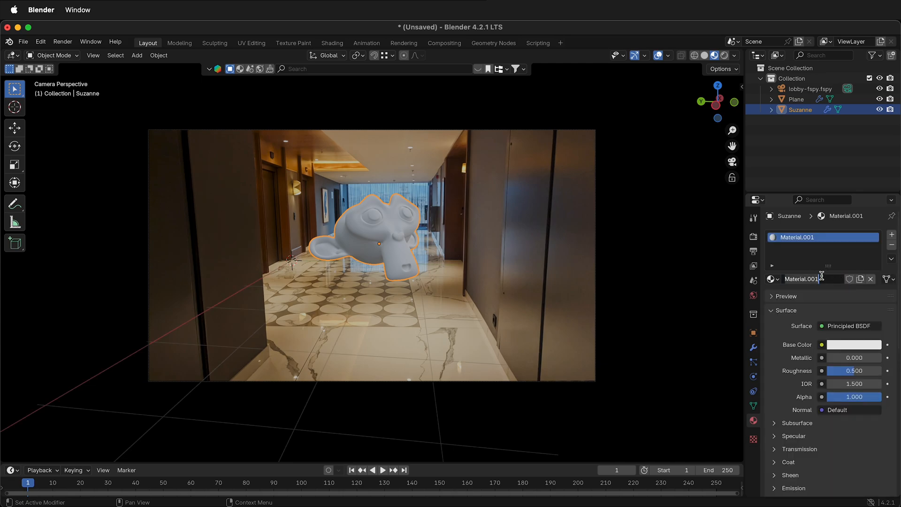
{"action": "type", "text": "shiny monkey"}
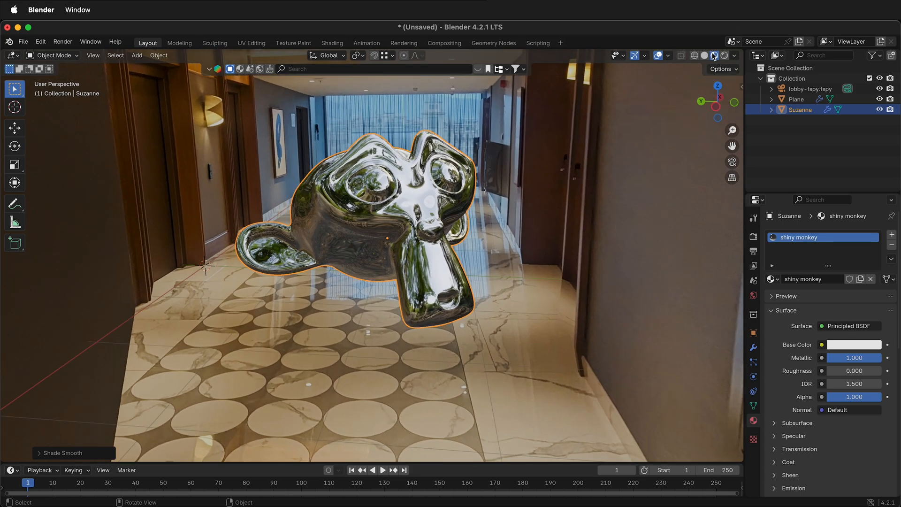
{"action": "left_click", "coordinate": [726, 55]}
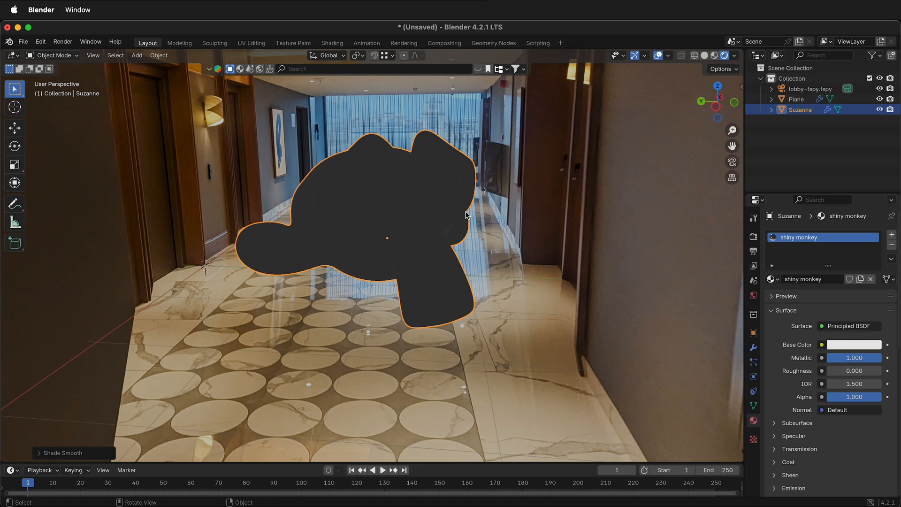
{"action": "mouse_move", "coordinate": [592, 219]}
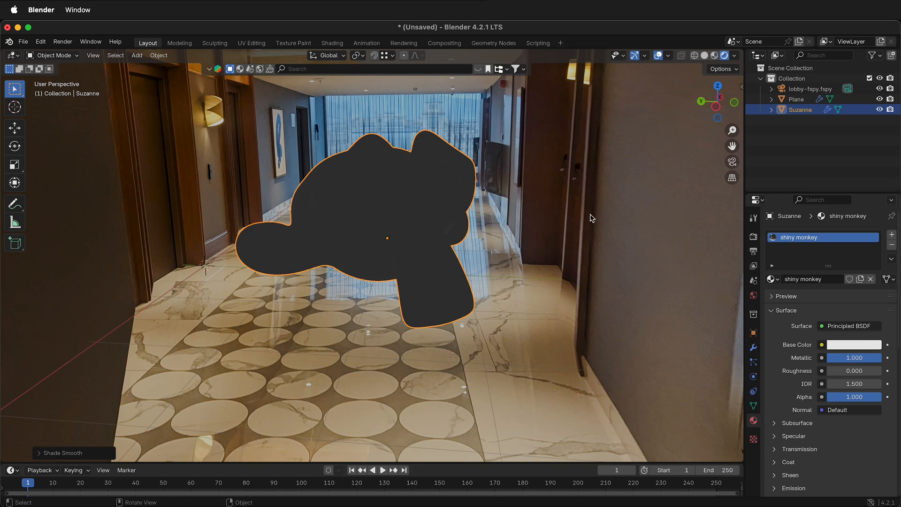
{"action": "mouse_move", "coordinate": [770, 260]}
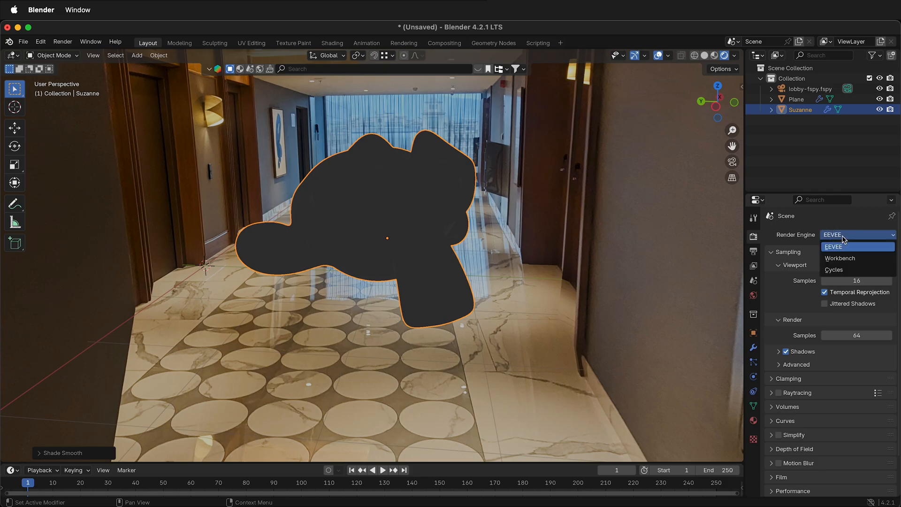
Switch the render engine to Cycles for real chrome reflections.
{"action": "left_click", "coordinate": [834, 269]}
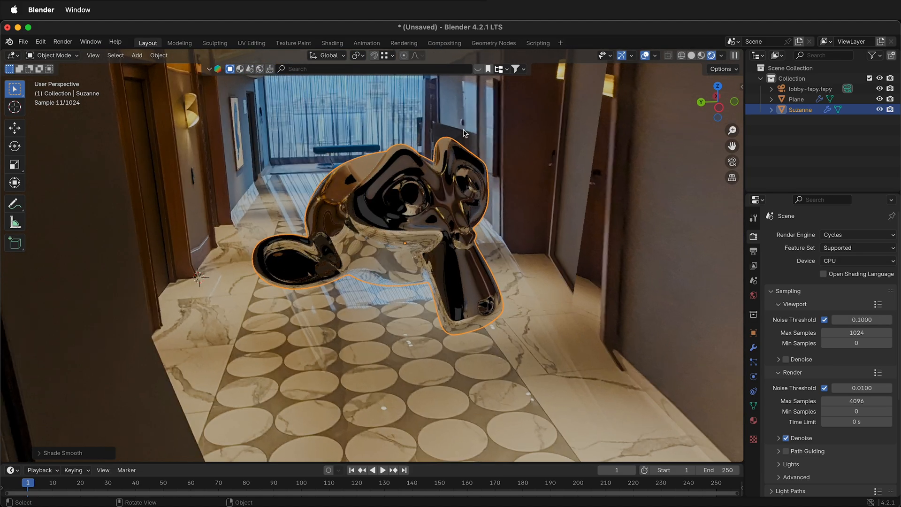
{"action": "mouse_move", "coordinate": [389, 157]}
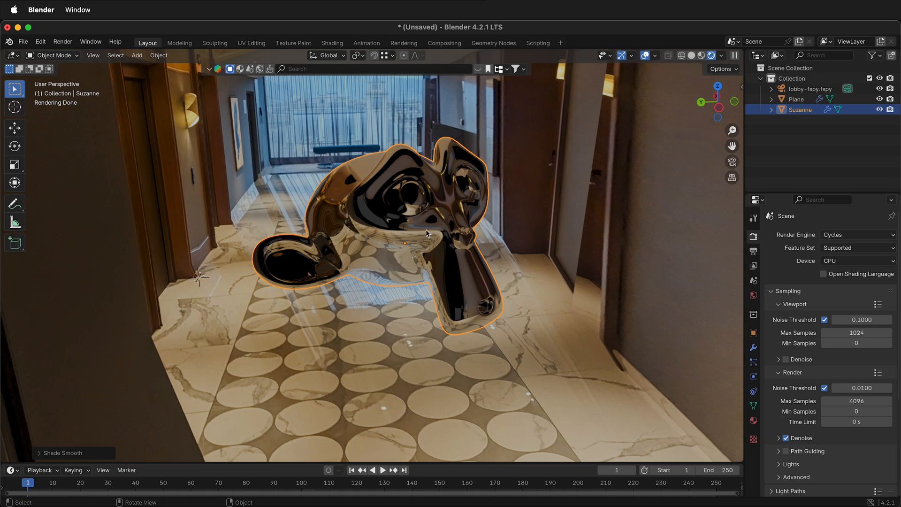
Look through the scene camera and reposition Suzanne farther down the corridor.
{"action": "key", "text": "0"}
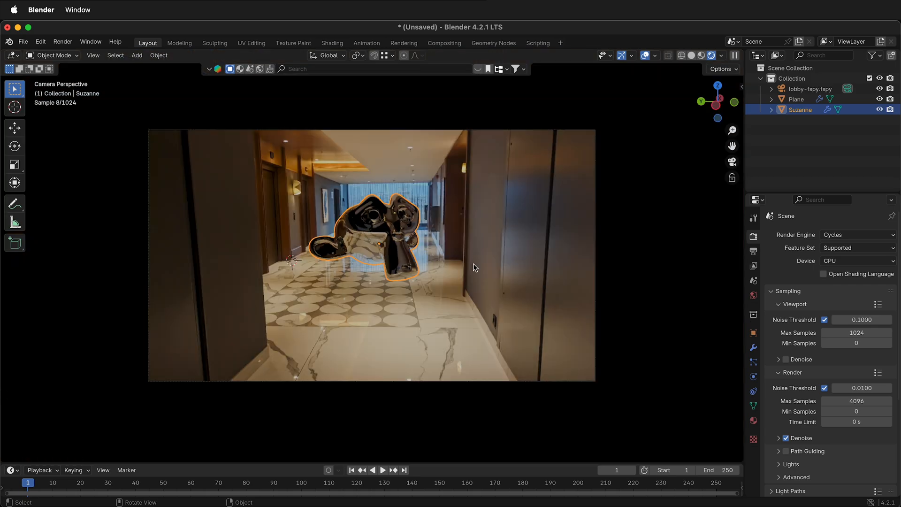
{"action": "key", "text": "r"}
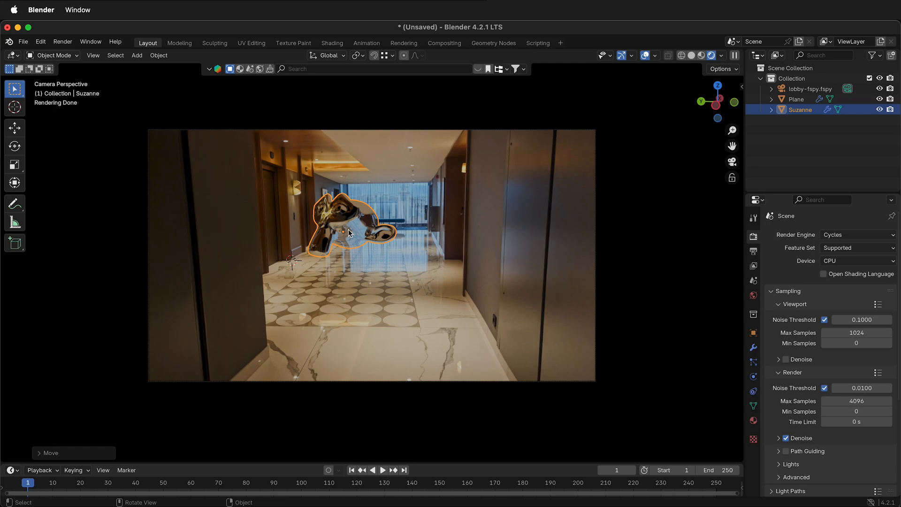
{"action": "mouse_move", "coordinate": [399, 221]}
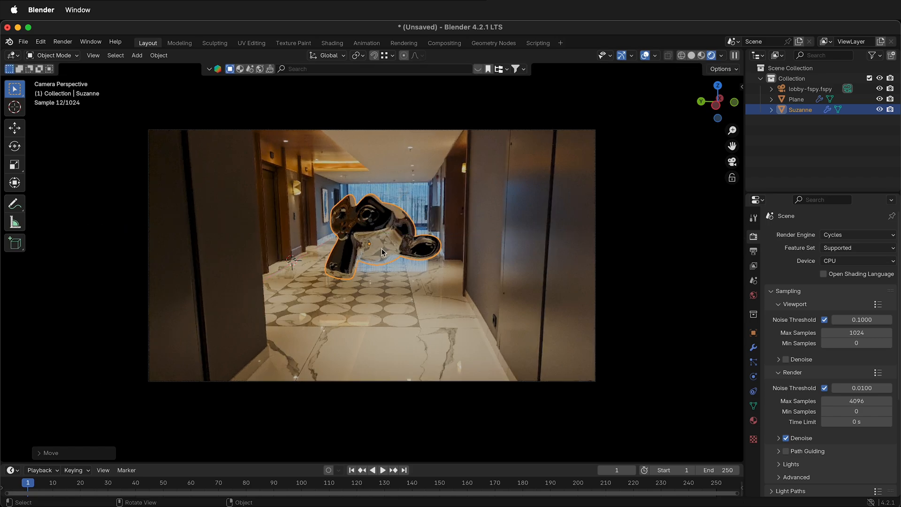
{"action": "mouse_move", "coordinate": [322, 301]}
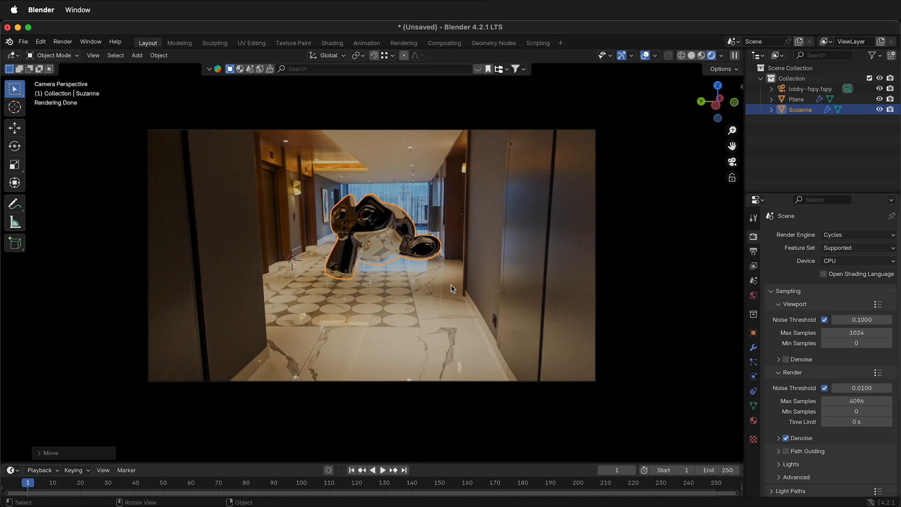
{"action": "mouse_move", "coordinate": [448, 187]}
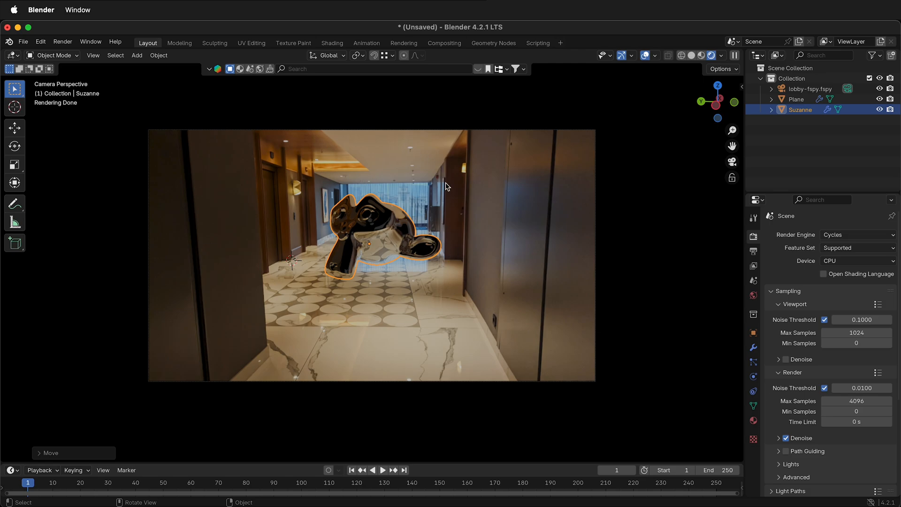
{"action": "mouse_move", "coordinate": [620, 350]}
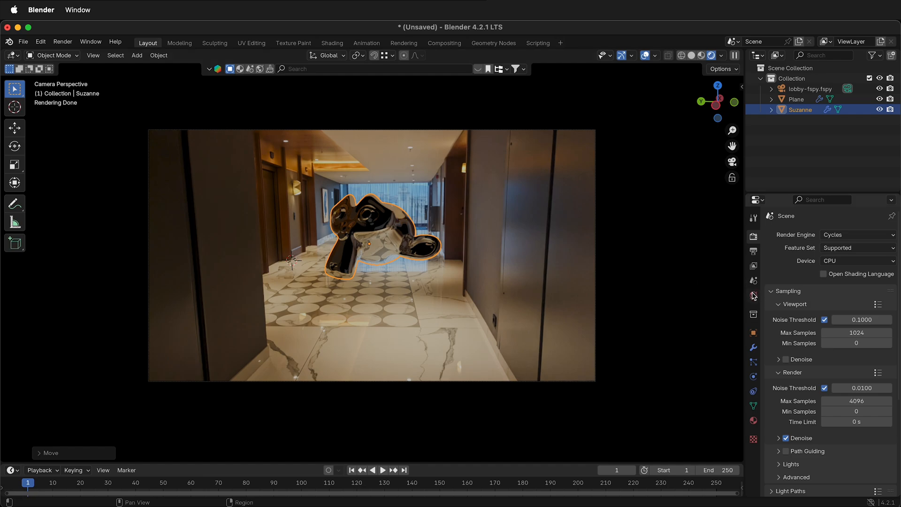
Switch the Properties editor to the World settings to change the background colour source.
{"action": "left_click", "coordinate": [753, 296]}
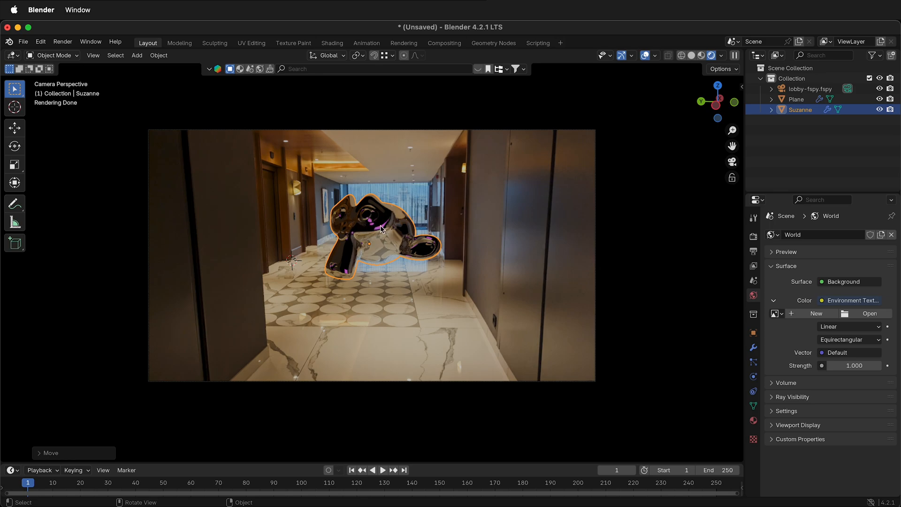
{"action": "mouse_move", "coordinate": [368, 235]}
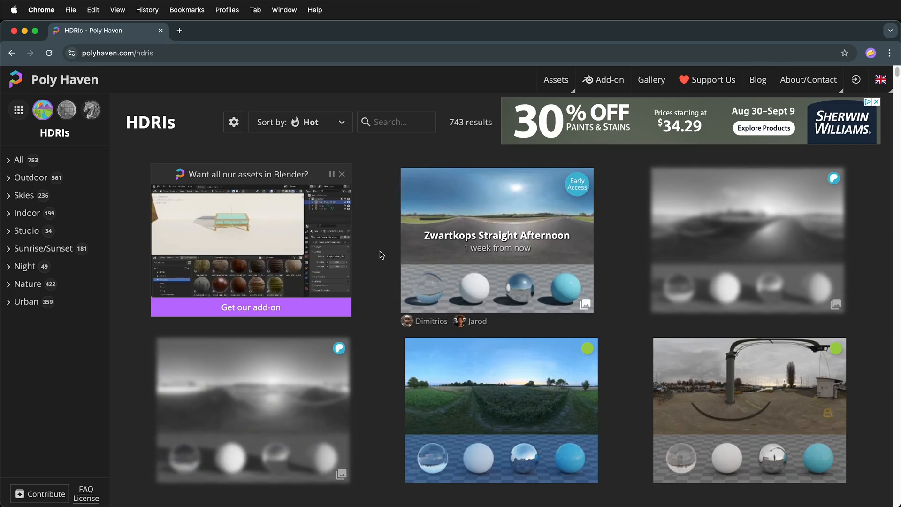
Filter Poly Haven HDRIs to Indoor, Low Contrast and pick the Poly Haven Studio HDRI.
{"action": "left_click", "coordinate": [27, 213]}
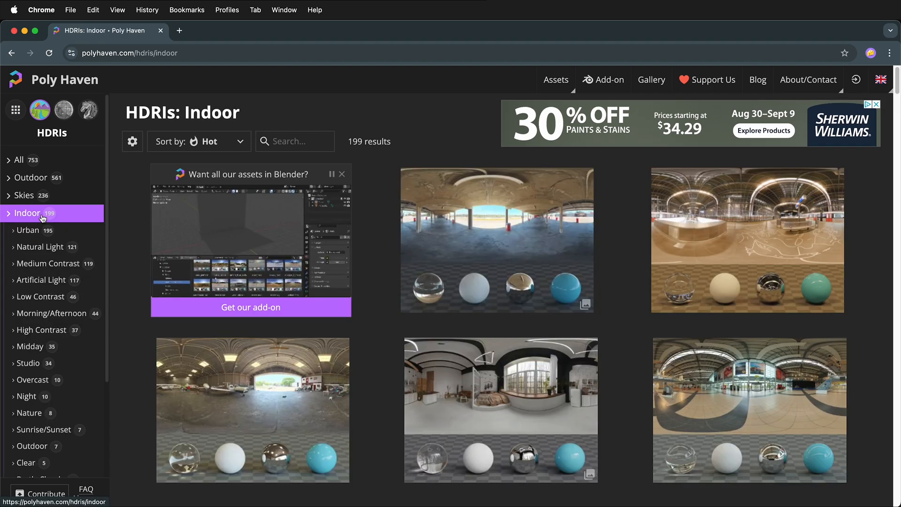
{"action": "left_click", "coordinate": [41, 295]}
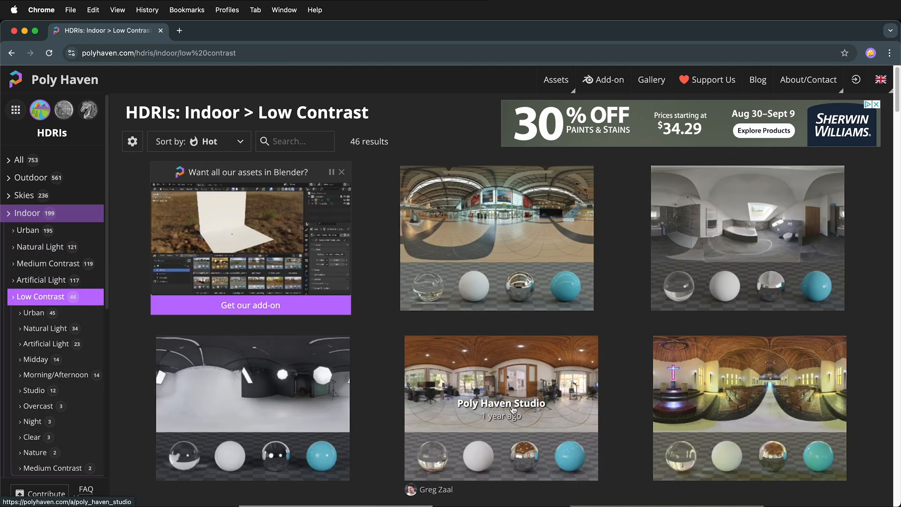
{"action": "scroll", "scroll_direction": "down", "scroll_amount": 3}
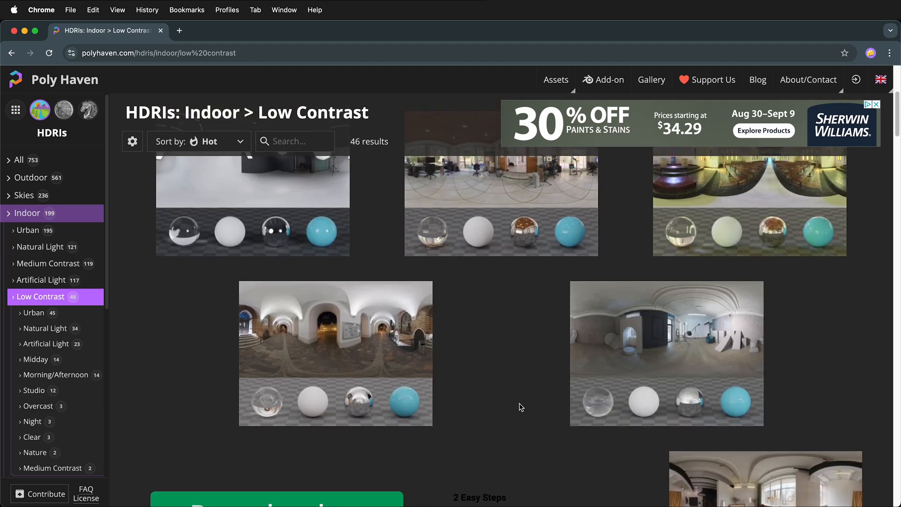
{"action": "scroll", "scroll_direction": "down", "scroll_amount": 3}
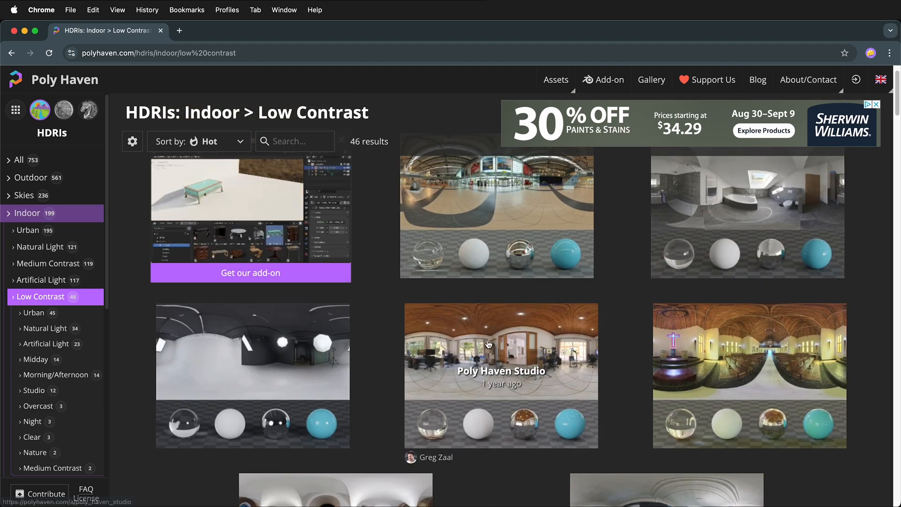
{"action": "left_click", "coordinate": [501, 375]}
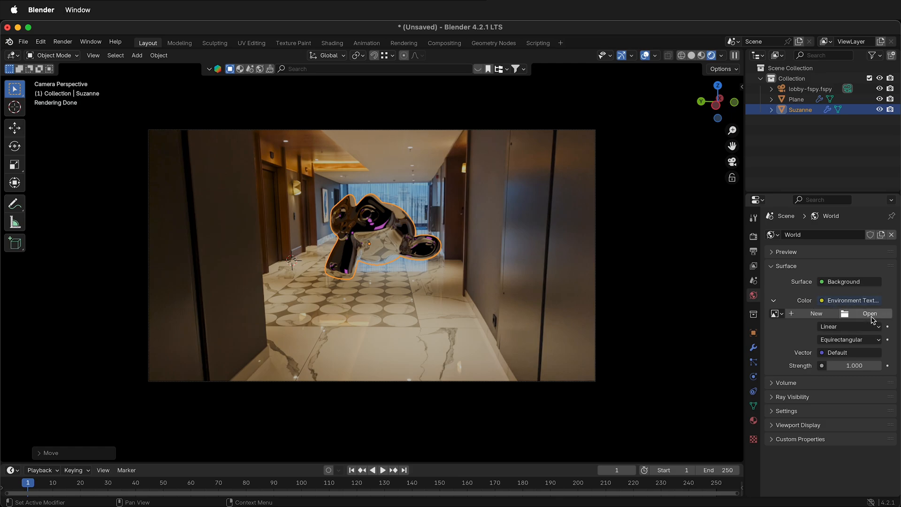
Load poly_haven_studio_2k.exr as the world's Environment Texture image.
{"action": "left_click", "coordinate": [870, 314]}
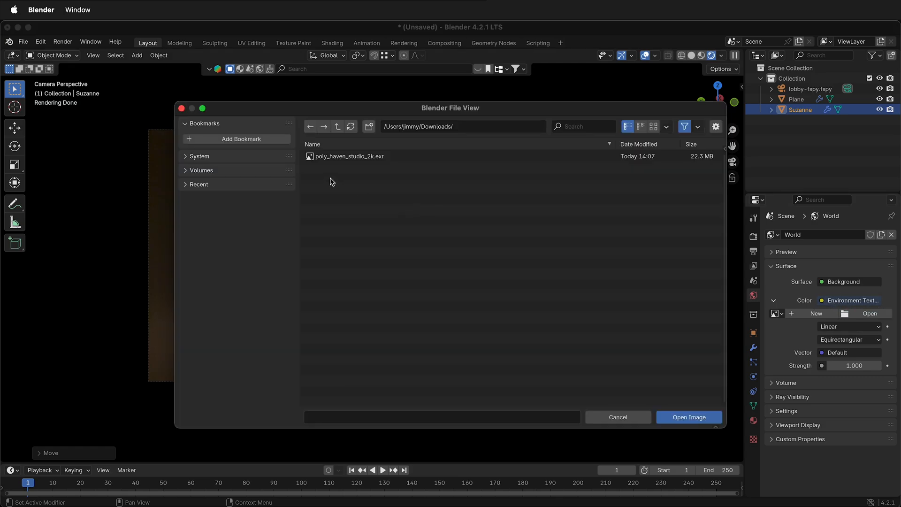
{"action": "left_click", "coordinate": [348, 156]}
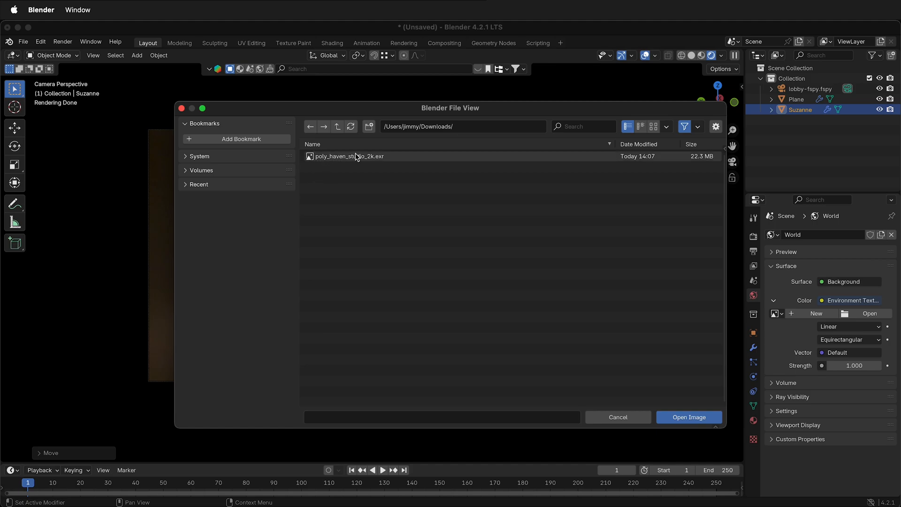
{"action": "left_click", "coordinate": [689, 417]}
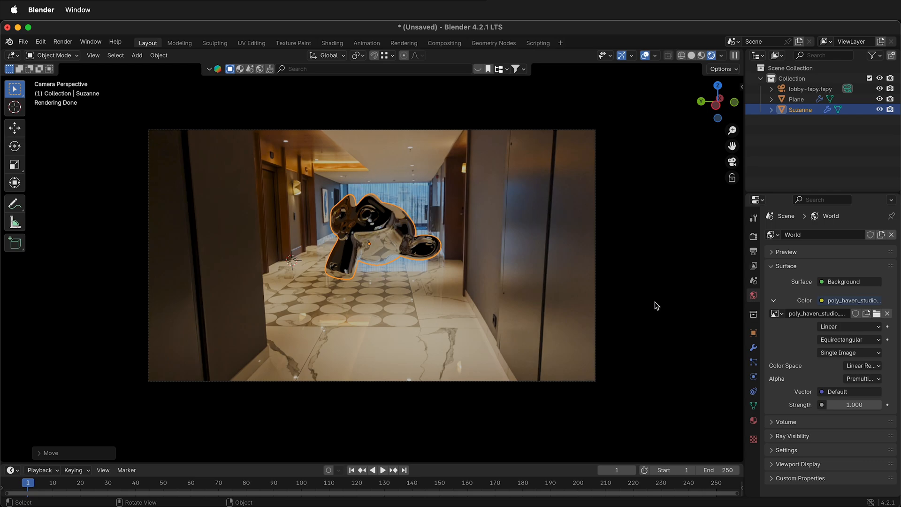
{"action": "mouse_move", "coordinate": [358, 270]}
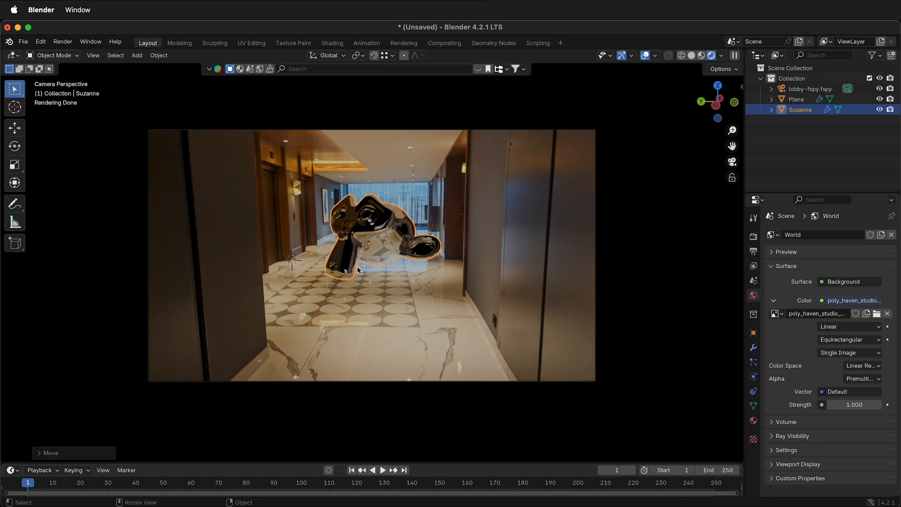
{"action": "mouse_move", "coordinate": [372, 333]}
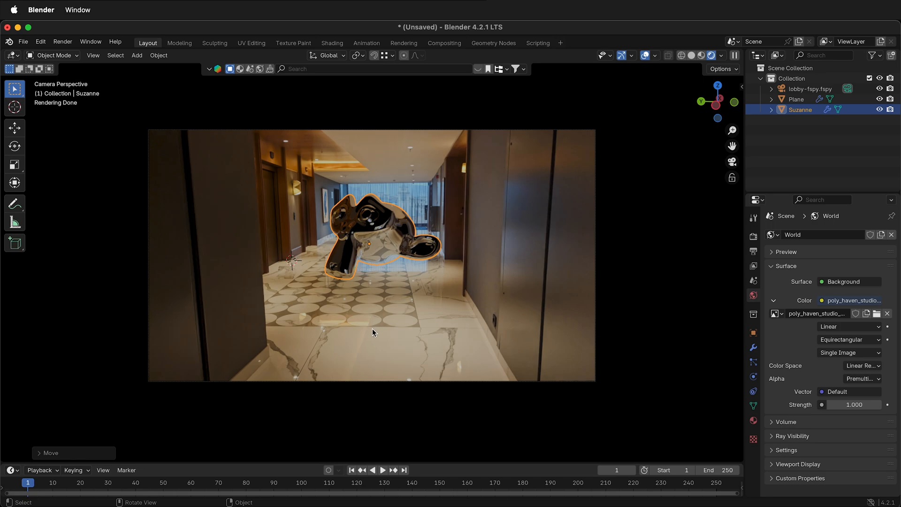
{"action": "mouse_move", "coordinate": [333, 227]}
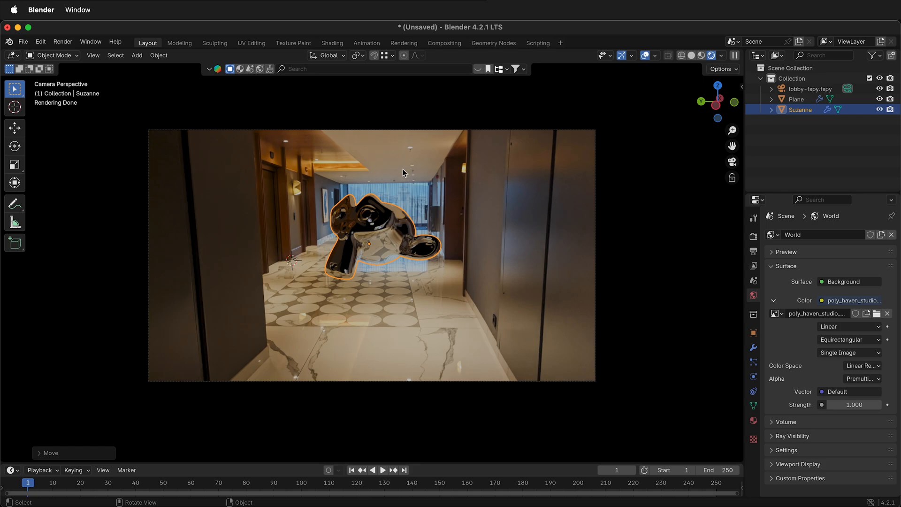
{"action": "mouse_move", "coordinate": [537, 230]}
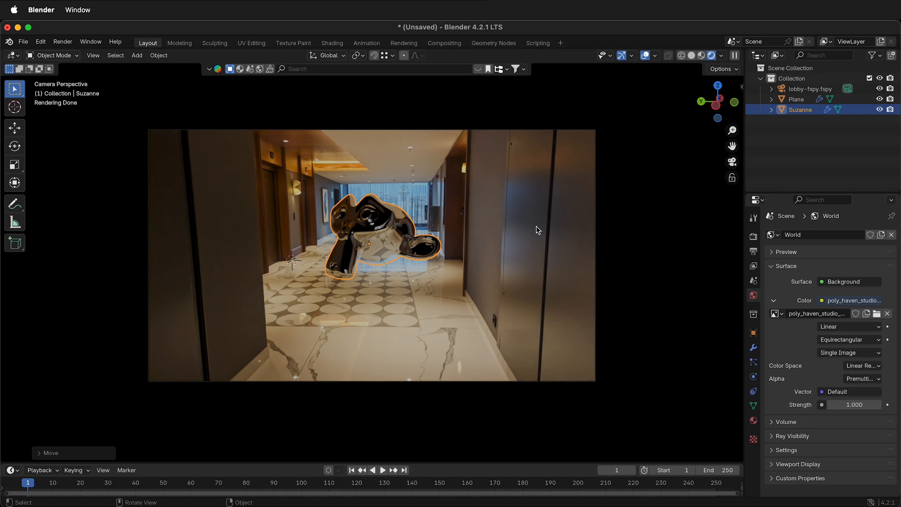
Separate the lobby plane's floor faces into a new object Plane.001 and return to Object Mode.
{"action": "left_click", "coordinate": [797, 99]}
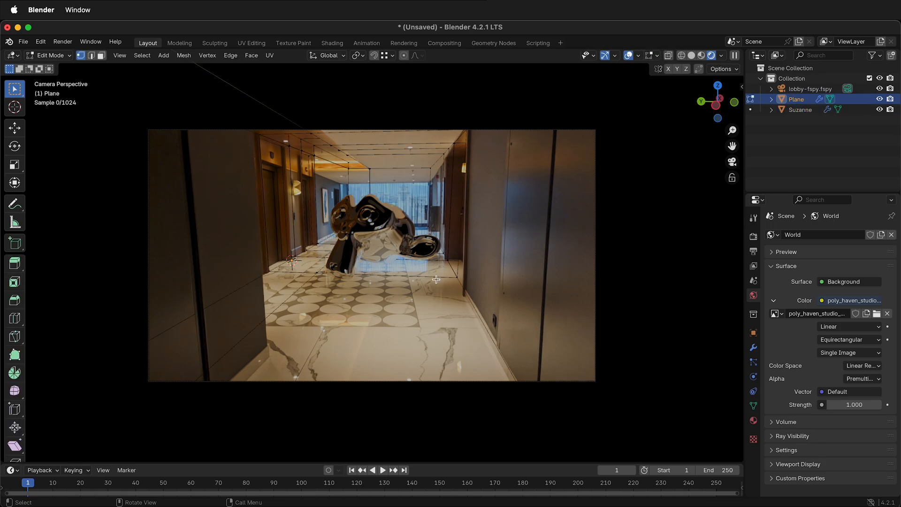
{"action": "left_click_drag", "start_coordinate": [436, 280], "coordinate": [411, 299]}
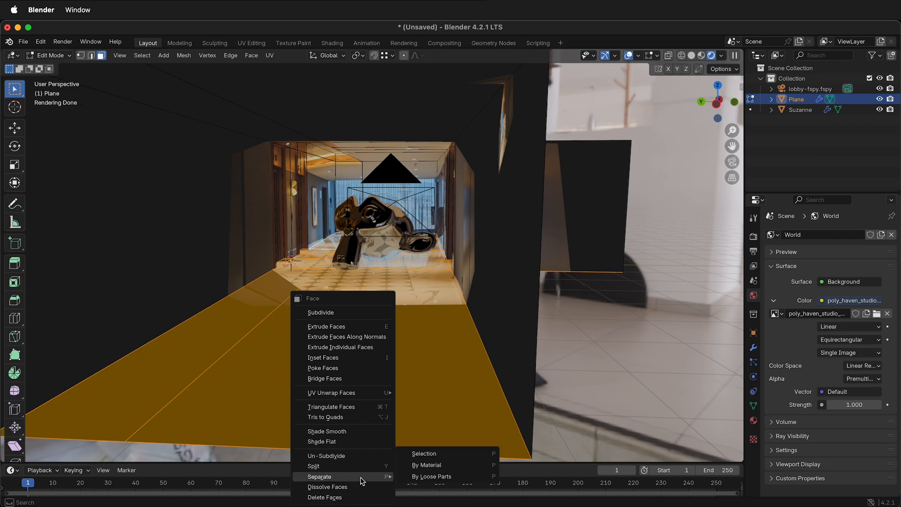
{"action": "left_click", "coordinate": [423, 454]}
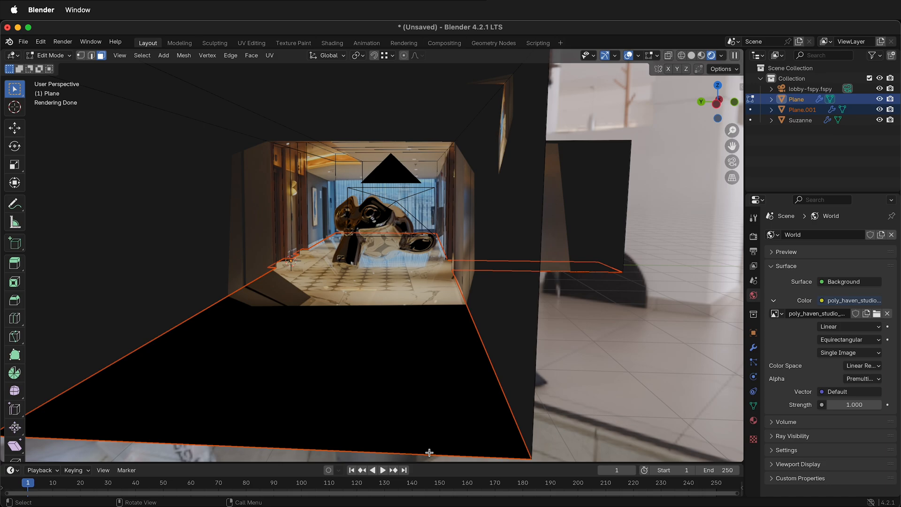
{"action": "mouse_move", "coordinate": [452, 426]}
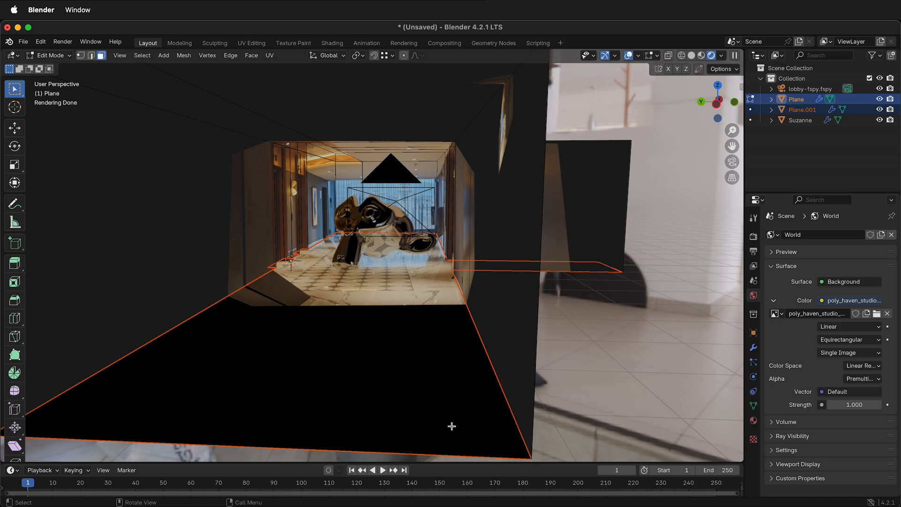
{"action": "key", "text": "Tab"}
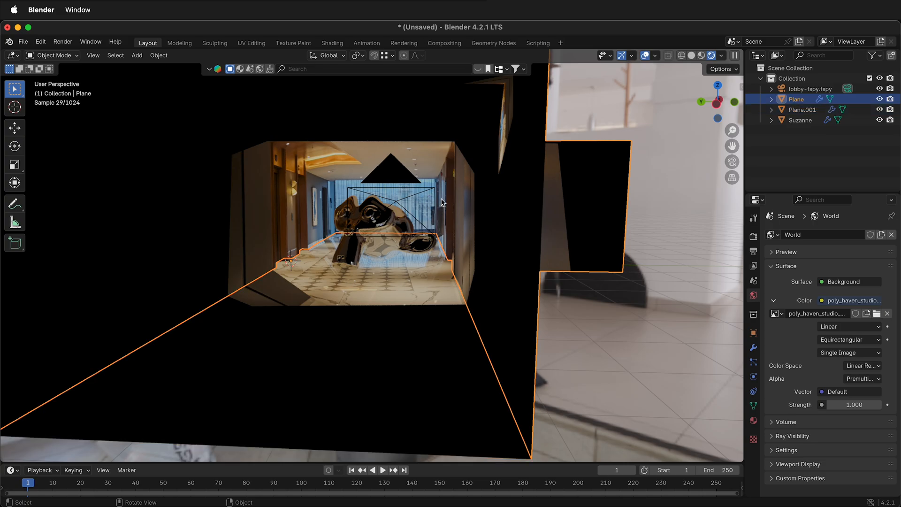
Disable Camera and Shadow ray visibility on Plane, then check the result from the scene camera.
{"action": "left_click_drag", "start_coordinate": [442, 201], "coordinate": [455, 221]}
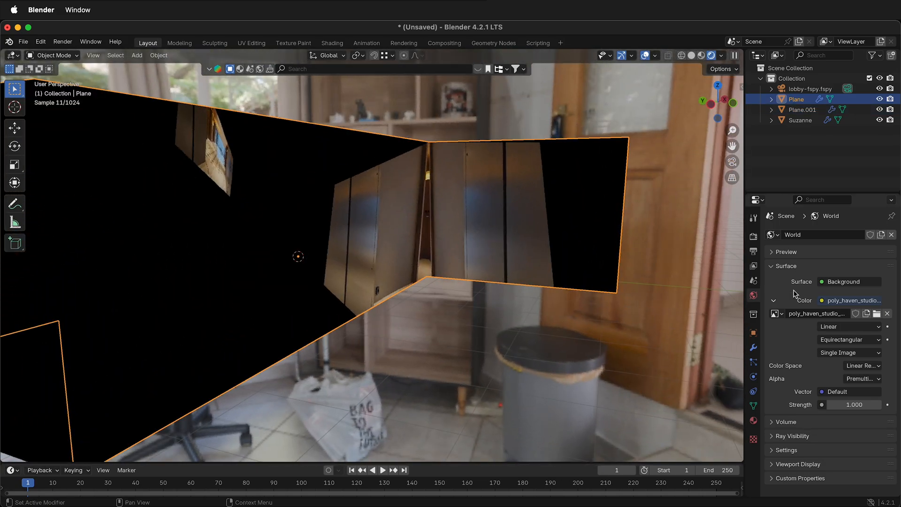
{"action": "left_click", "coordinate": [754, 332]}
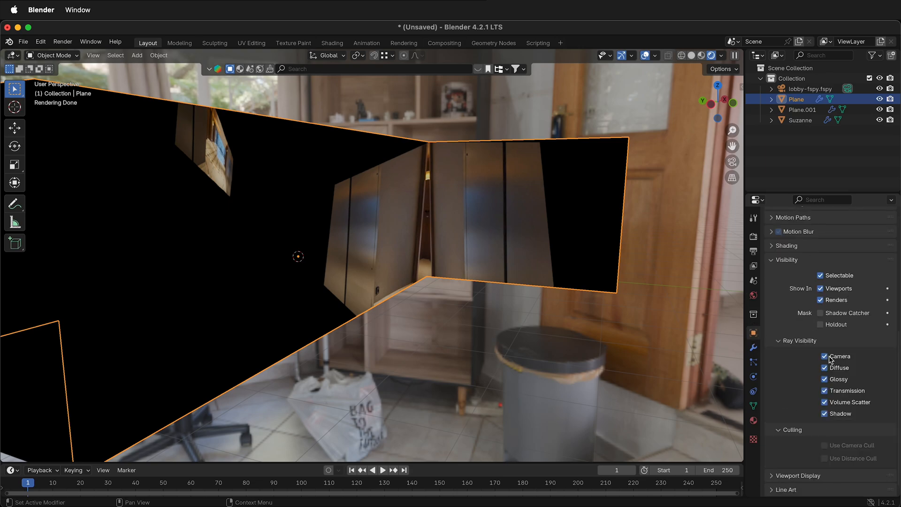
{"action": "left_click", "coordinate": [821, 357]}
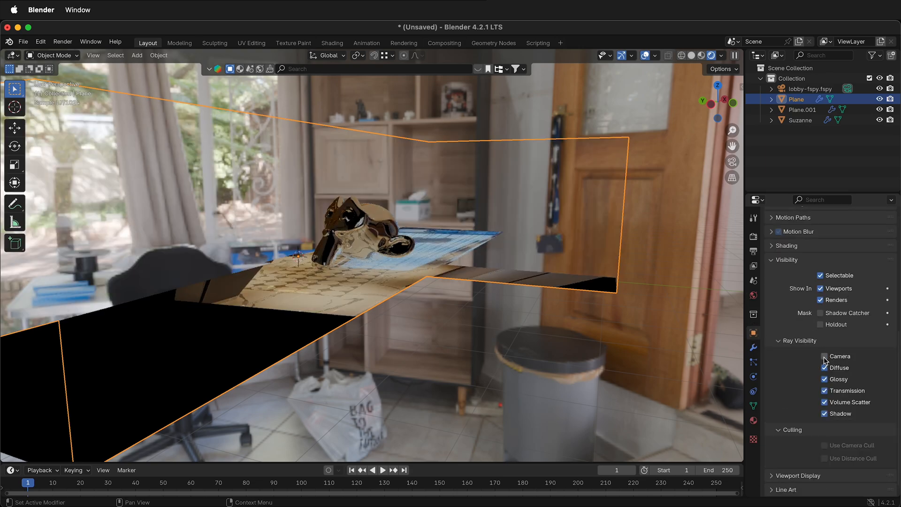
{"action": "left_click", "coordinate": [821, 356]}
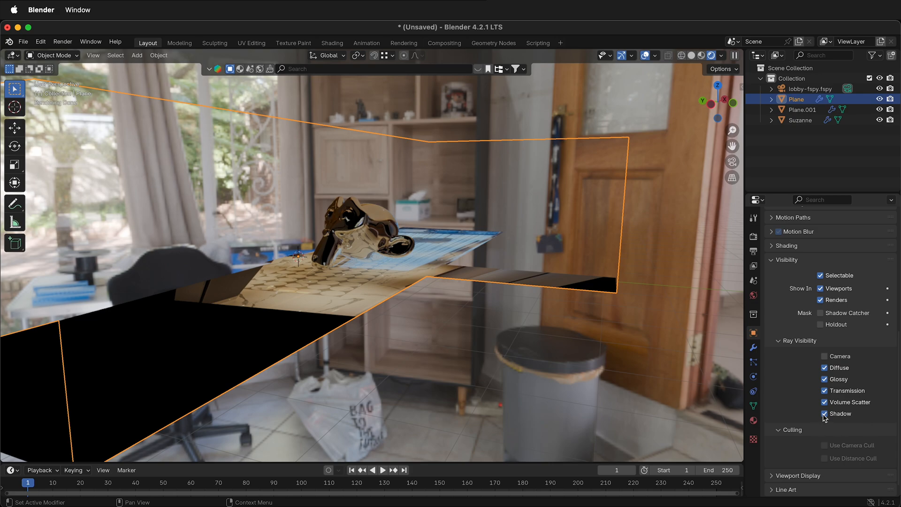
{"action": "left_click", "coordinate": [824, 413]}
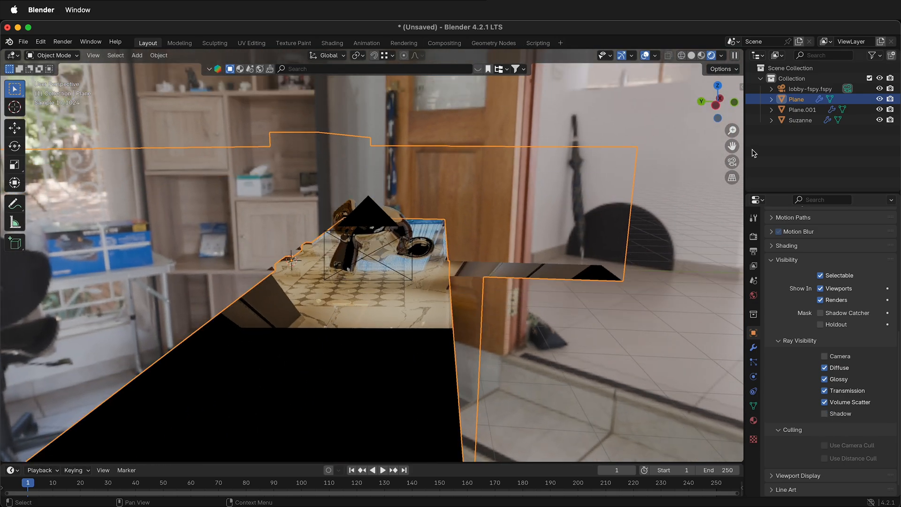
{"action": "key", "text": "0"}
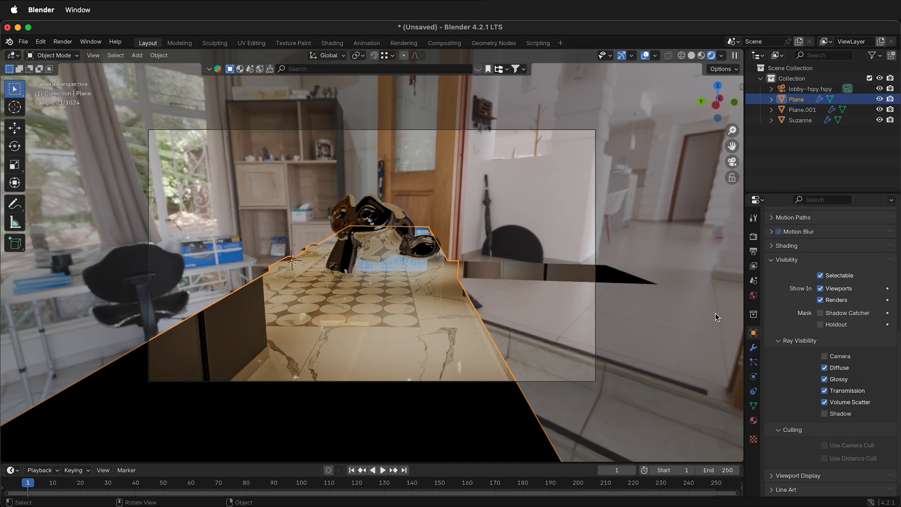
Select Plane.001 and enable Shadow Catcher in its visibility mask settings.
{"action": "left_click", "coordinate": [820, 356]}
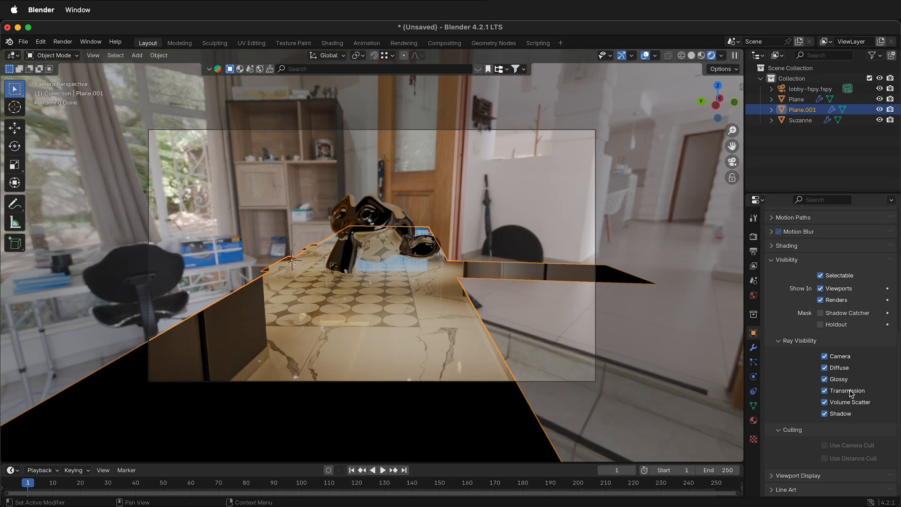
{"action": "left_click", "coordinate": [820, 312]}
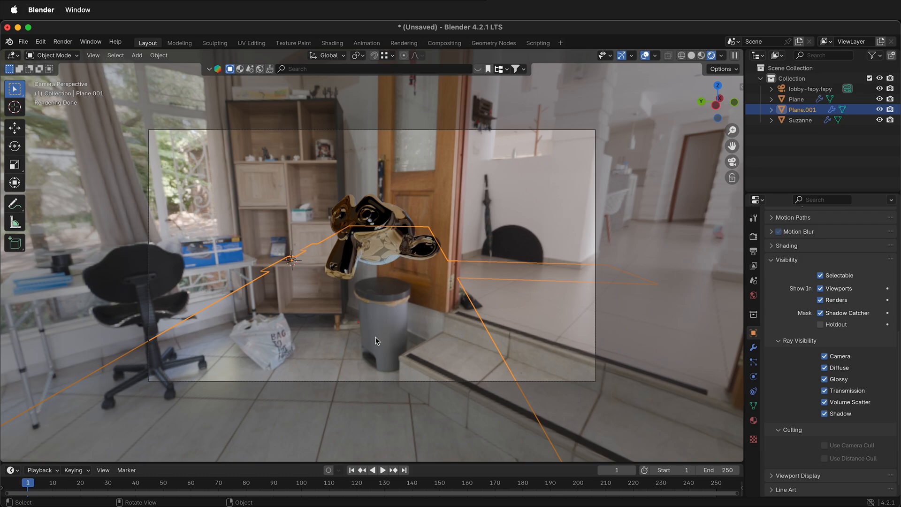
{"action": "mouse_move", "coordinate": [368, 296]}
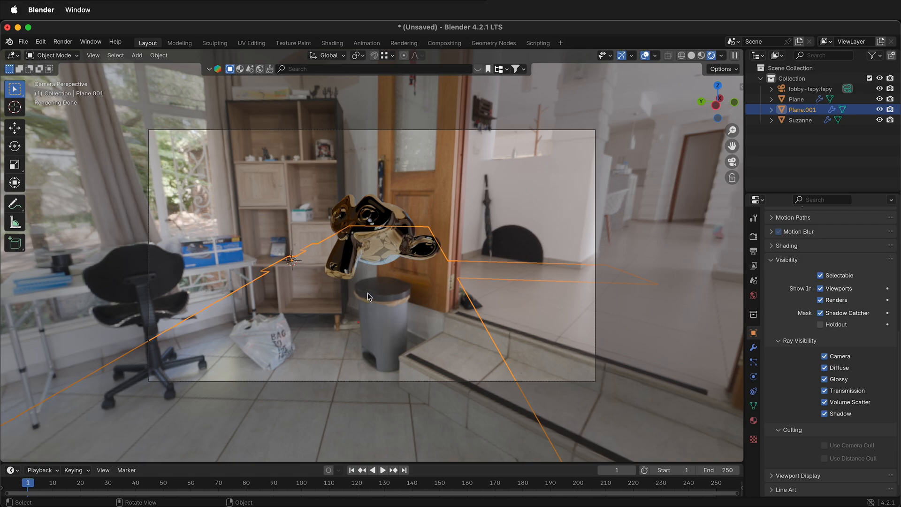
{"action": "mouse_move", "coordinate": [524, 368]}
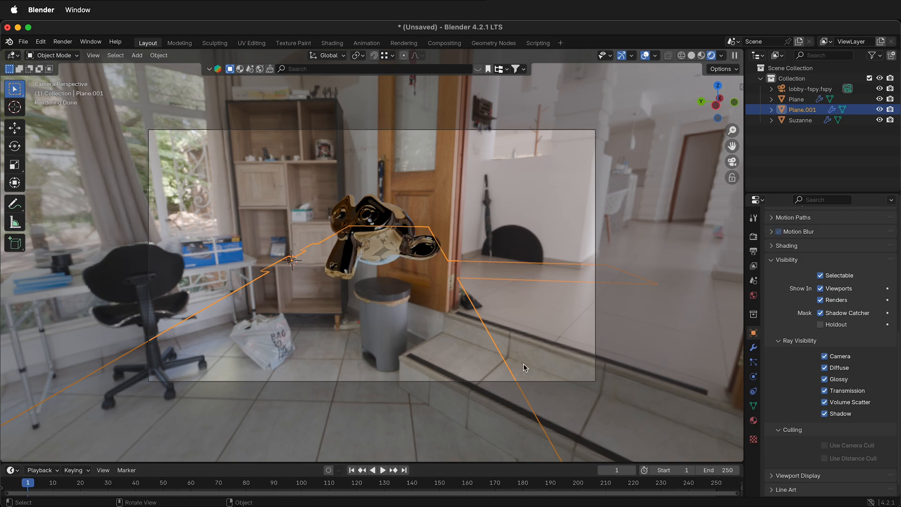
Rename Plane.001 to shadow ground, make its material a single-user Shadow copy, and show its shader nodes.
{"action": "double_click", "coordinate": [802, 109]}
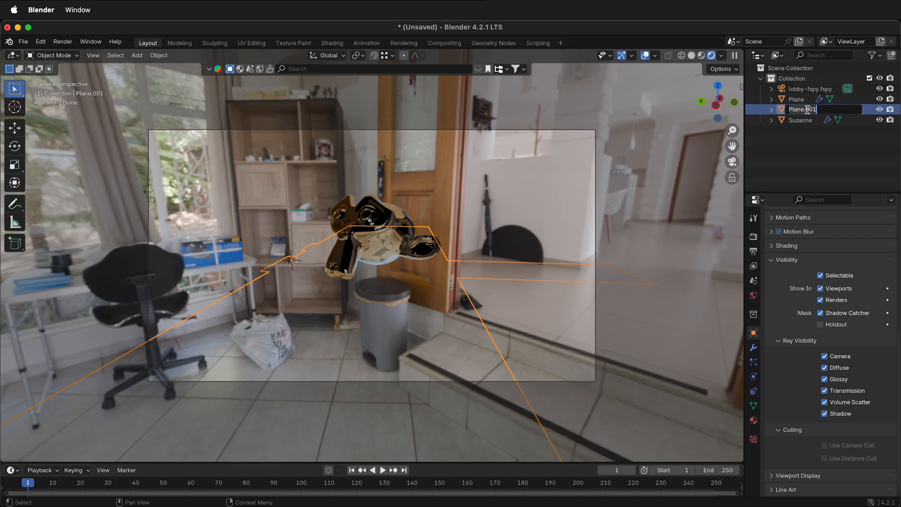
{"action": "type", "text": "shar"}
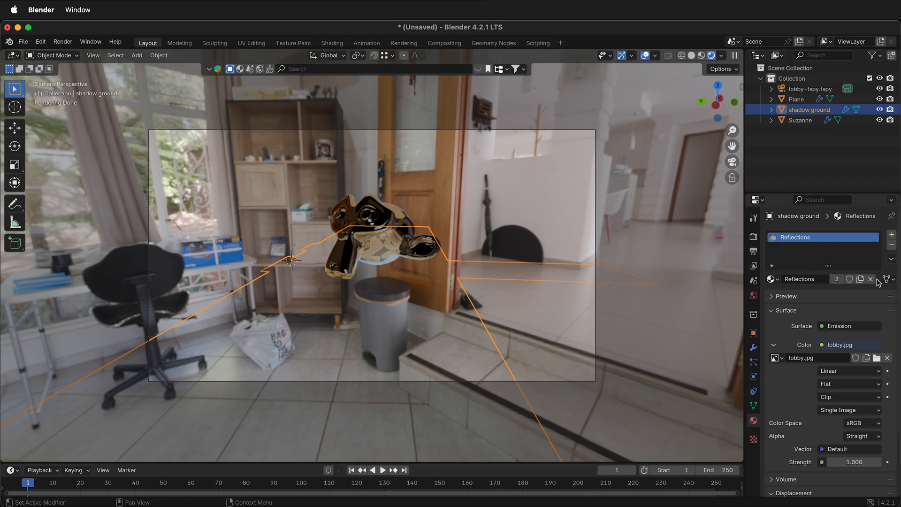
{"action": "left_click", "coordinate": [837, 279]}
{"action": "type", "text": "Shadow"}
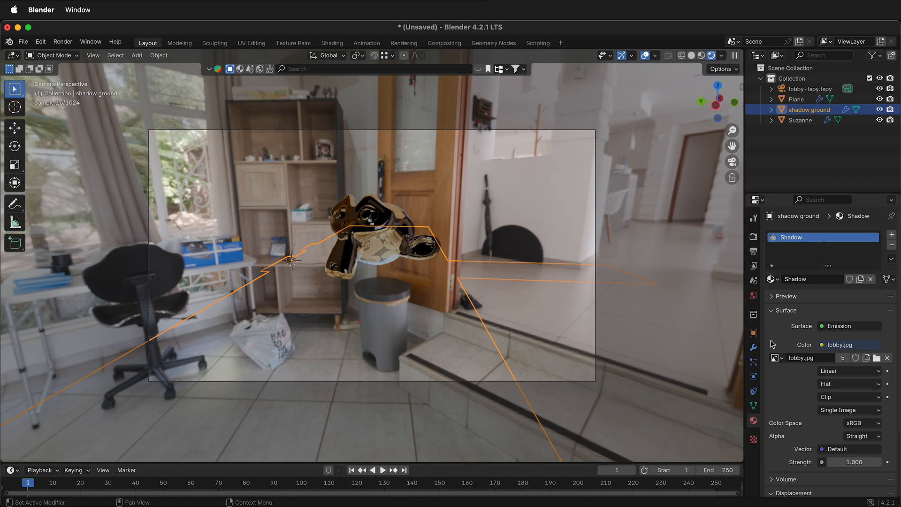
{"action": "left_click", "coordinate": [331, 42]}
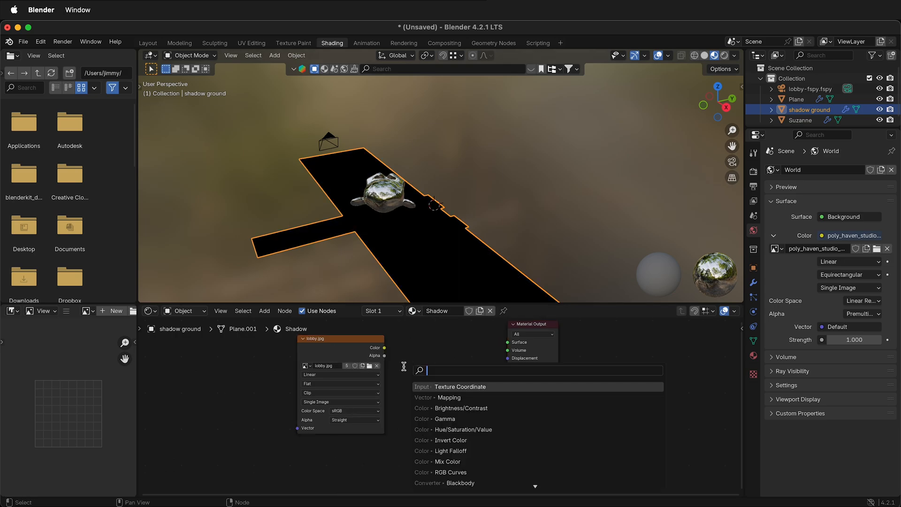
Replace the Shadow material's shader with a Diffuse BSDF coloured by lobby.jpg, then return to Layout.
{"action": "type", "text": "diff"}
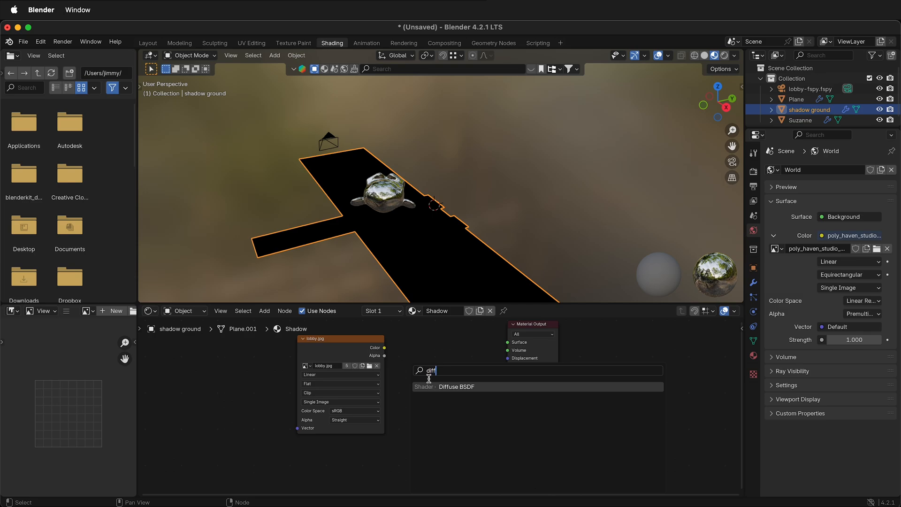
{"action": "left_click", "coordinate": [457, 386]}
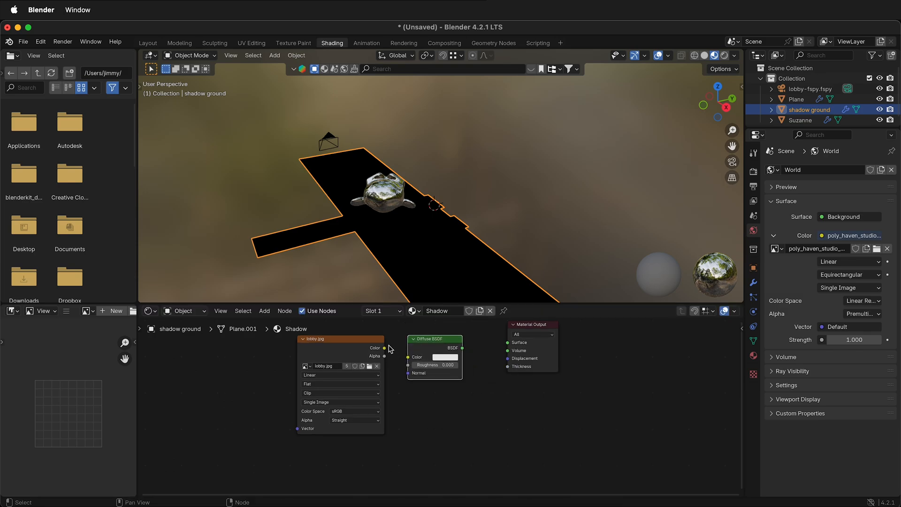
{"action": "left_click_drag", "start_coordinate": [384, 347], "coordinate": [408, 357]}
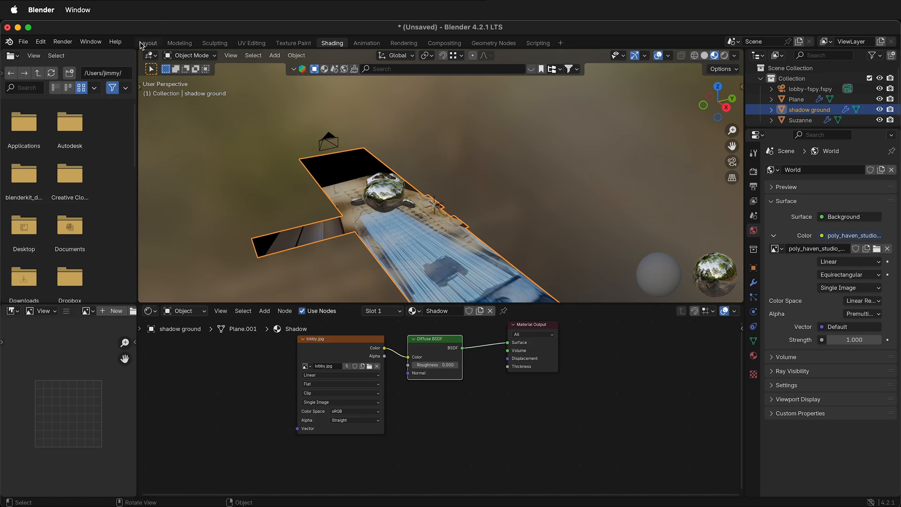
{"action": "left_click", "coordinate": [148, 42]}
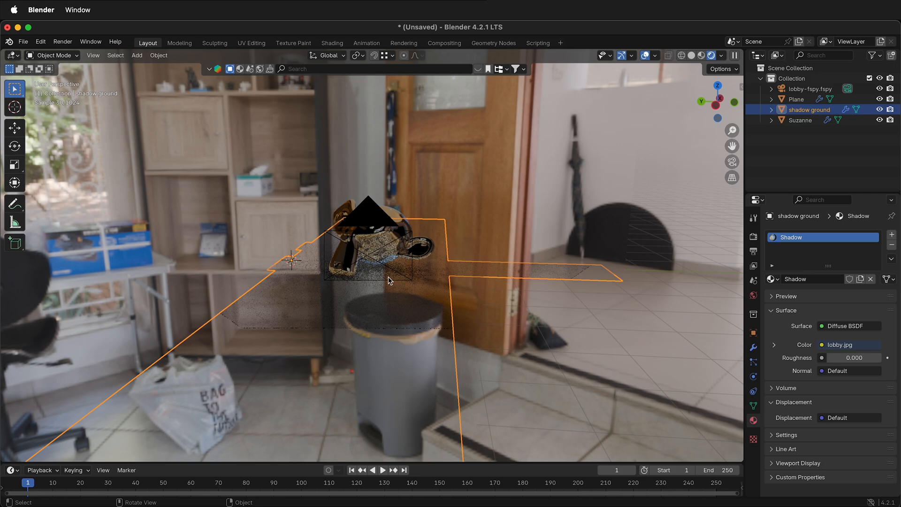
{"action": "mouse_move", "coordinate": [405, 266]}
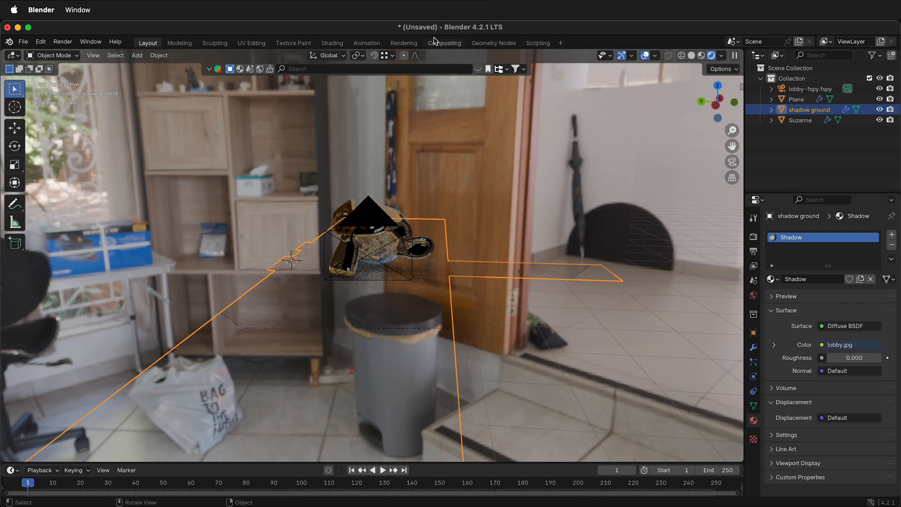
Enable compositor nodes, add a Viewer, and wire Render Layers Image into both Composite and Viewer.
{"action": "left_click", "coordinate": [444, 42]}
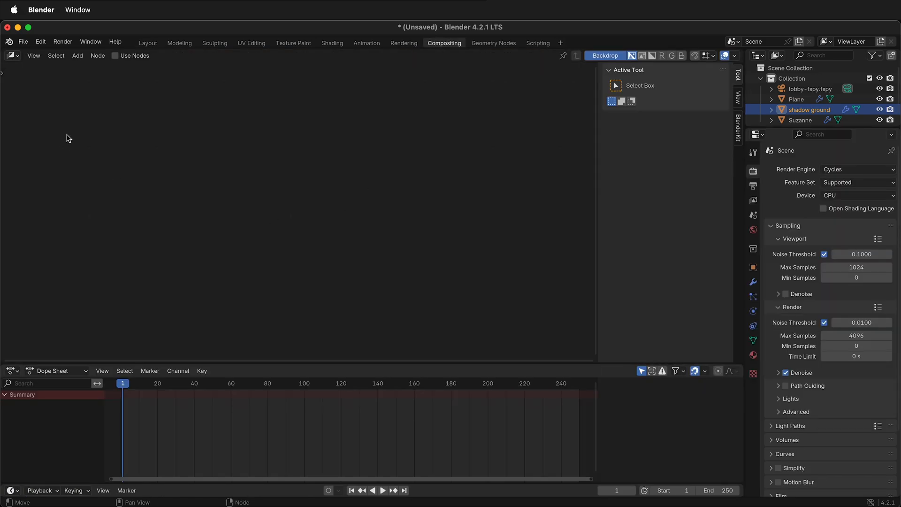
{"action": "left_click", "coordinate": [115, 55]}
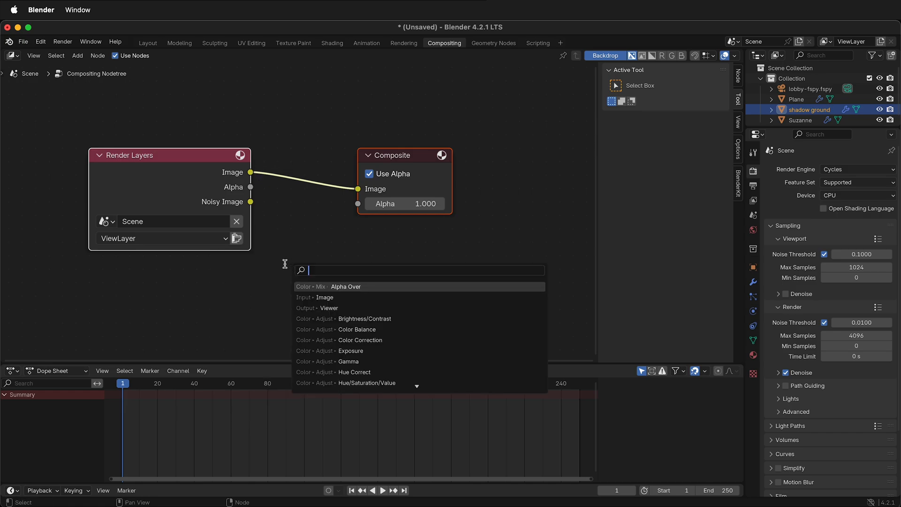
{"action": "type", "text": "view"}
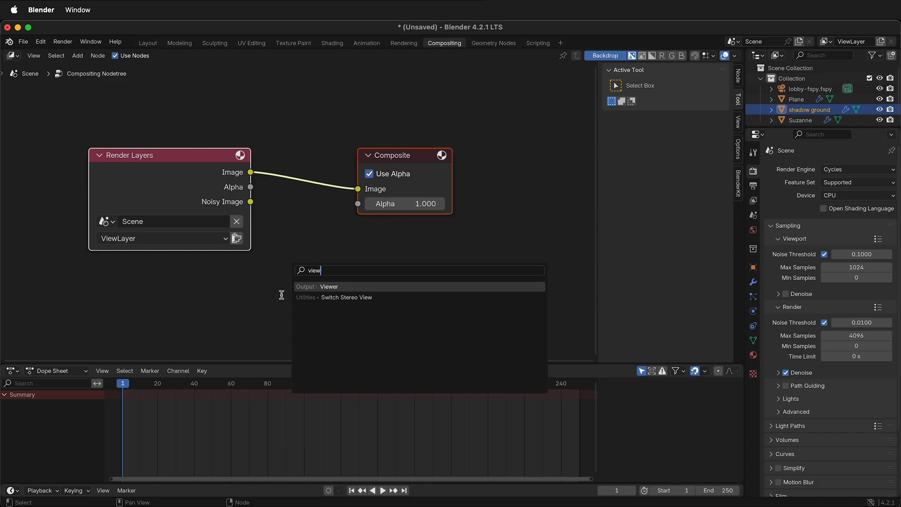
{"action": "left_click", "coordinate": [330, 286]}
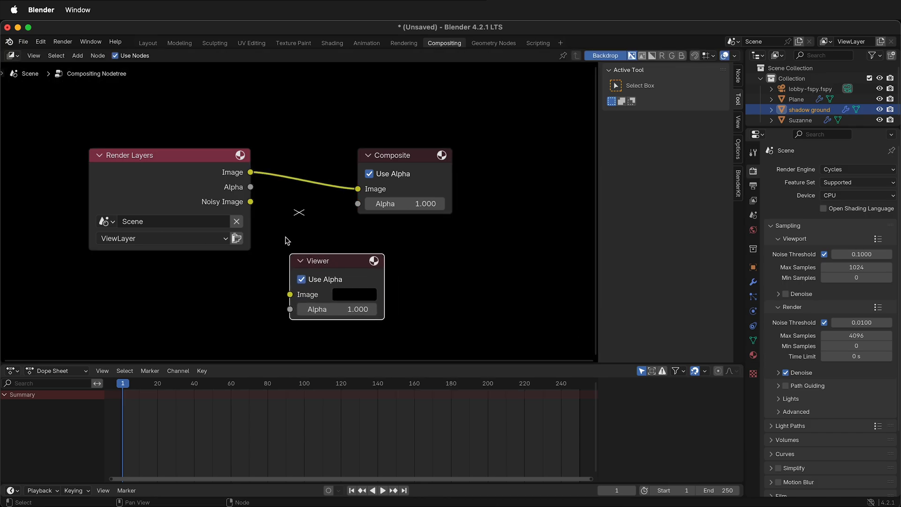
{"action": "left_click_drag", "start_coordinate": [170, 155], "coordinate": [129, 146]}
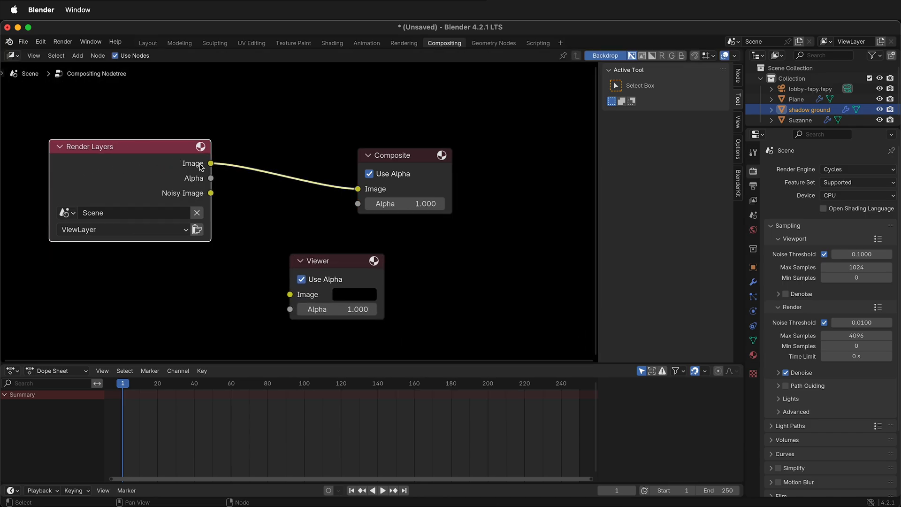
{"action": "left_click_drag", "start_coordinate": [211, 164], "coordinate": [290, 294]}
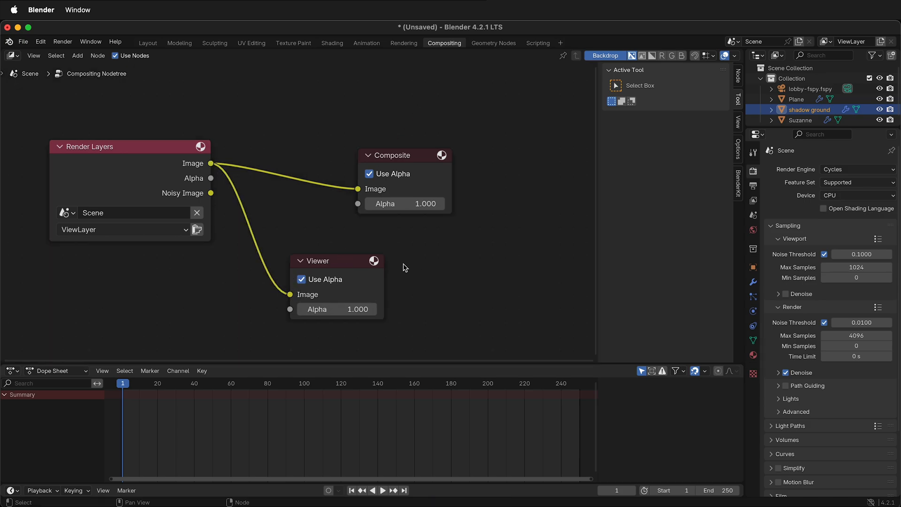
{"action": "mouse_move", "coordinate": [97, 55]}
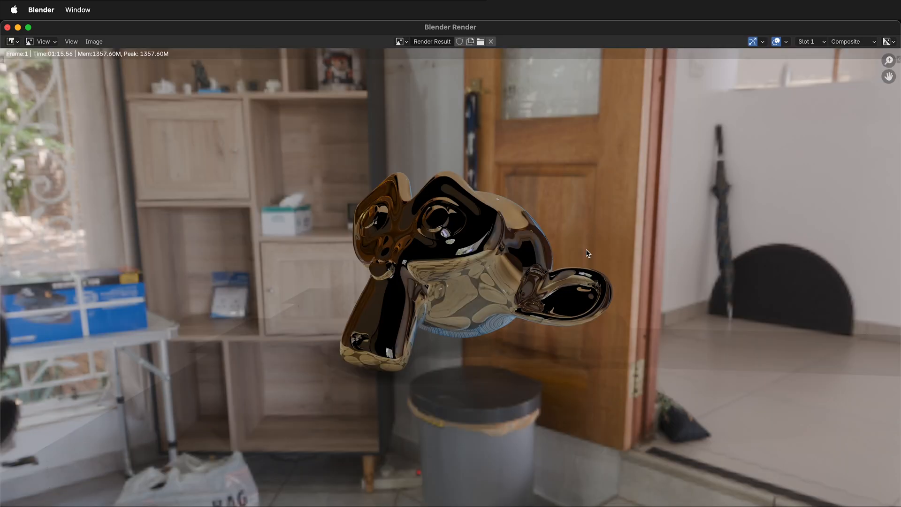
{"action": "mouse_move", "coordinate": [449, 180]}
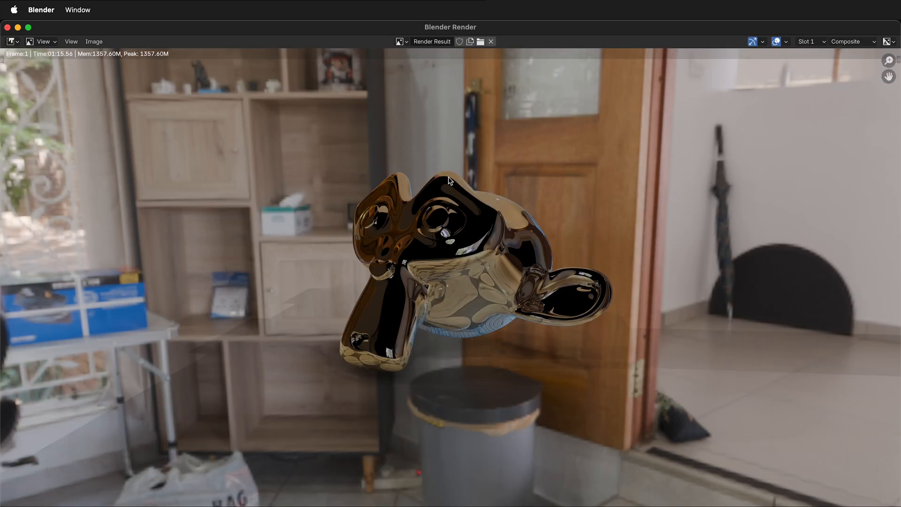
{"action": "mouse_move", "coordinate": [735, 167]}
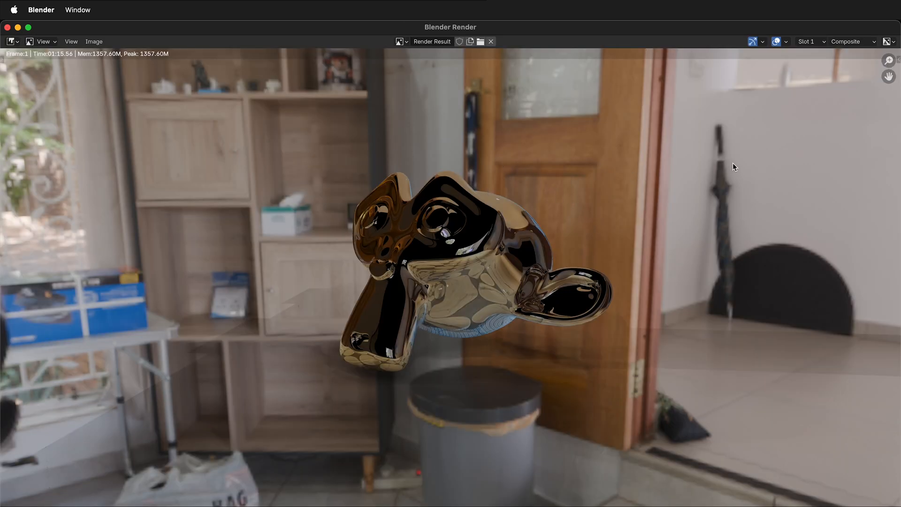
{"action": "mouse_move", "coordinate": [455, 249]}
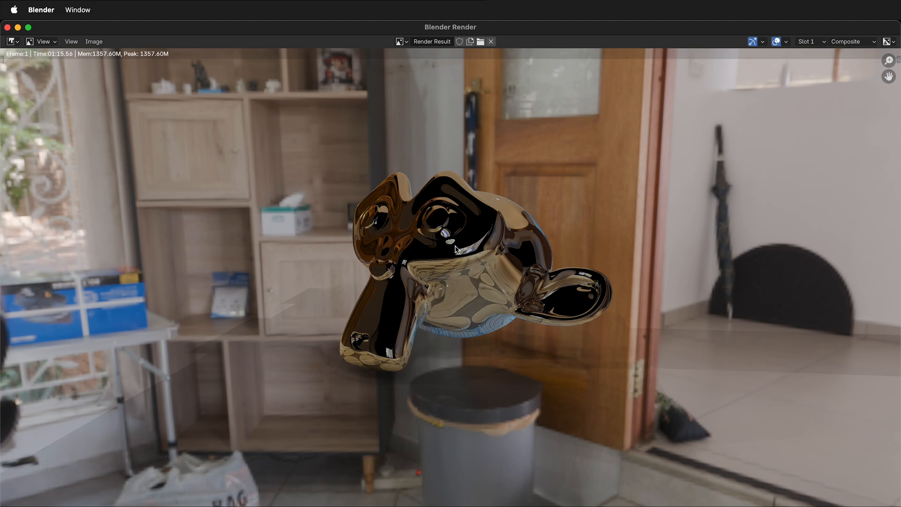
{"action": "mouse_move", "coordinate": [444, 296]}
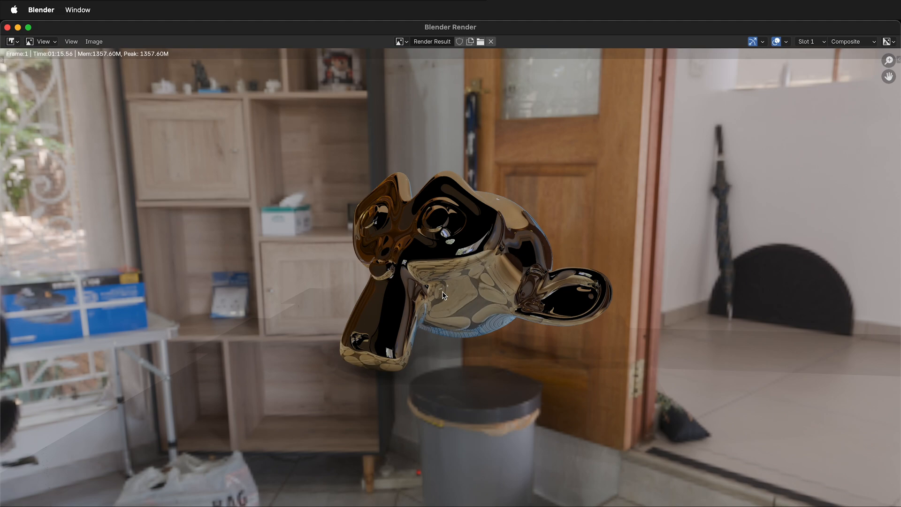
{"action": "mouse_move", "coordinate": [439, 301]}
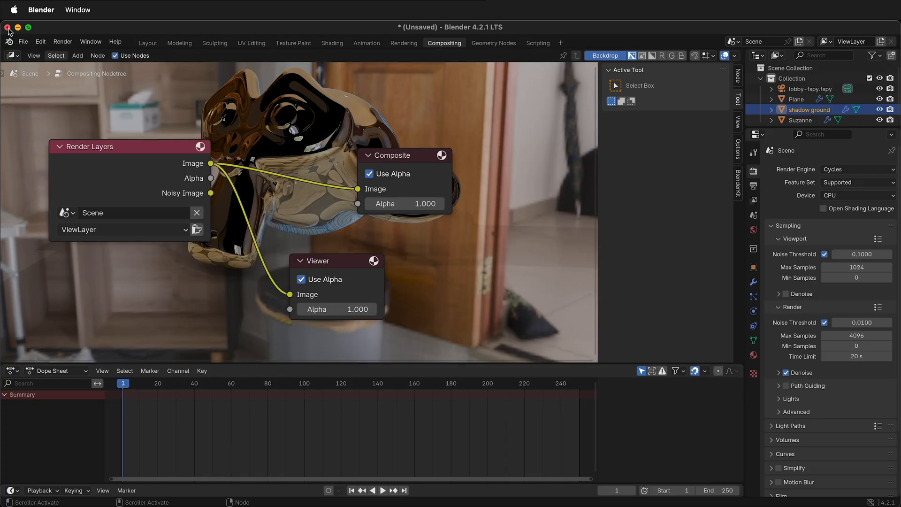
{"action": "mouse_move", "coordinate": [298, 201]}
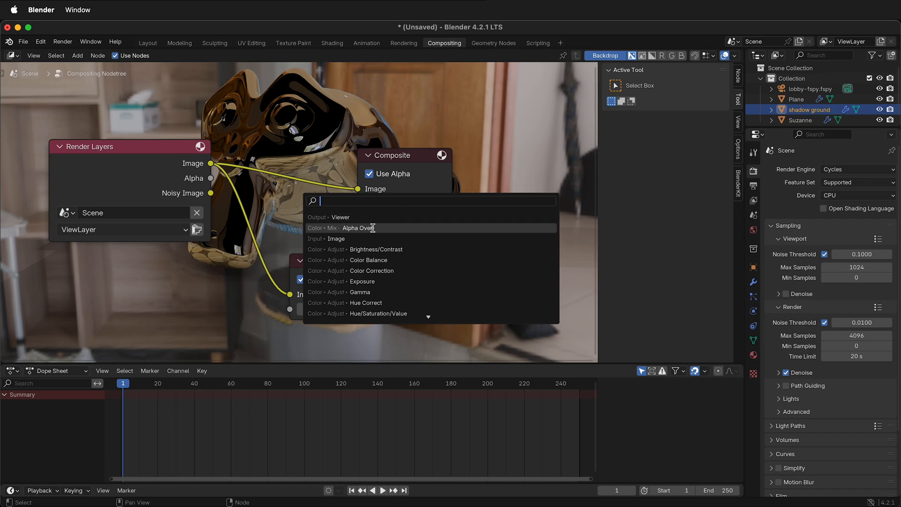
Add a lobby.jpg Image node and an Alpha Over node, feeding the photo into Alpha Over.
{"action": "left_click", "coordinate": [336, 239]}
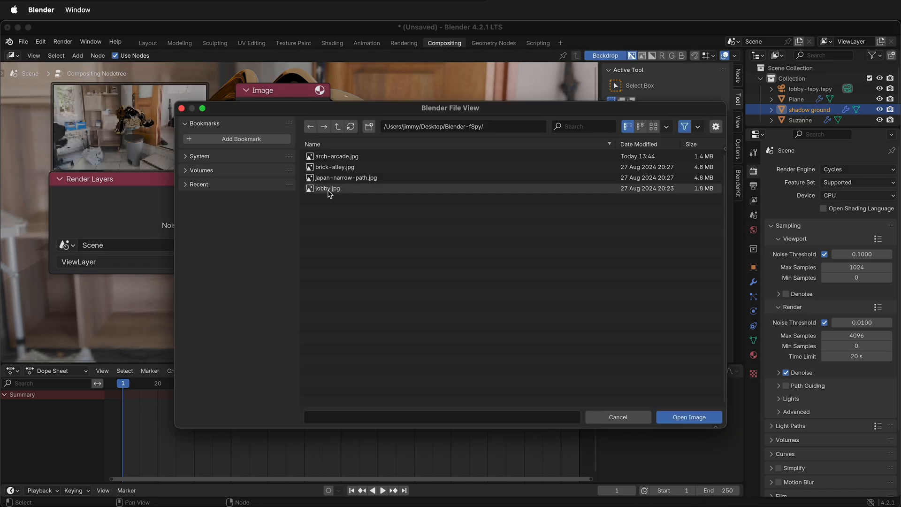
{"action": "left_click", "coordinate": [688, 416]}
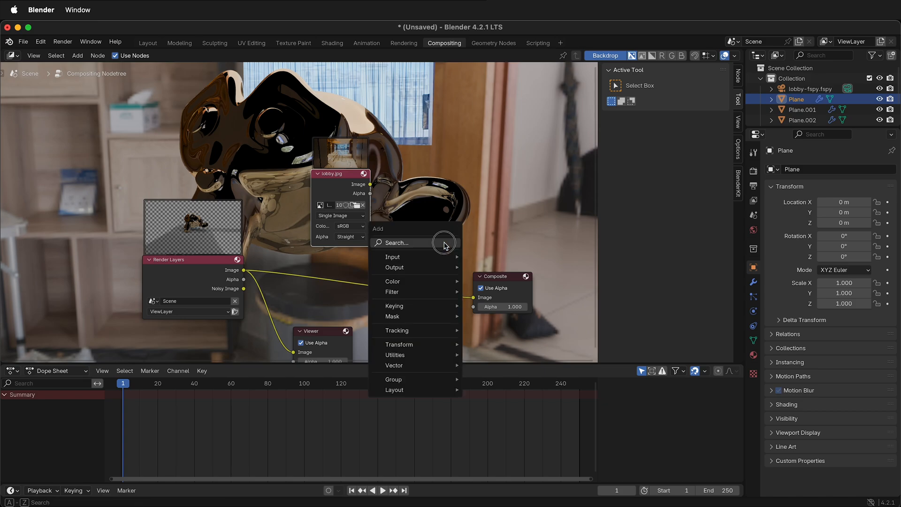
{"action": "type", "text": "al"}
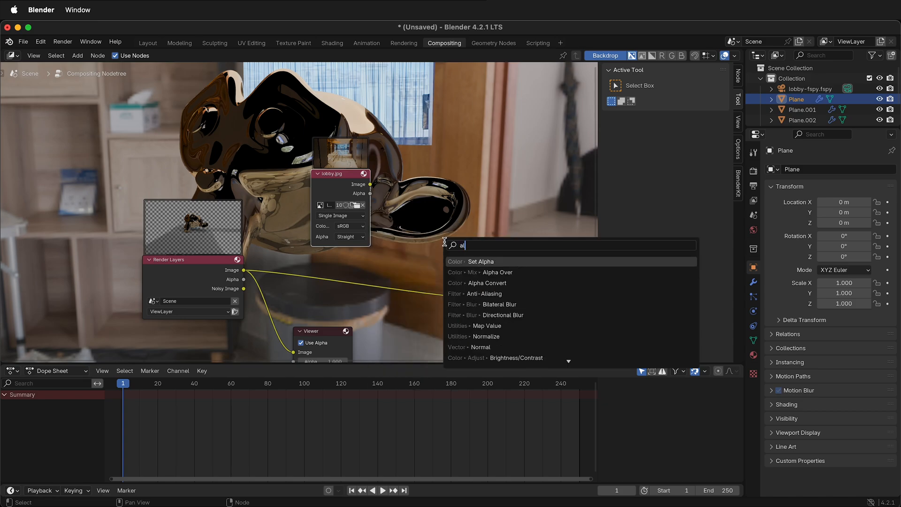
{"action": "left_click", "coordinate": [498, 272]}
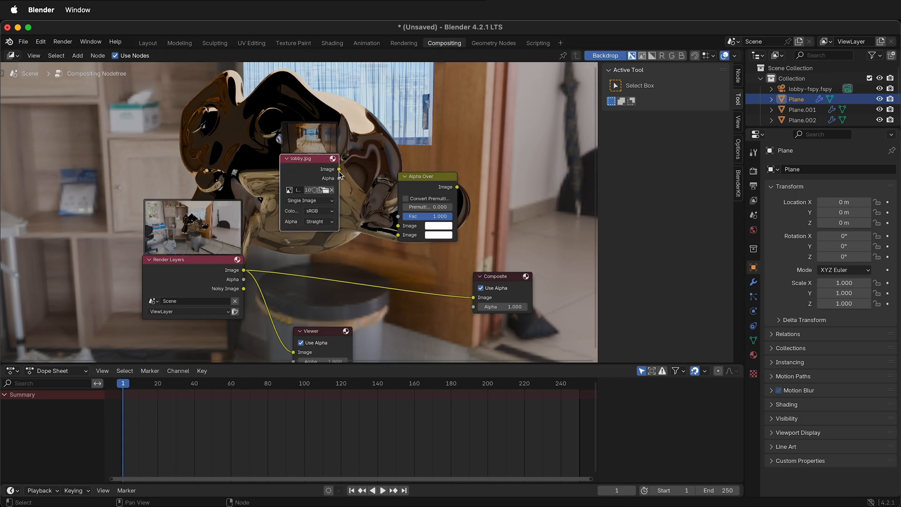
{"action": "left_click_drag", "start_coordinate": [338, 169], "coordinate": [396, 227]}
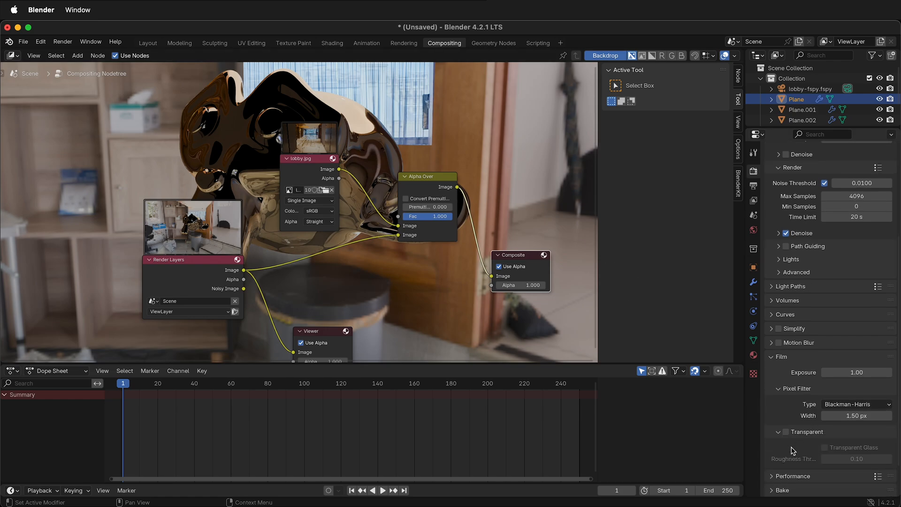
Enable Film > Transparent and render the frame, compositing Suzanne over the lobby photo.
{"action": "left_click", "coordinate": [786, 432]}
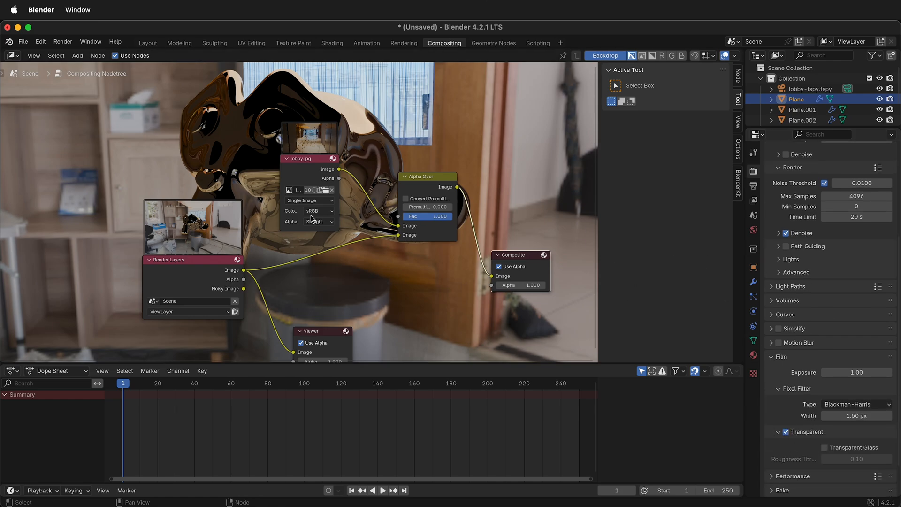
{"action": "left_click", "coordinate": [62, 41]}
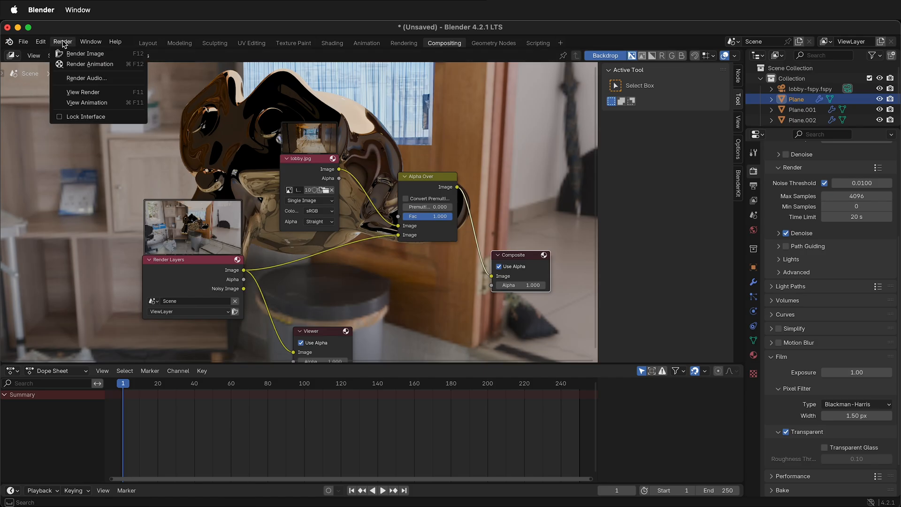
{"action": "left_click", "coordinate": [85, 52]}
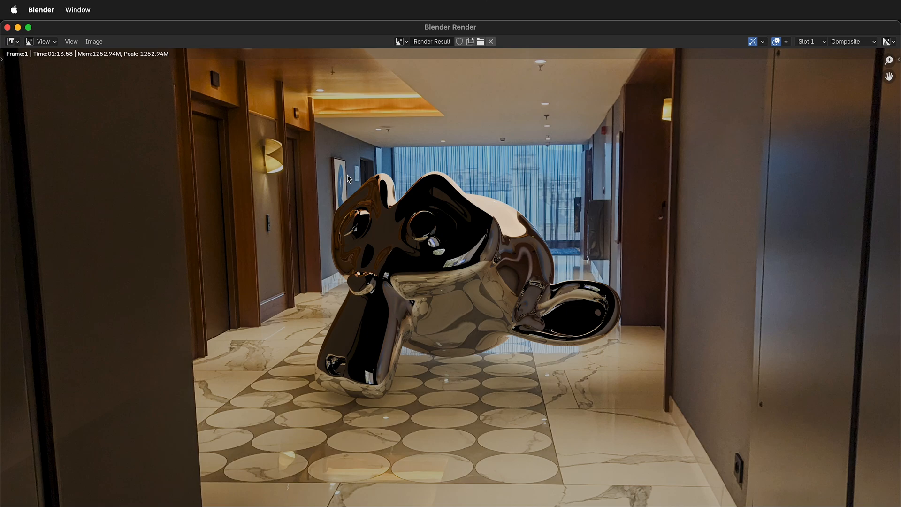
{"action": "mouse_move", "coordinate": [459, 394]}
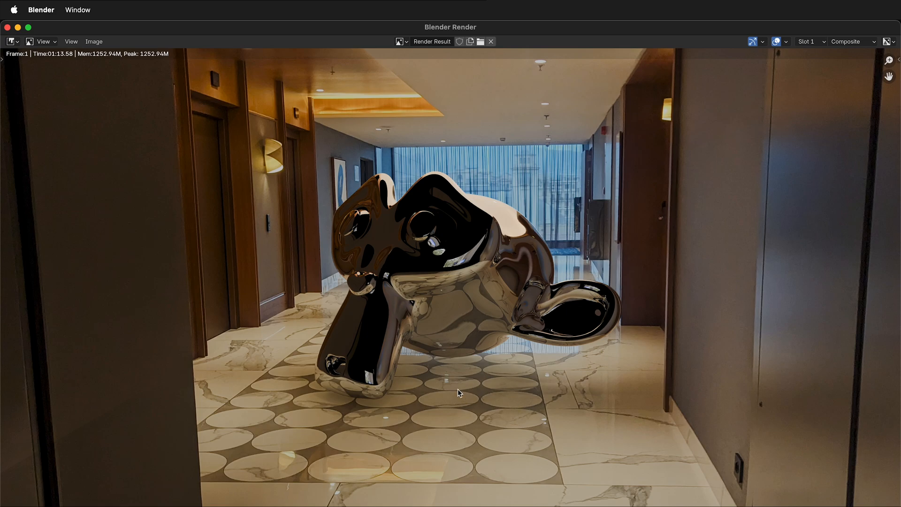
{"action": "mouse_move", "coordinate": [496, 87]}
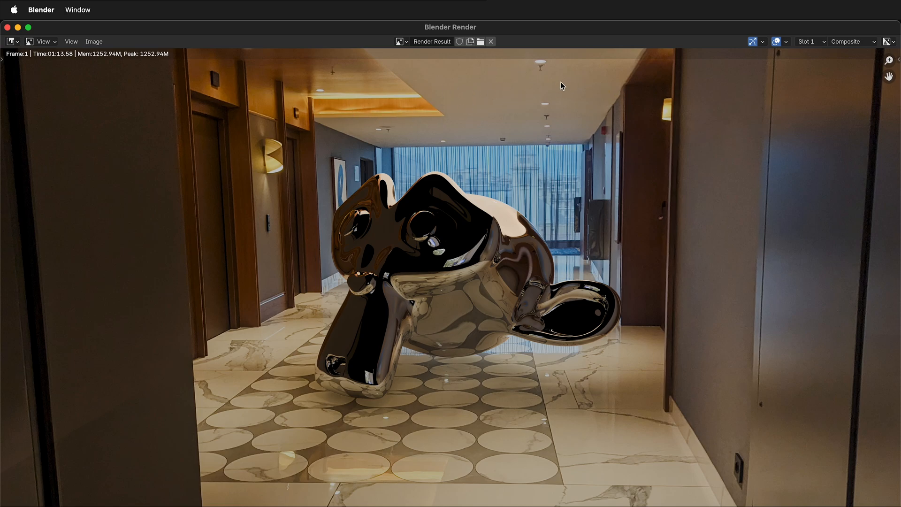
{"action": "mouse_move", "coordinate": [527, 150]}
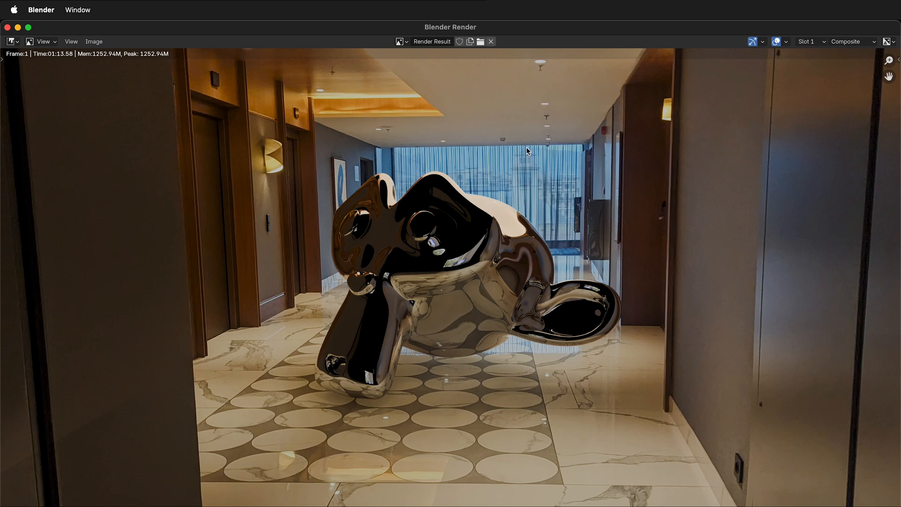
{"action": "mouse_move", "coordinate": [526, 165]}
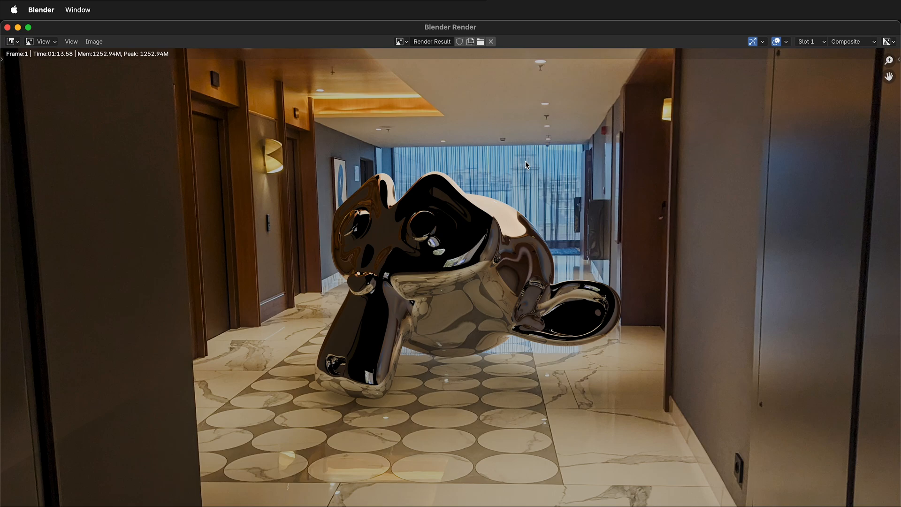
{"action": "mouse_move", "coordinate": [483, 320]}
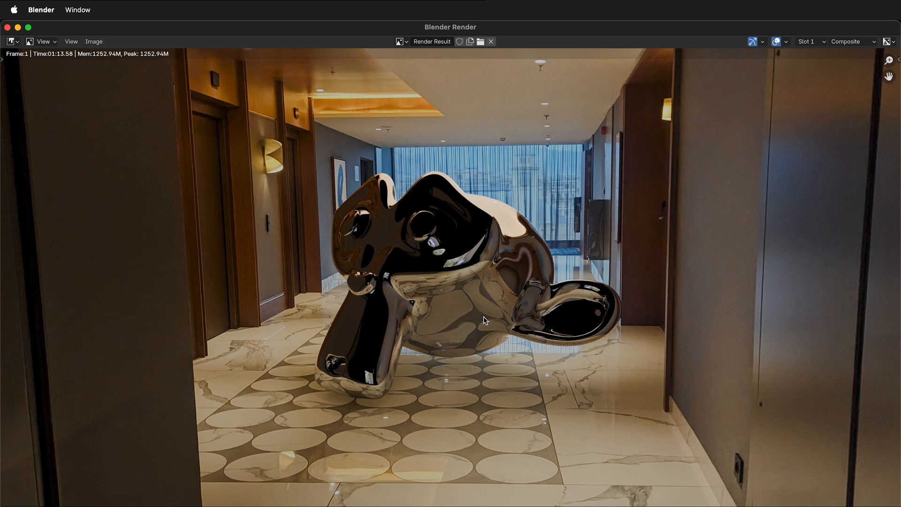
{"action": "mouse_move", "coordinate": [501, 370]}
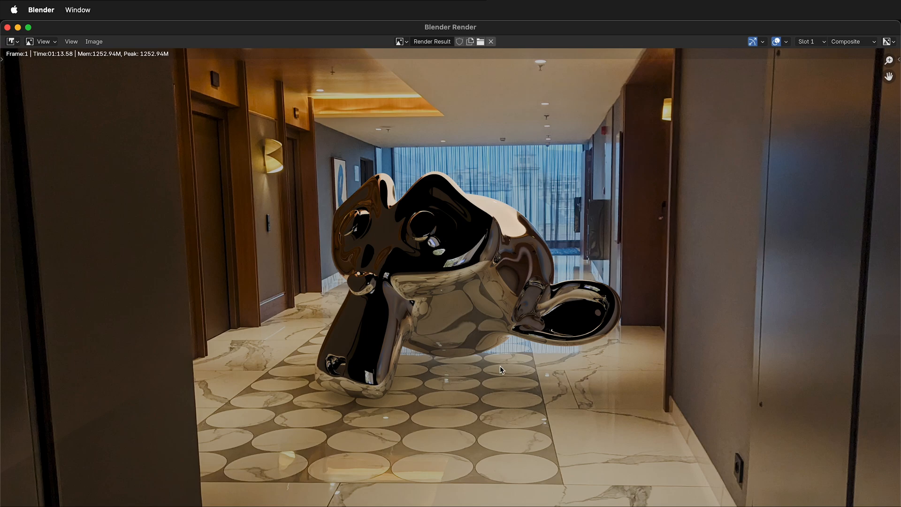